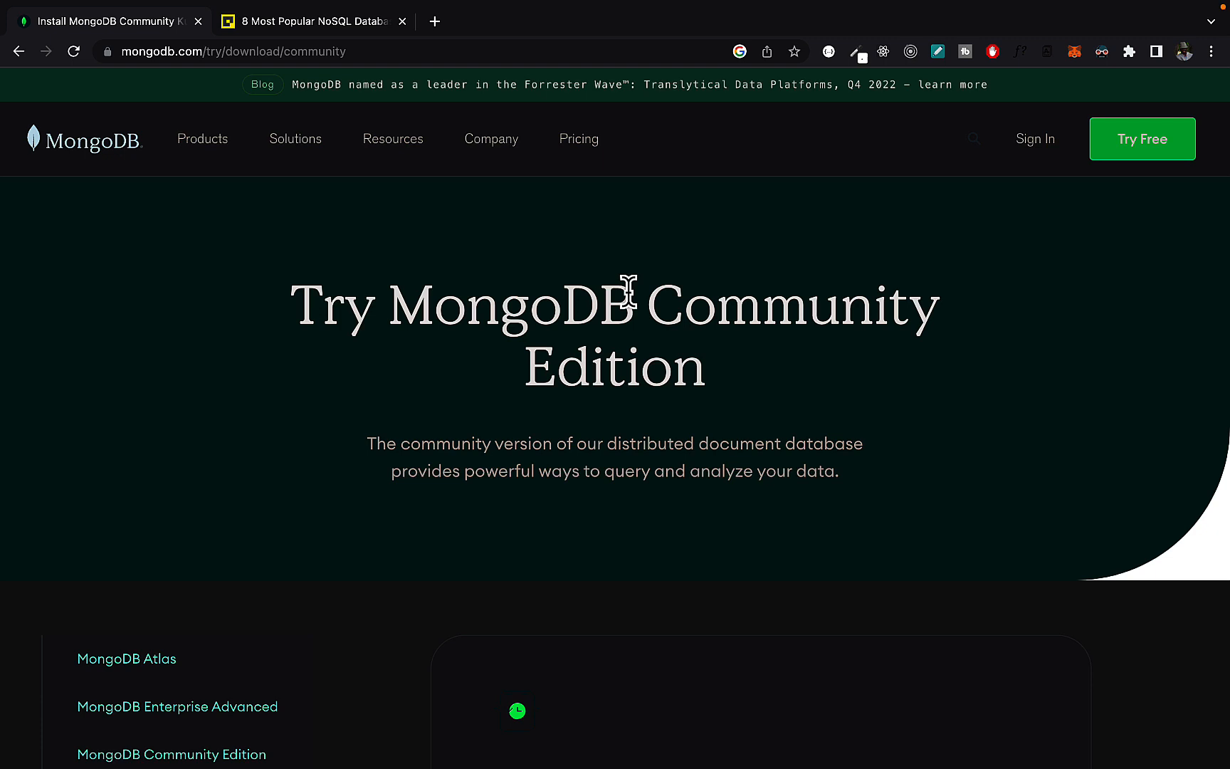
{"action": "mouse_move", "coordinate": [422, 268]}
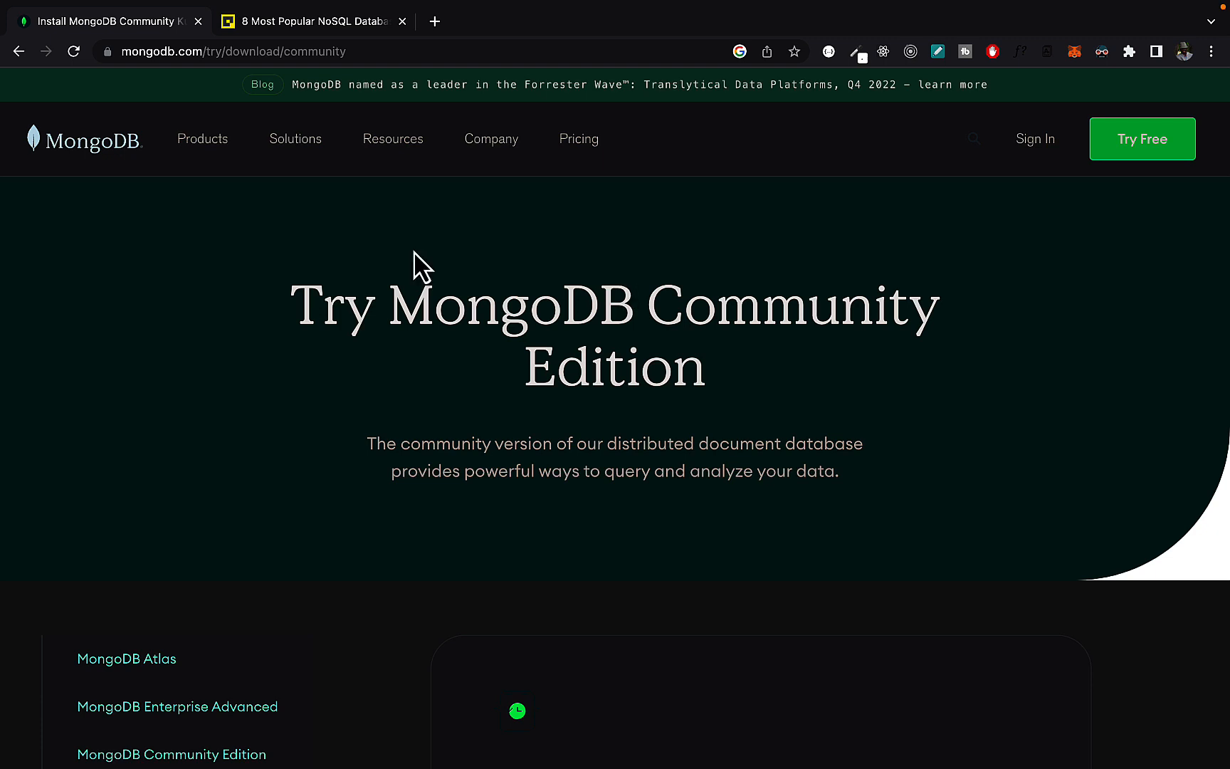
- Scroll the Community Edition page down to the Version, Platform and Package selectors with the Download button
{"action": "scroll", "scroll_direction": "down", "scroll_amount": 3}
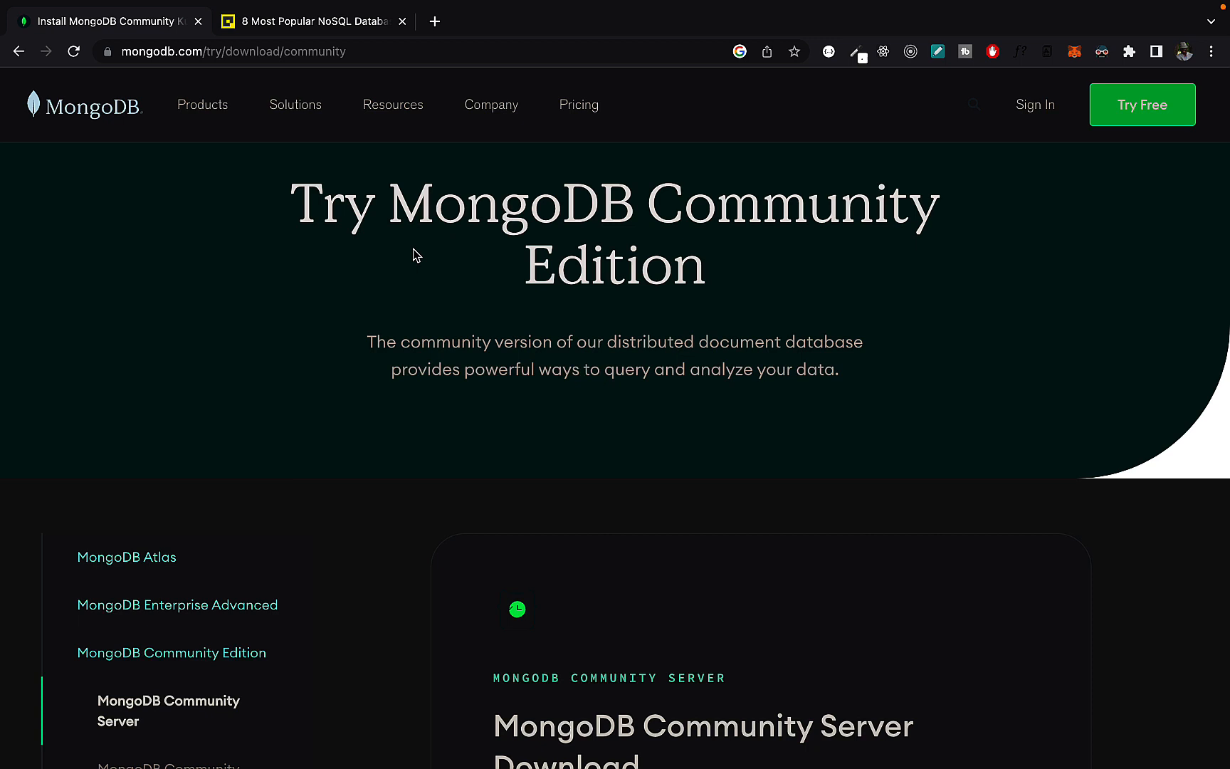
{"action": "mouse_move", "coordinate": [408, 420]}
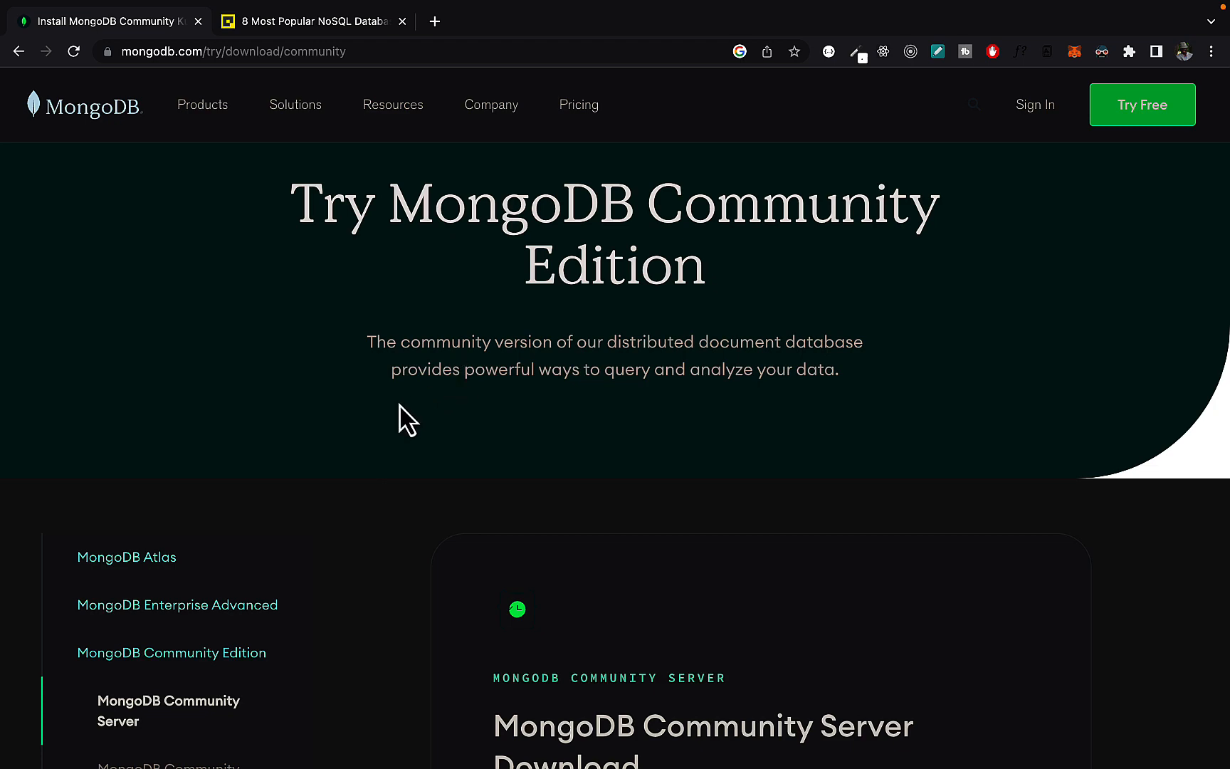
{"action": "mouse_move", "coordinate": [141, 141]}
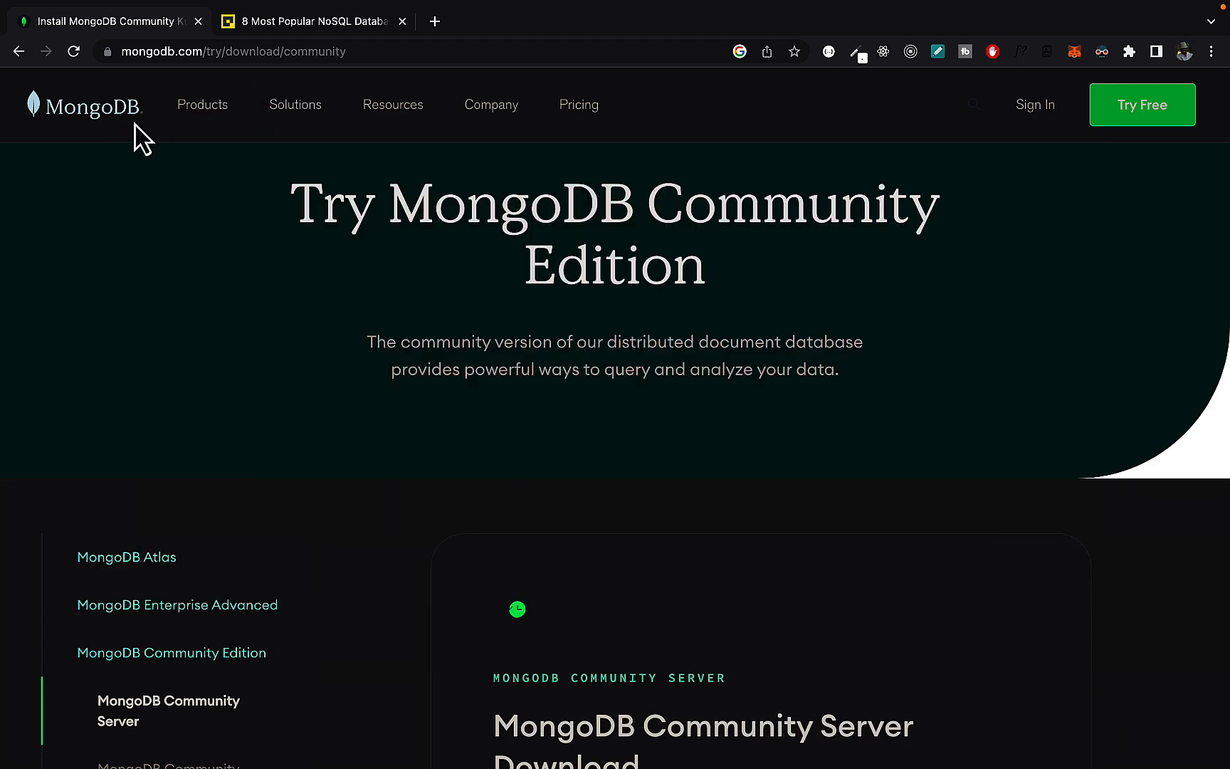
{"action": "mouse_move", "coordinate": [87, 279]}
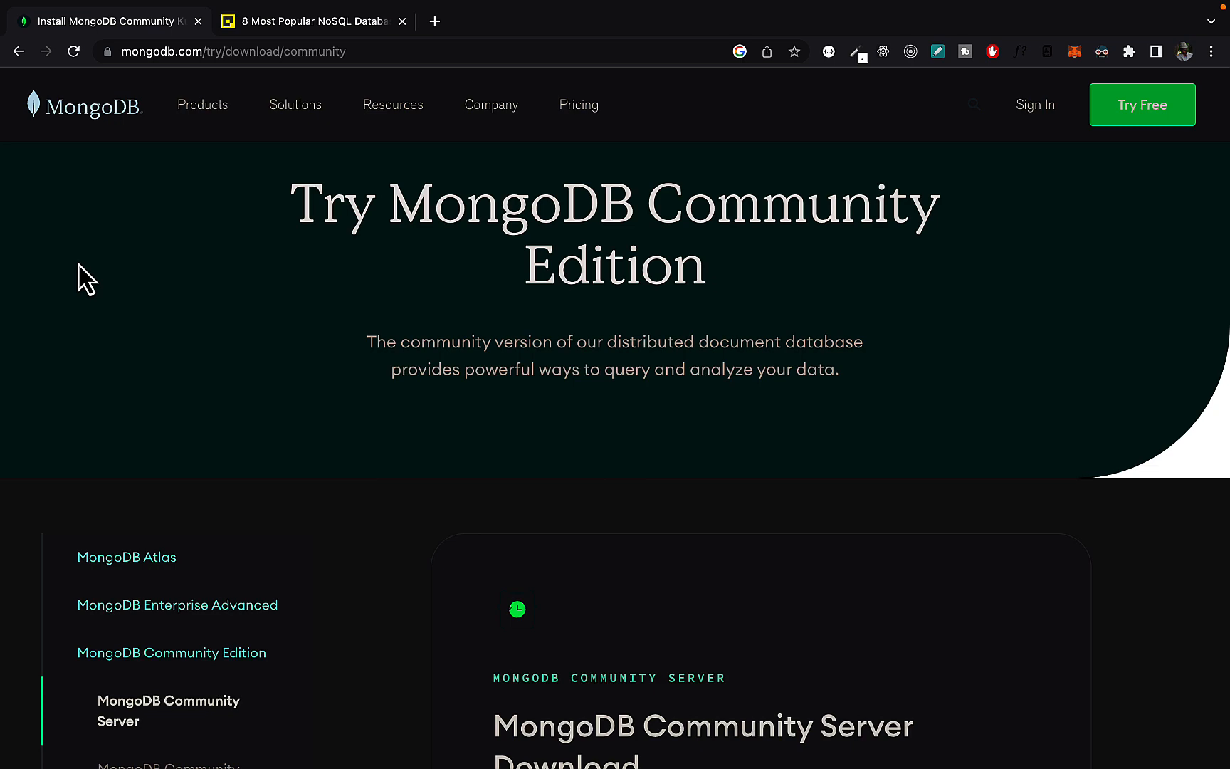
{"action": "mouse_move", "coordinate": [271, 89]}
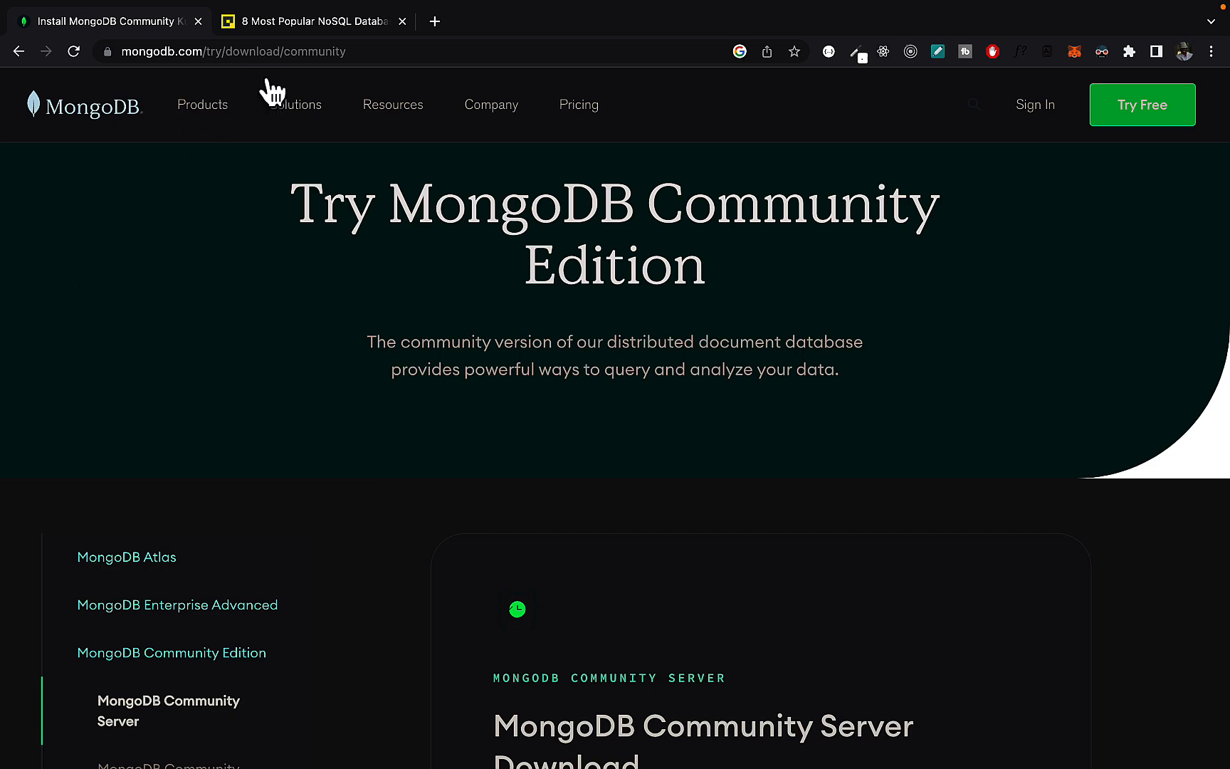
{"action": "scroll", "scroll_direction": "up", "scroll_amount": 3}
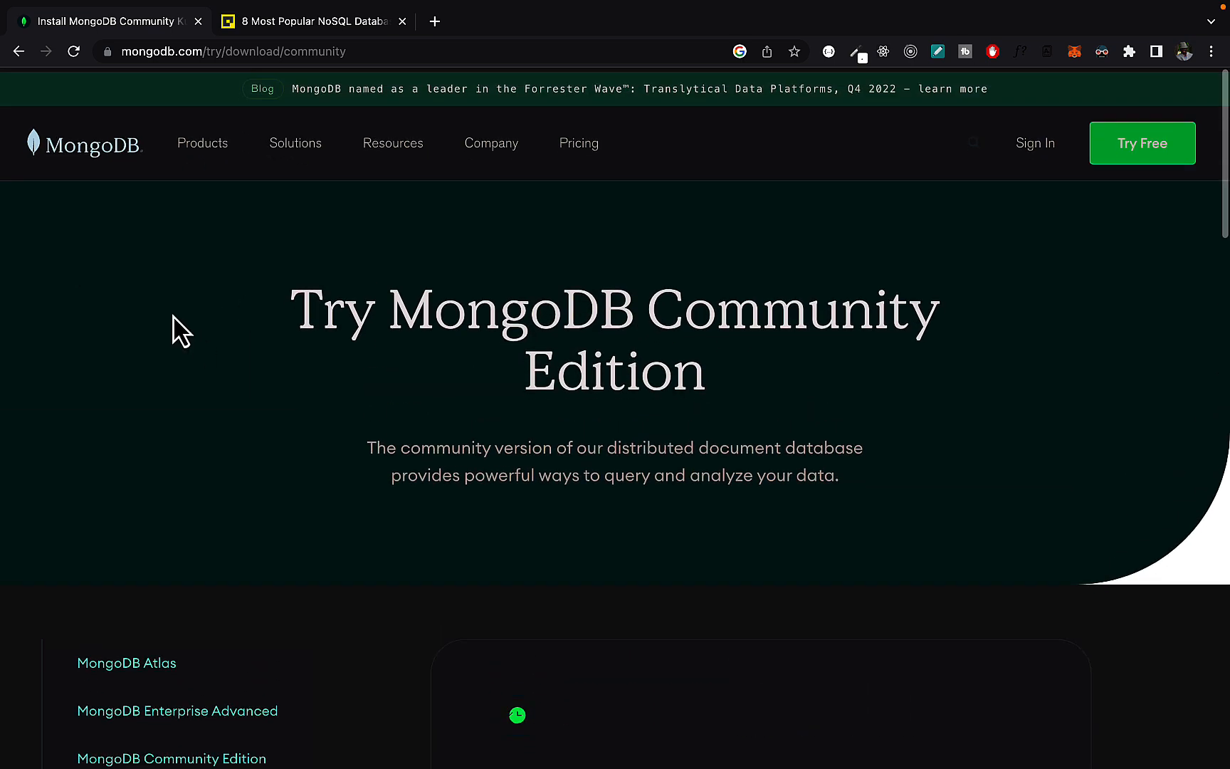
{"action": "scroll", "scroll_direction": "down", "scroll_amount": 3}
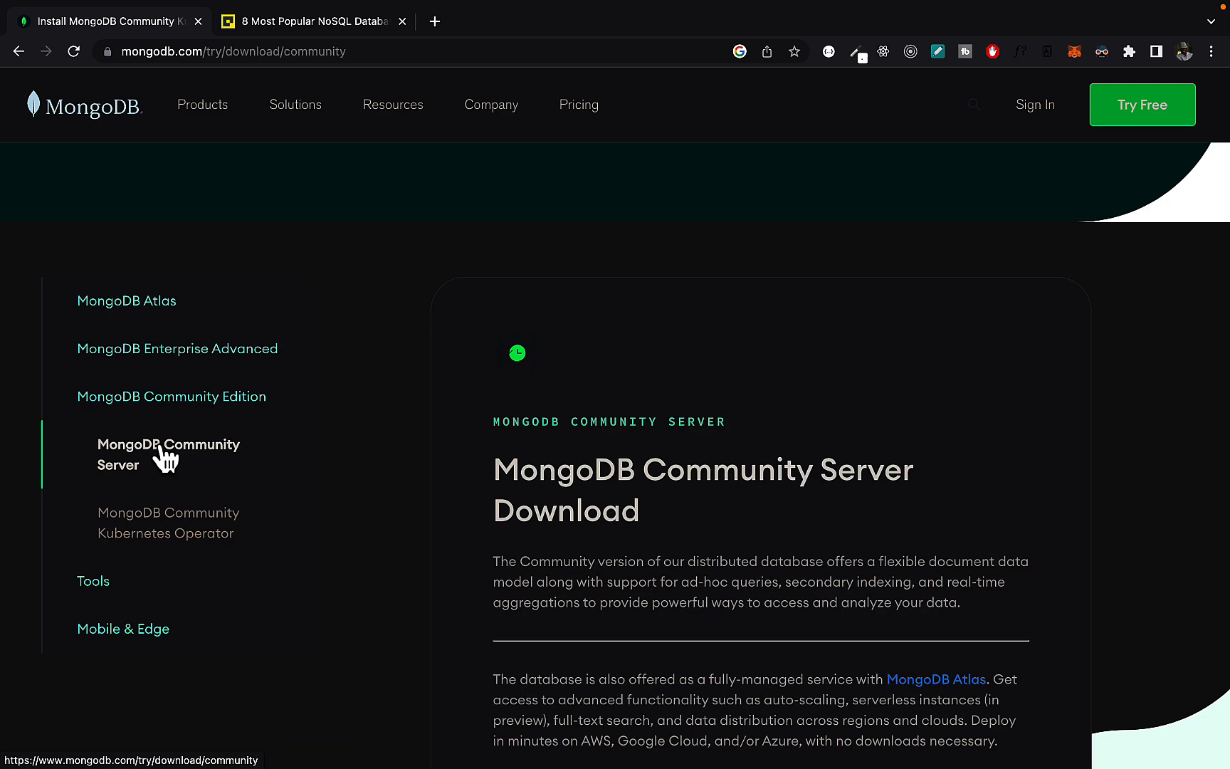
{"action": "scroll", "scroll_direction": "down", "scroll_amount": 3}
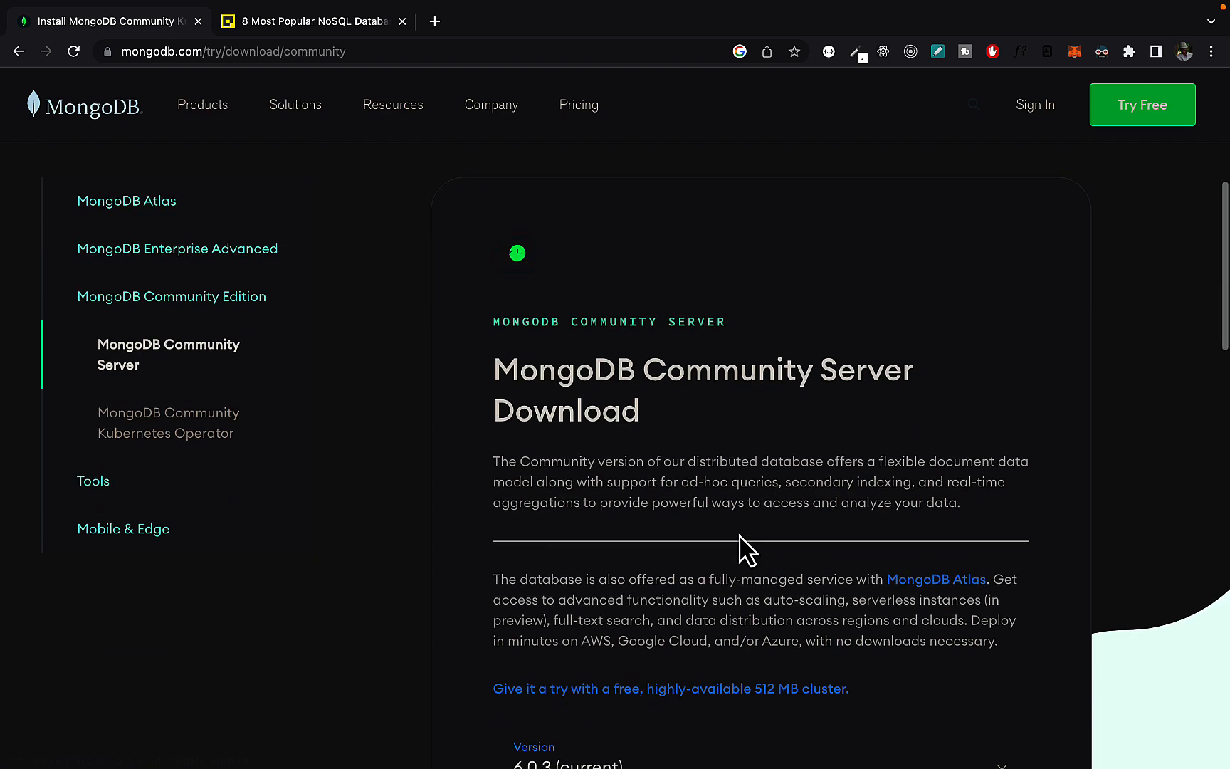
{"action": "scroll", "scroll_direction": "down", "scroll_amount": 3}
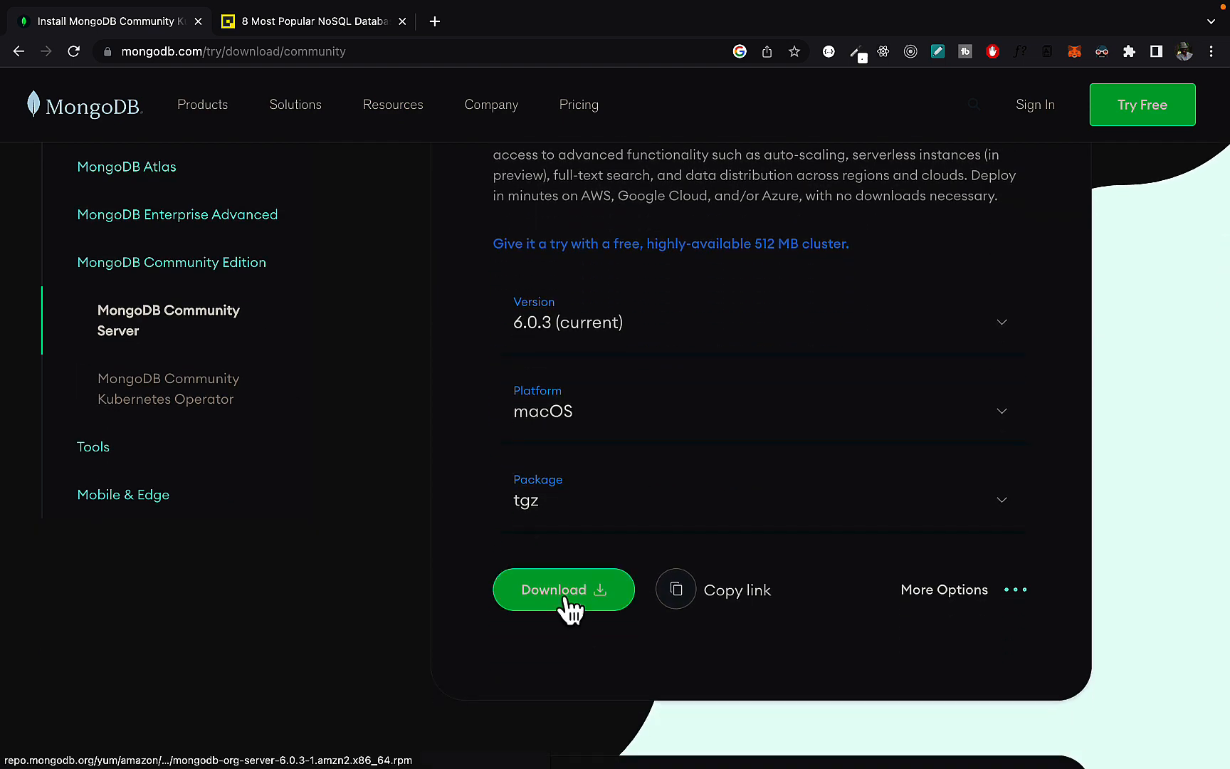
- Download MongoDB Community Server 6.0.3 as the macOS tgz package
{"action": "left_click", "coordinate": [562, 590]}
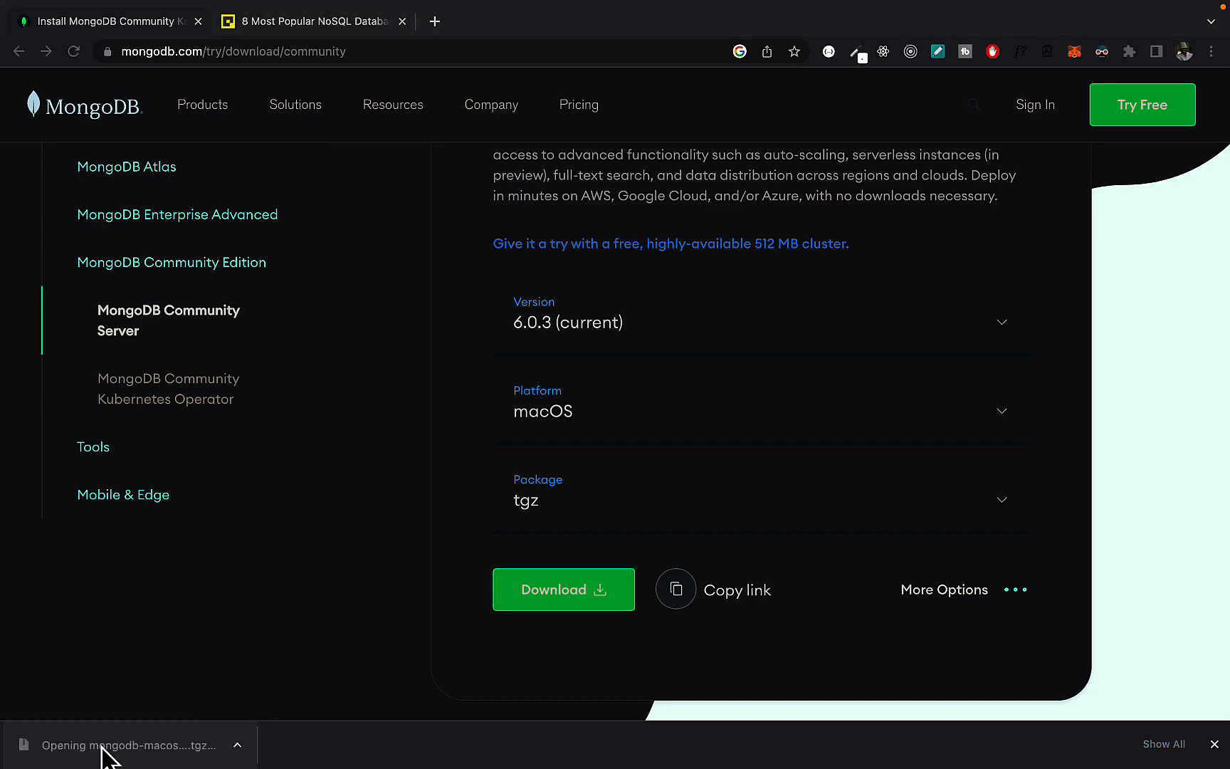
- Launch mongod from mongodb-macos-x86_64-6.0.3/bin in Downloads and dismiss the unidentified-developer warning
{"action": "left_click", "coordinate": [130, 745]}
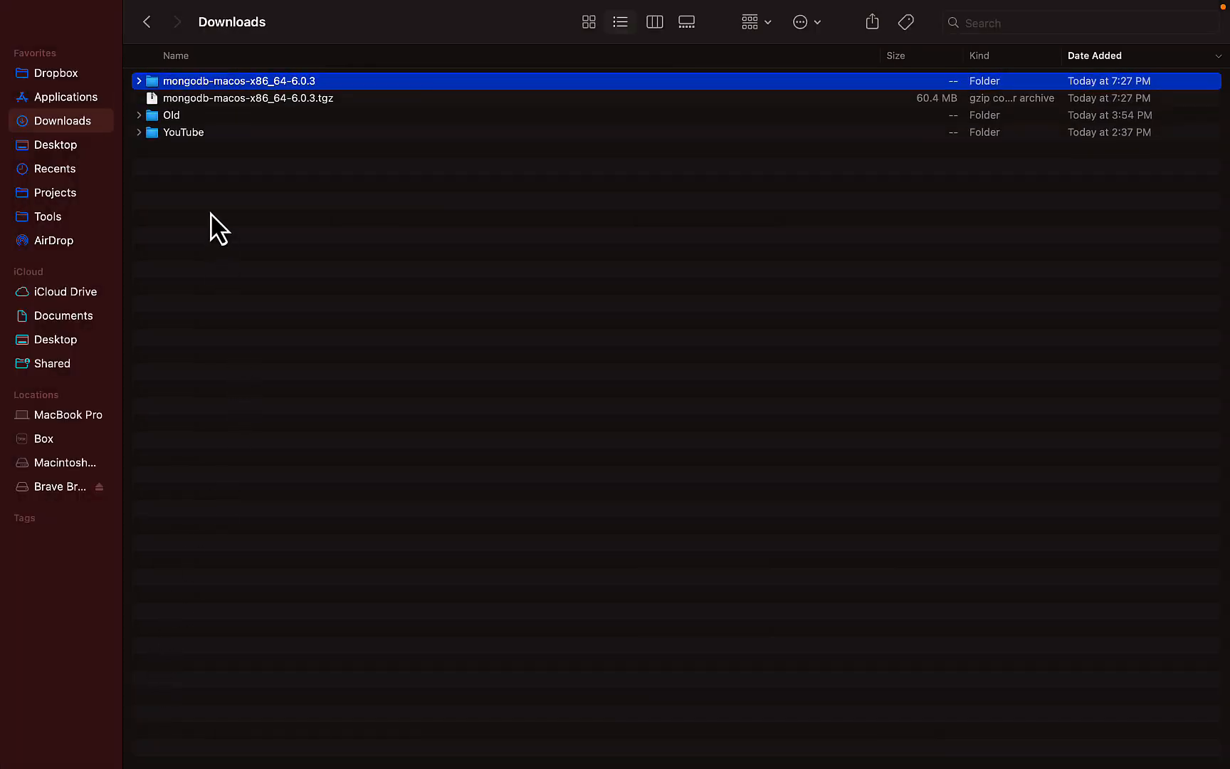
{"action": "left_click", "coordinate": [138, 81]}
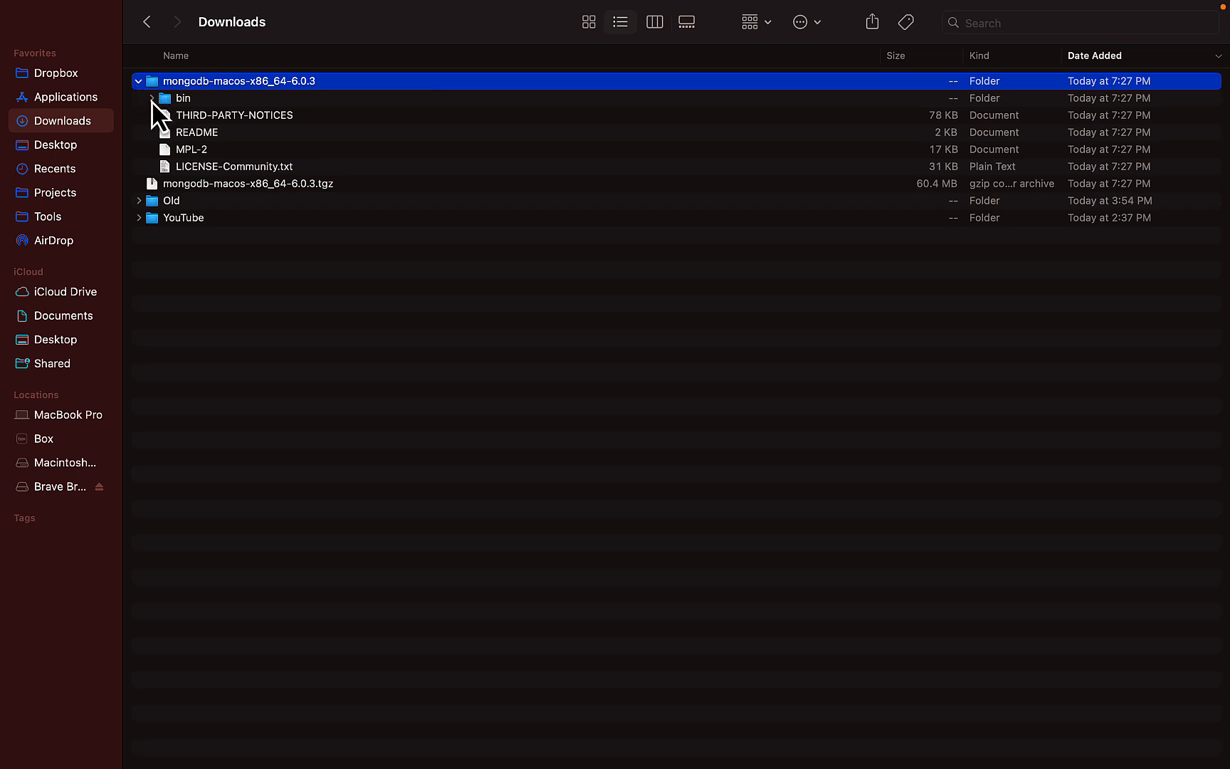
{"action": "left_click", "coordinate": [151, 97]}
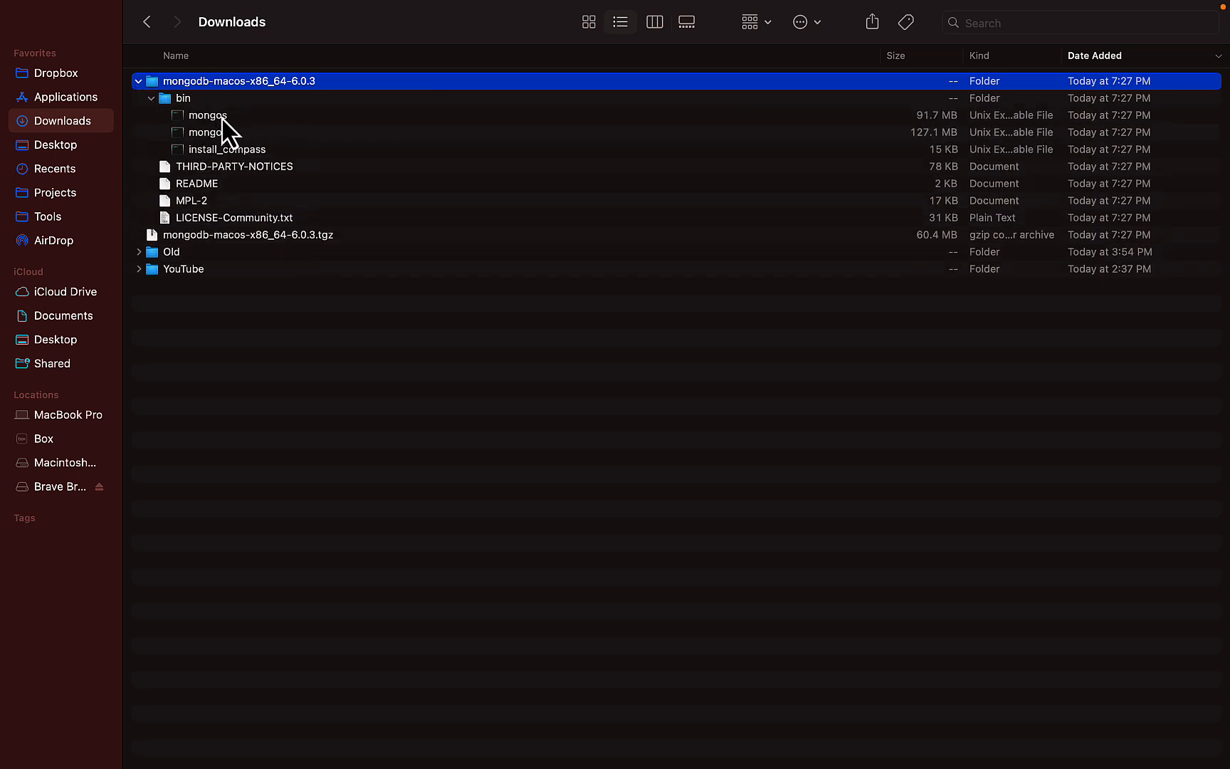
{"action": "mouse_move", "coordinate": [208, 141]}
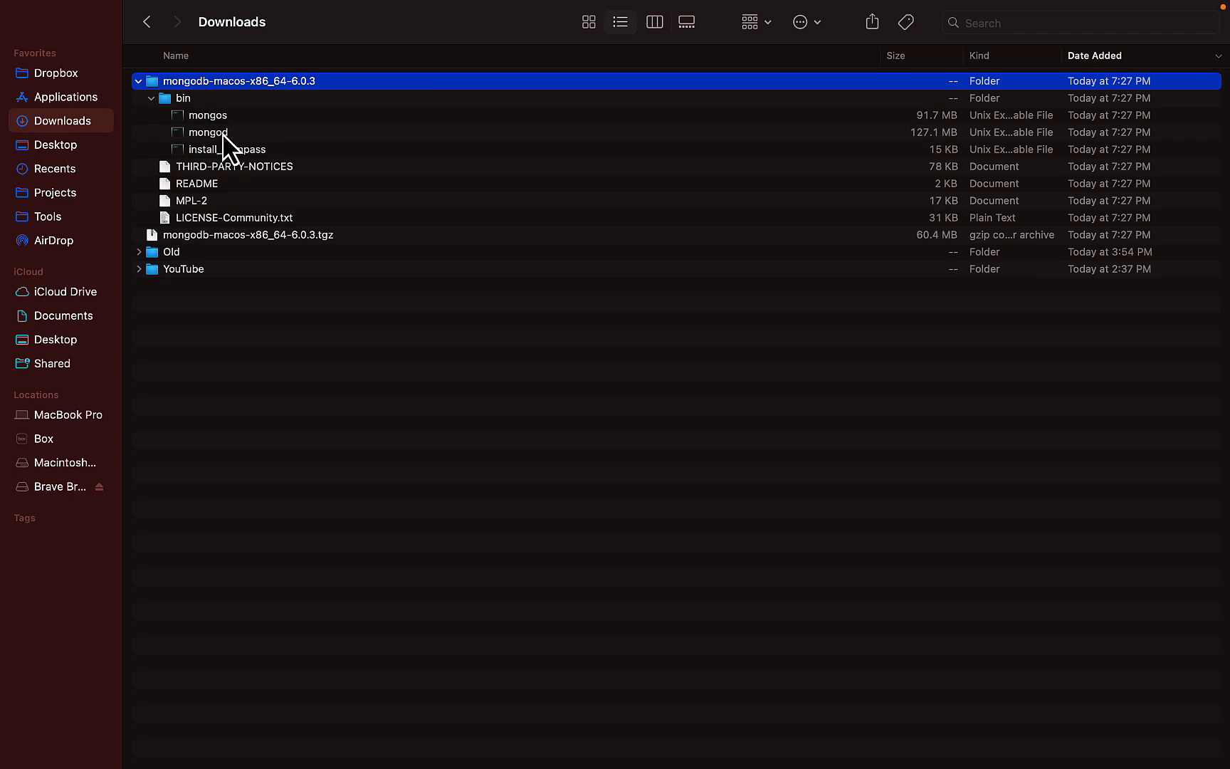
{"action": "left_click", "coordinate": [209, 132]}
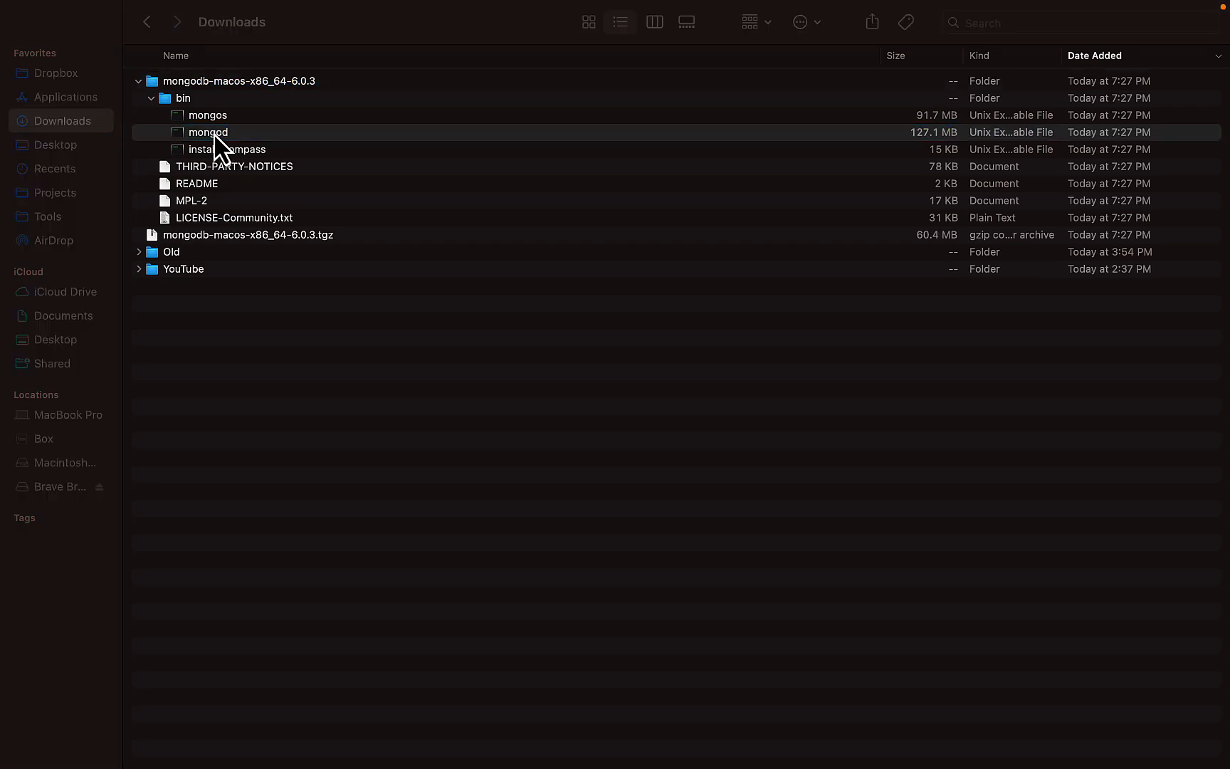
{"action": "double_click", "coordinate": [209, 133]}
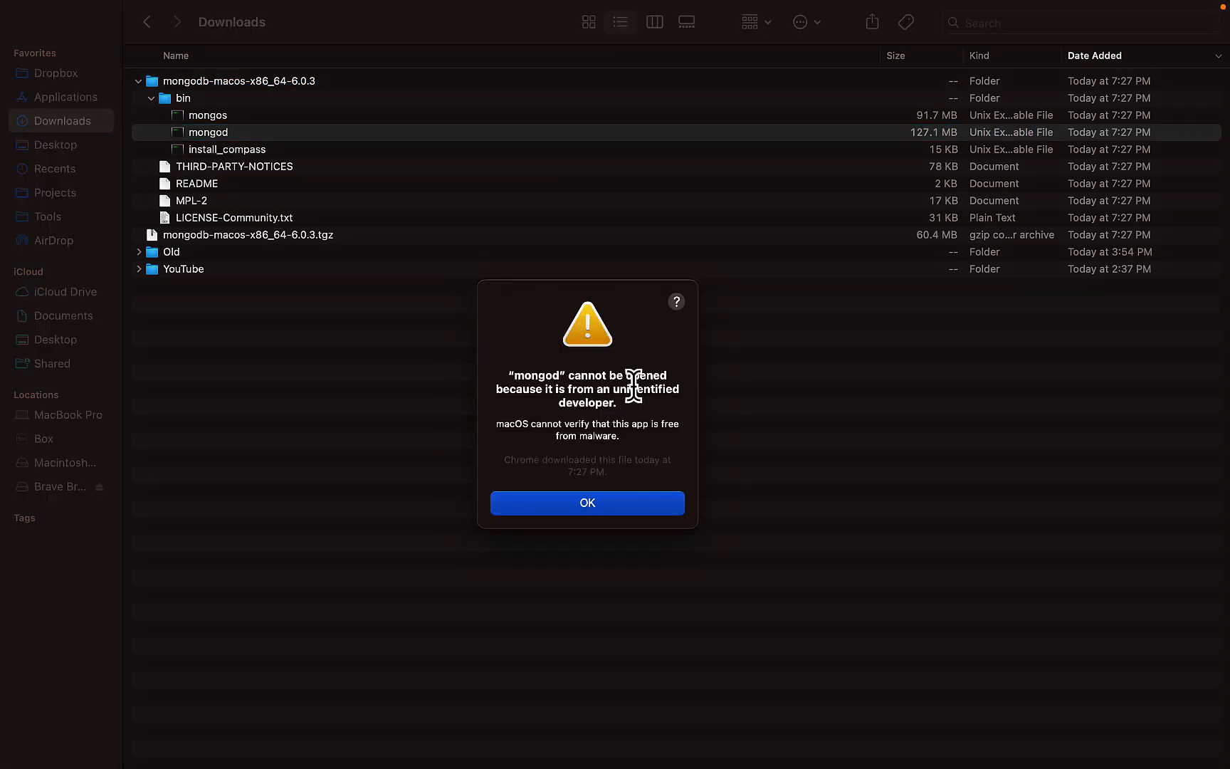
{"action": "left_click", "coordinate": [586, 503]}
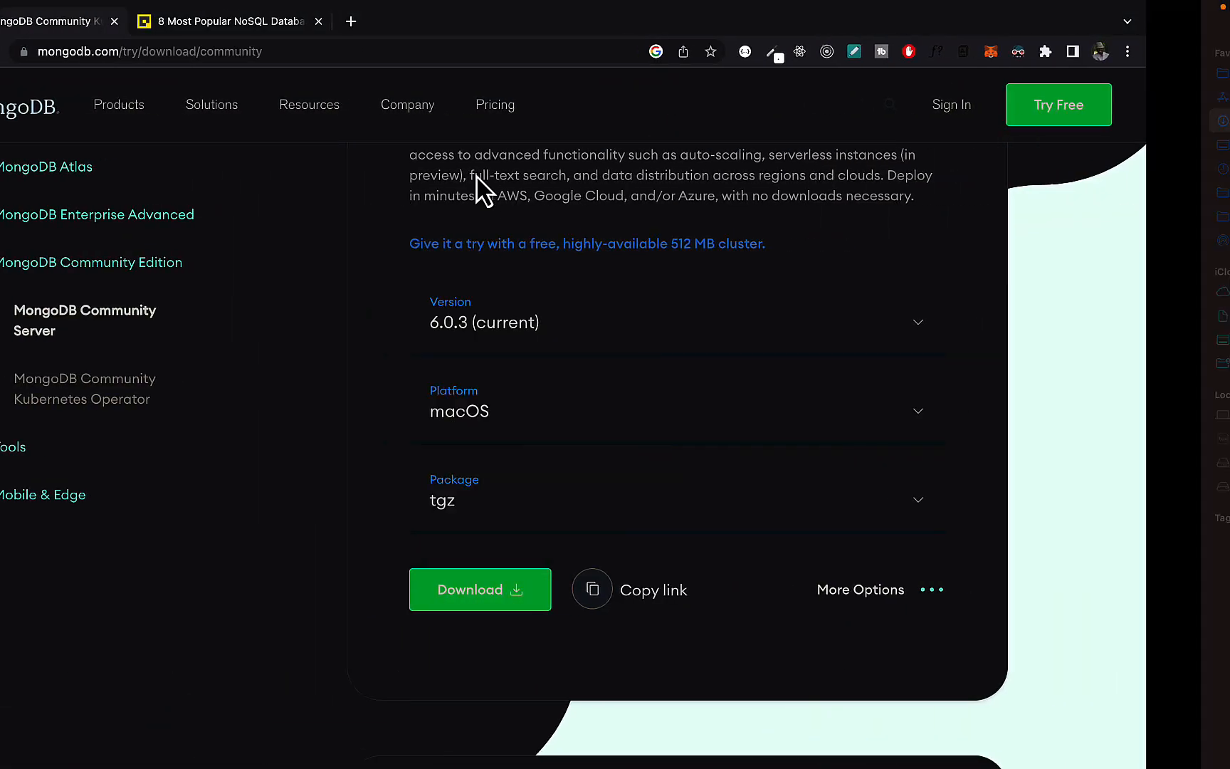
- In Privacy & Security, choose Open Anyway for mongod and confirm Open so it runs in Terminal
{"action": "left_click", "coordinate": [480, 589]}
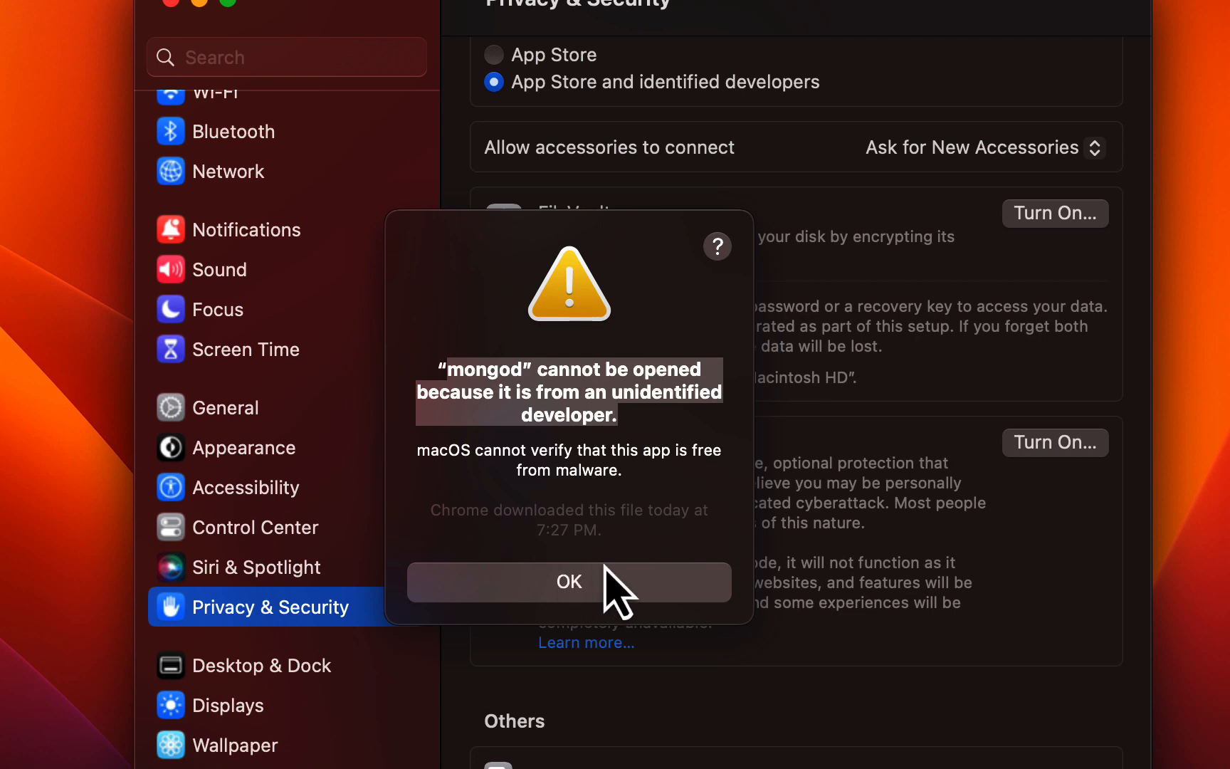
{"action": "left_click", "coordinate": [568, 580]}
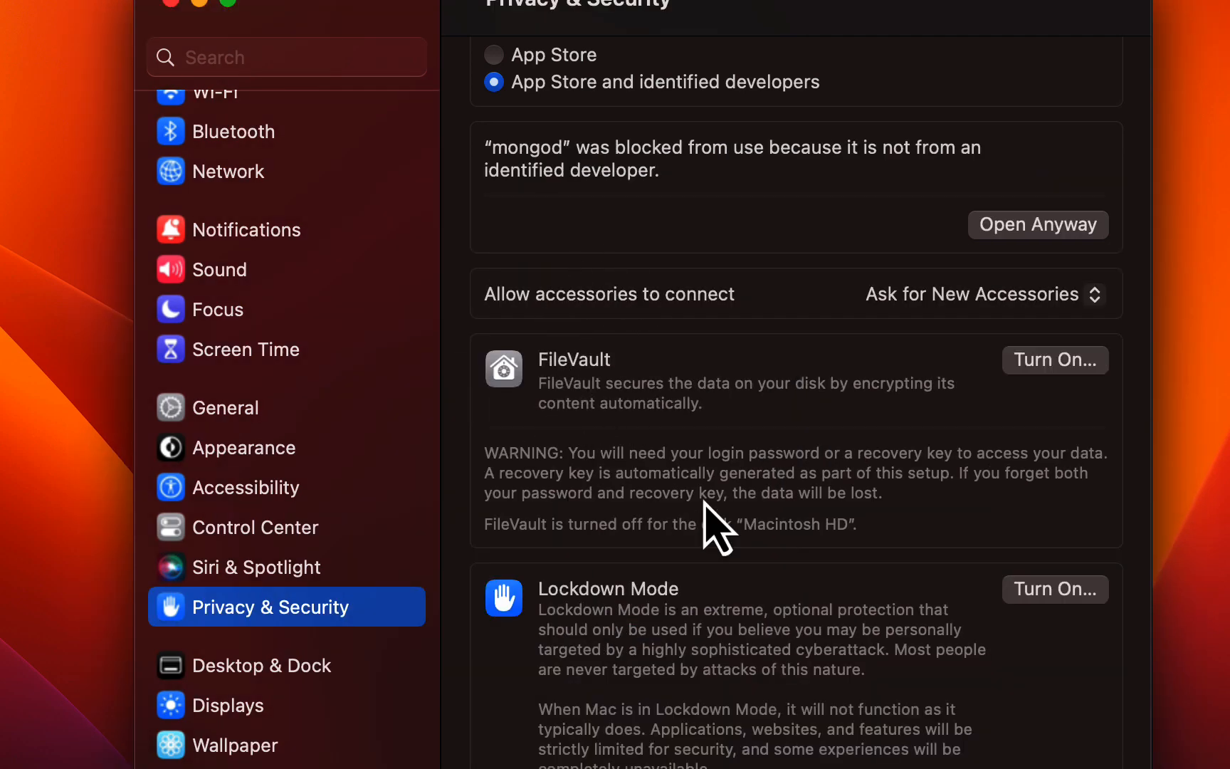
{"action": "left_click", "coordinate": [256, 567]}
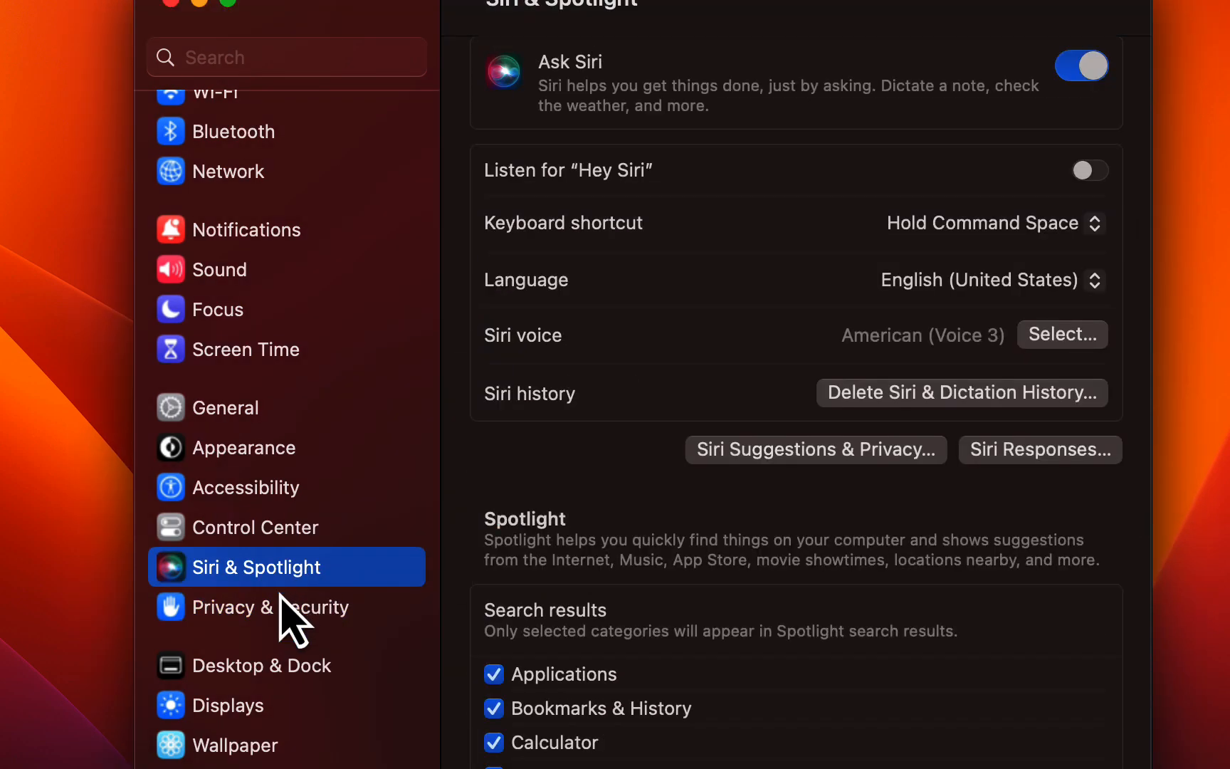
{"action": "left_click", "coordinate": [271, 607]}
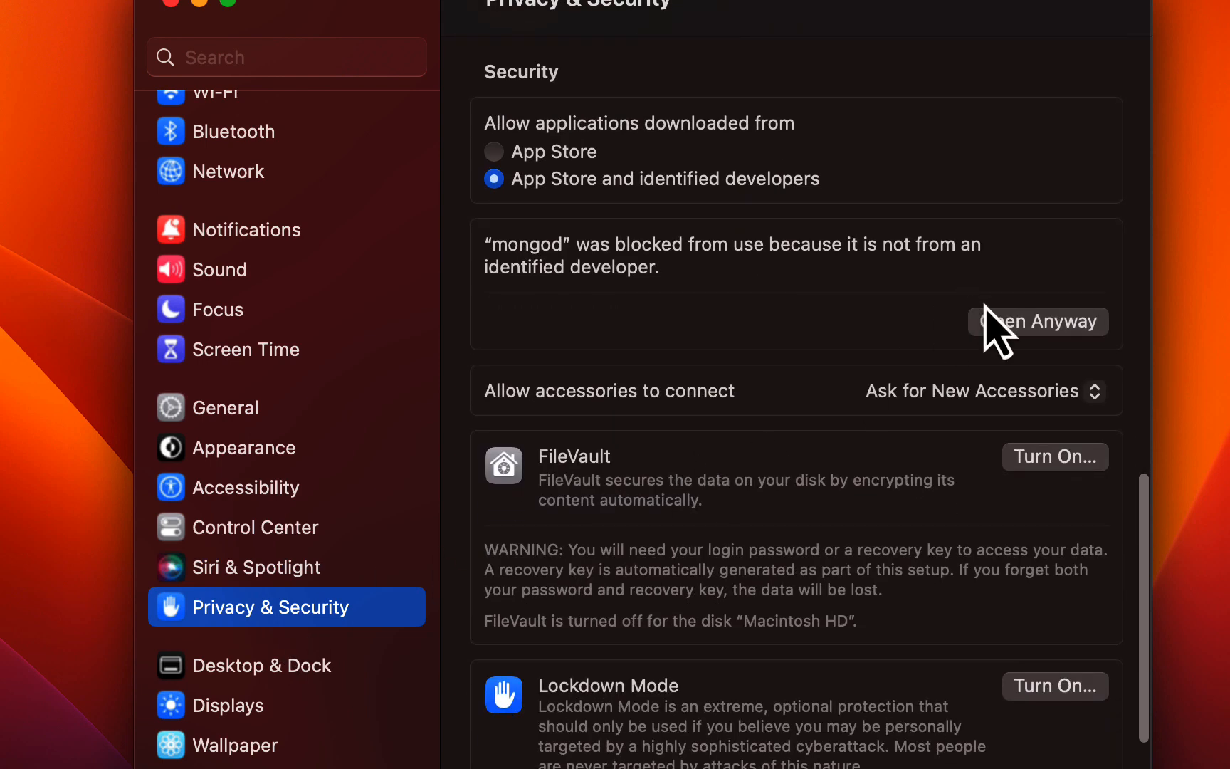
{"action": "mouse_move", "coordinate": [1036, 353]}
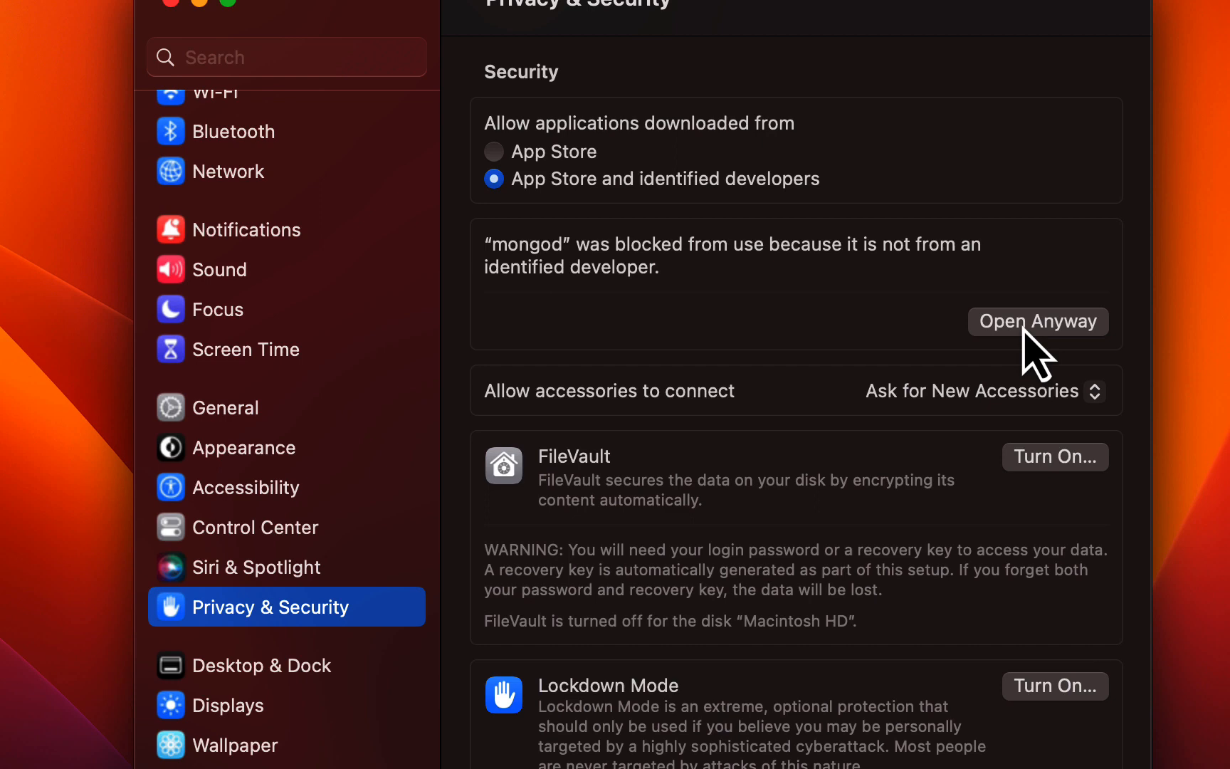
{"action": "left_click", "coordinate": [1037, 320]}
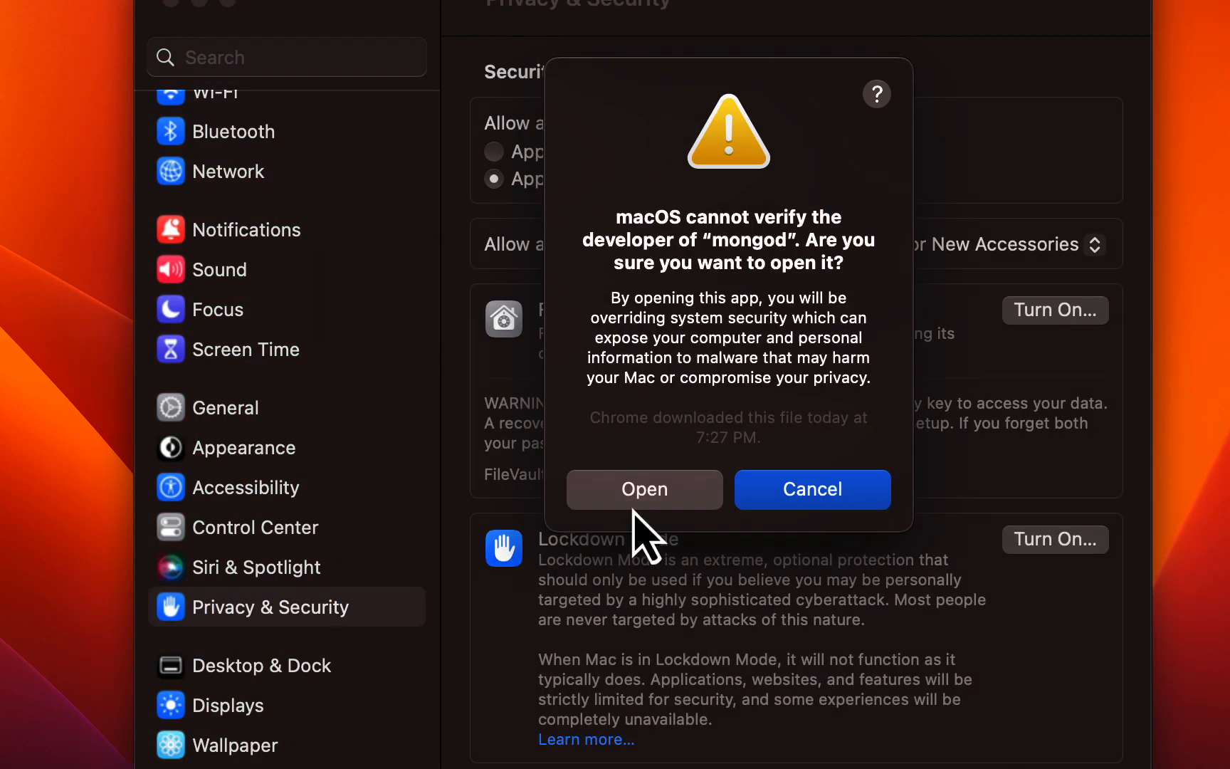
{"action": "left_click", "coordinate": [644, 488]}
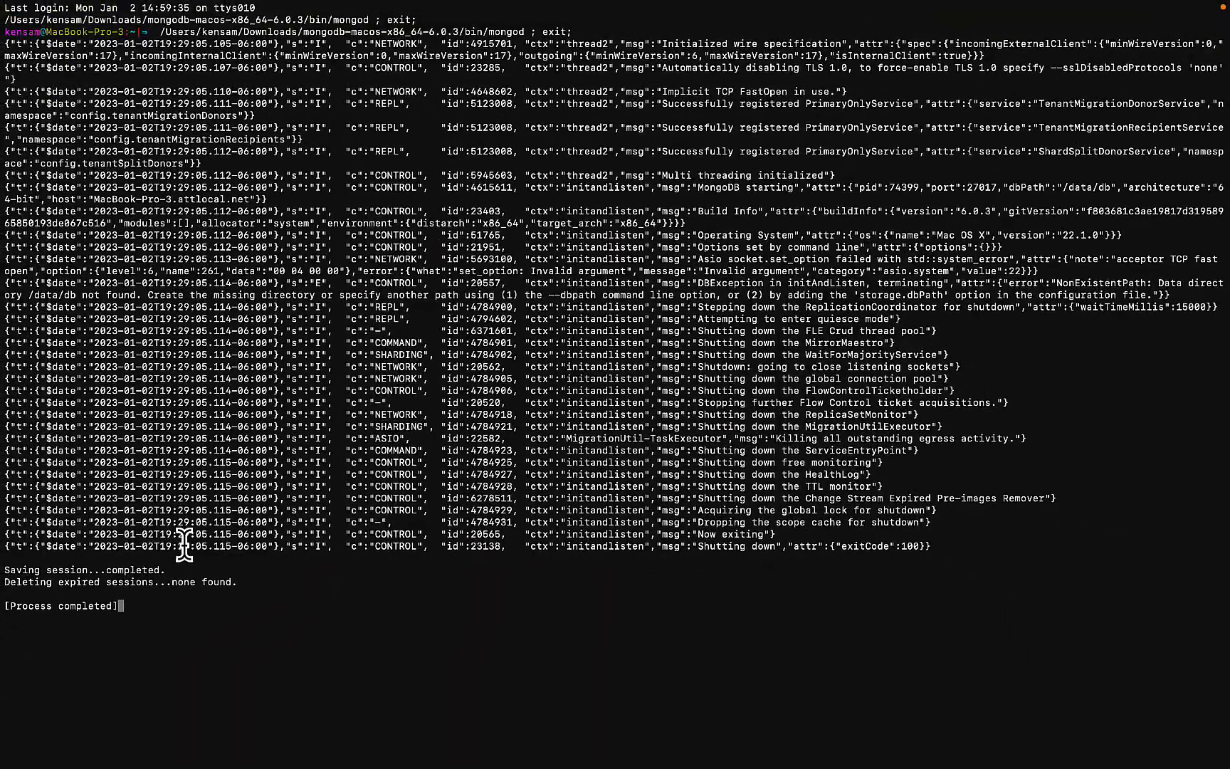
{"action": "mouse_move", "coordinate": [141, 565]}
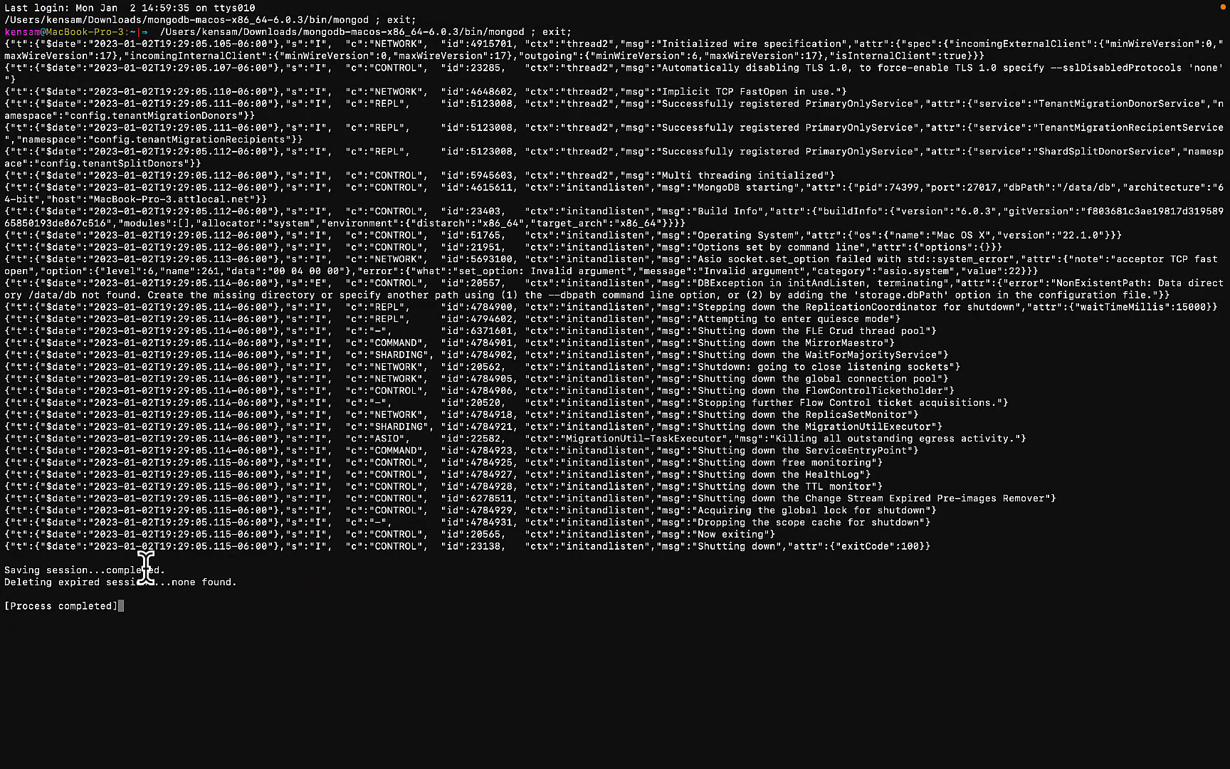
{"action": "mouse_move", "coordinate": [341, 425]}
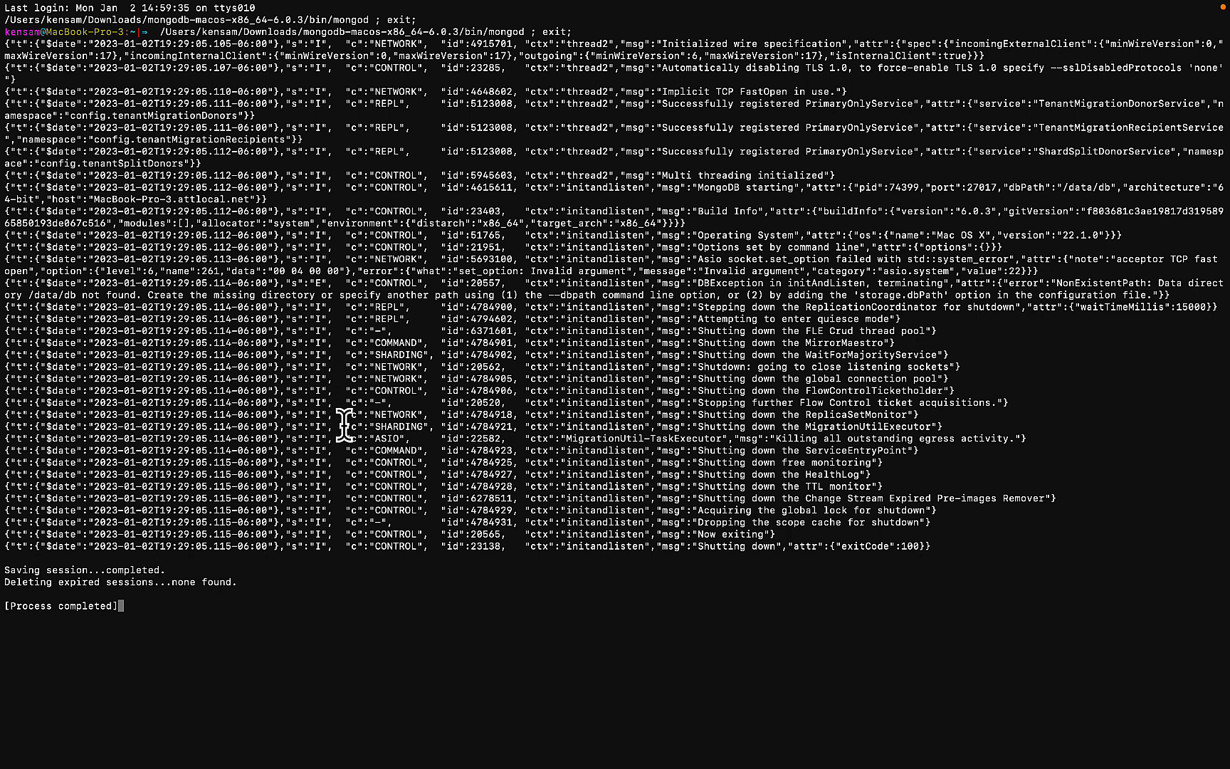
{"action": "mouse_move", "coordinate": [509, 308]}
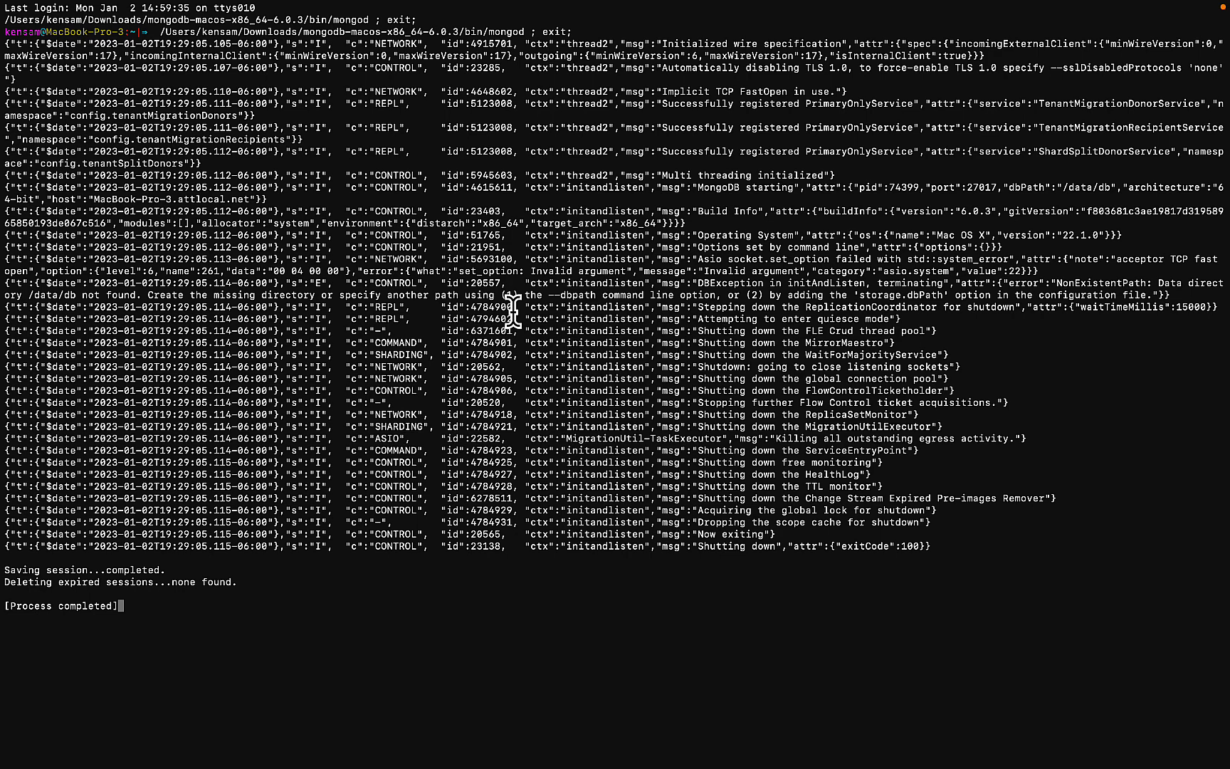
{"action": "mouse_move", "coordinate": [549, 349]}
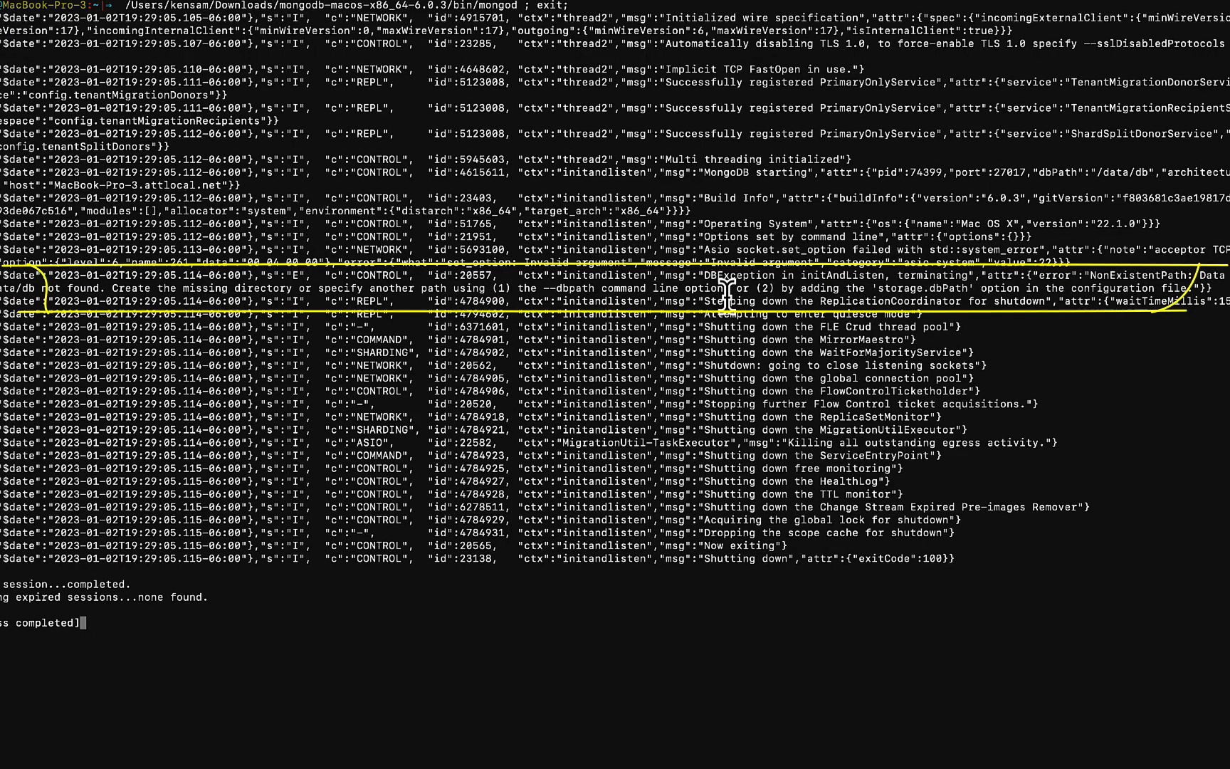
{"action": "mouse_move", "coordinate": [889, 301]}
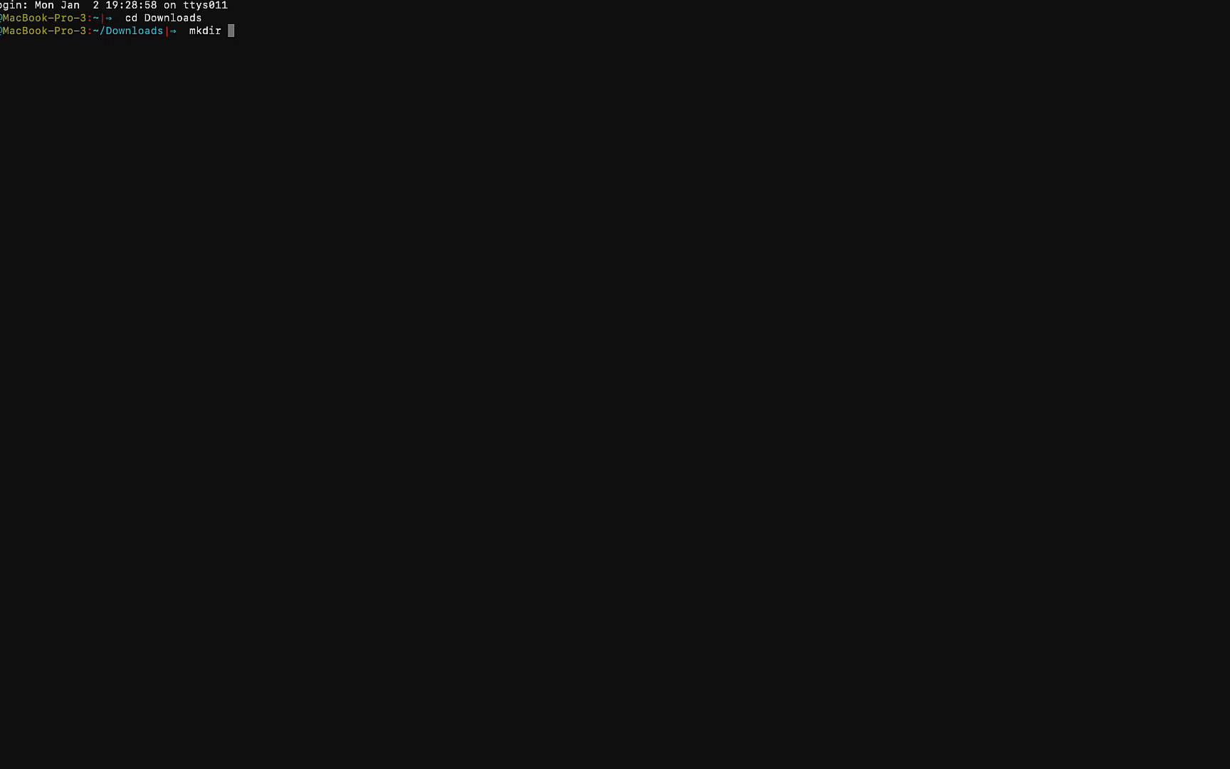
- Create the mongod_data folder inside Downloads and move into it
{"action": "type", "text": "mongod_"}
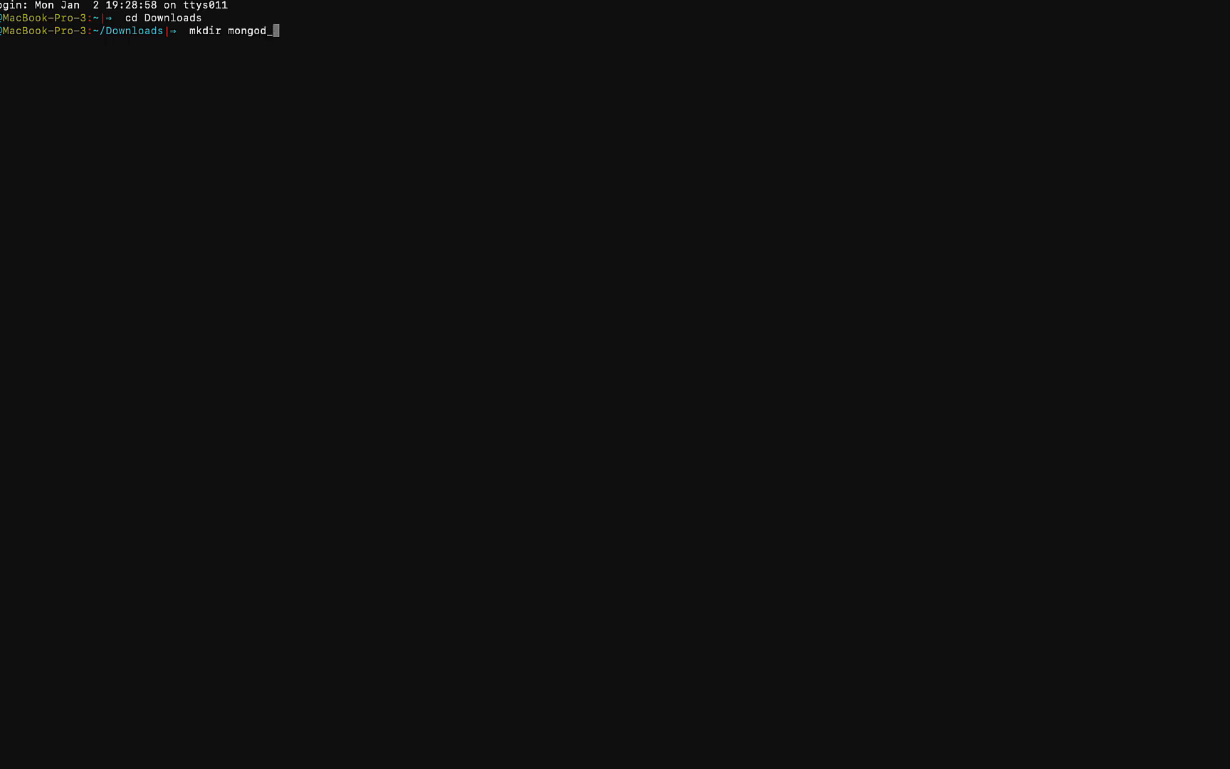
{"action": "key", "text": "Return"}
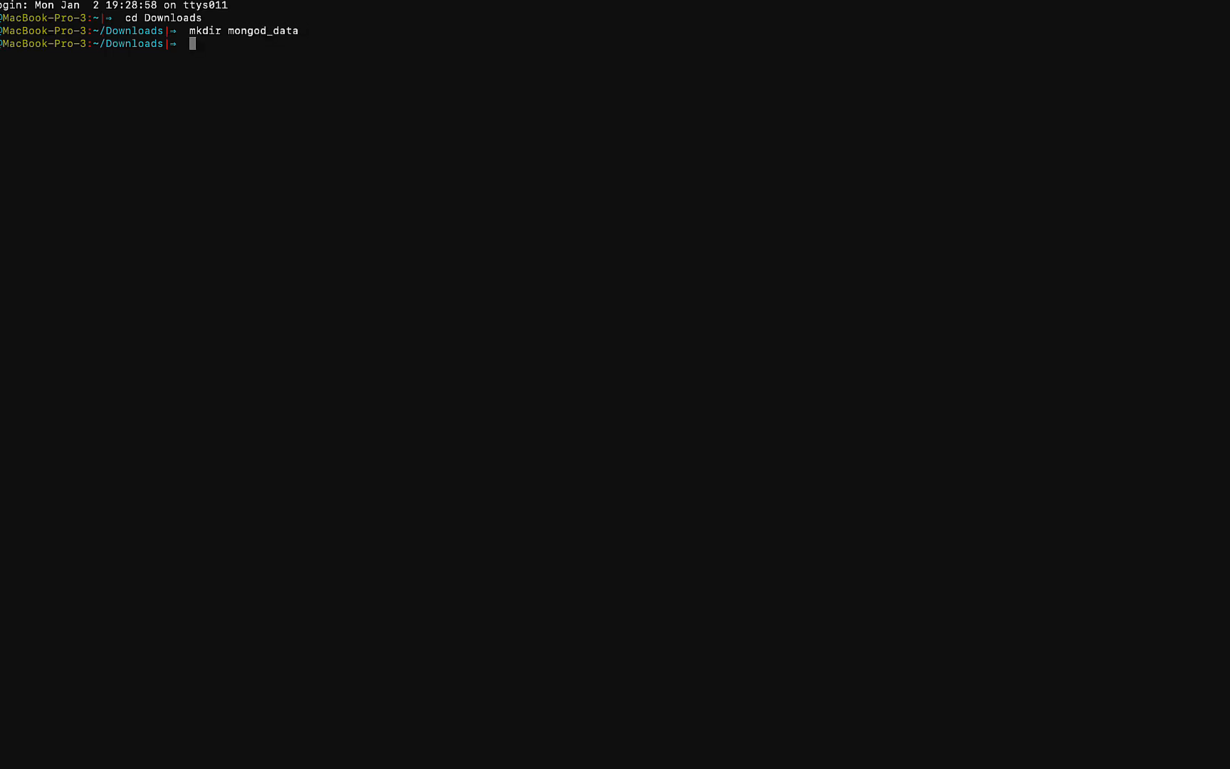
{"action": "key", "text": "Return"}
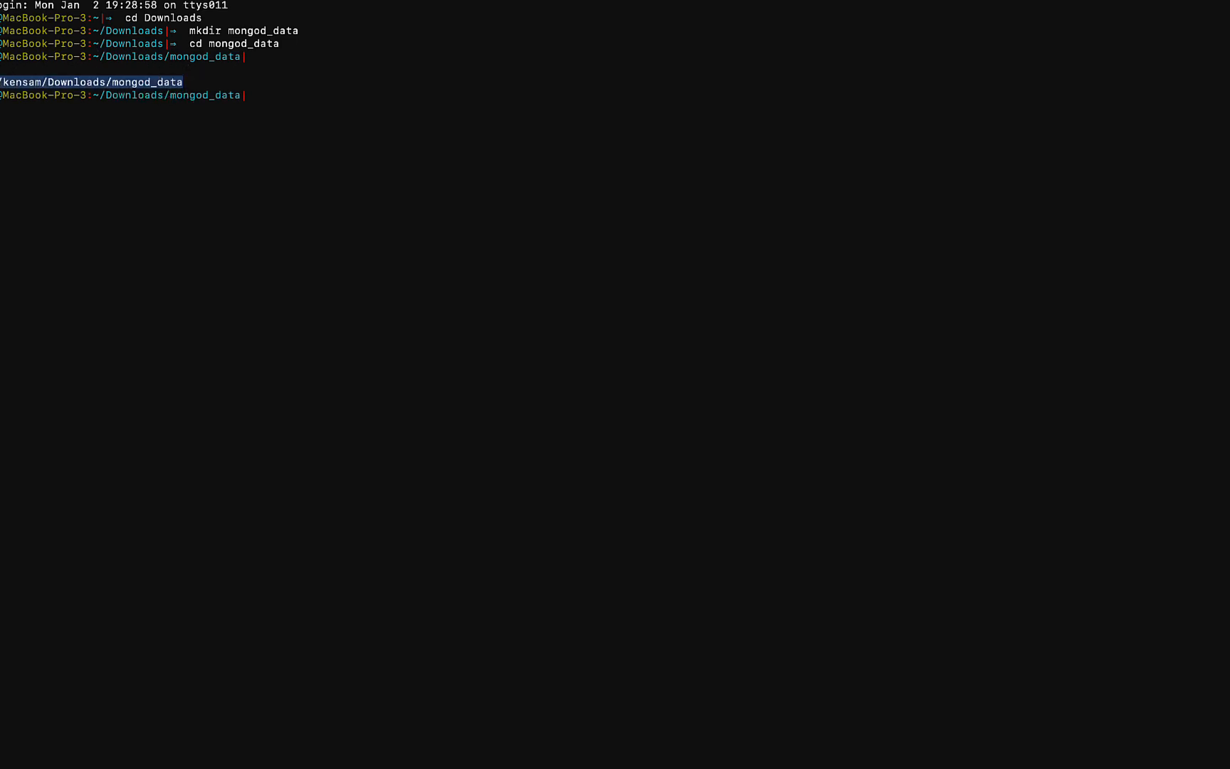
{"action": "mouse_move", "coordinate": [87, 121]}
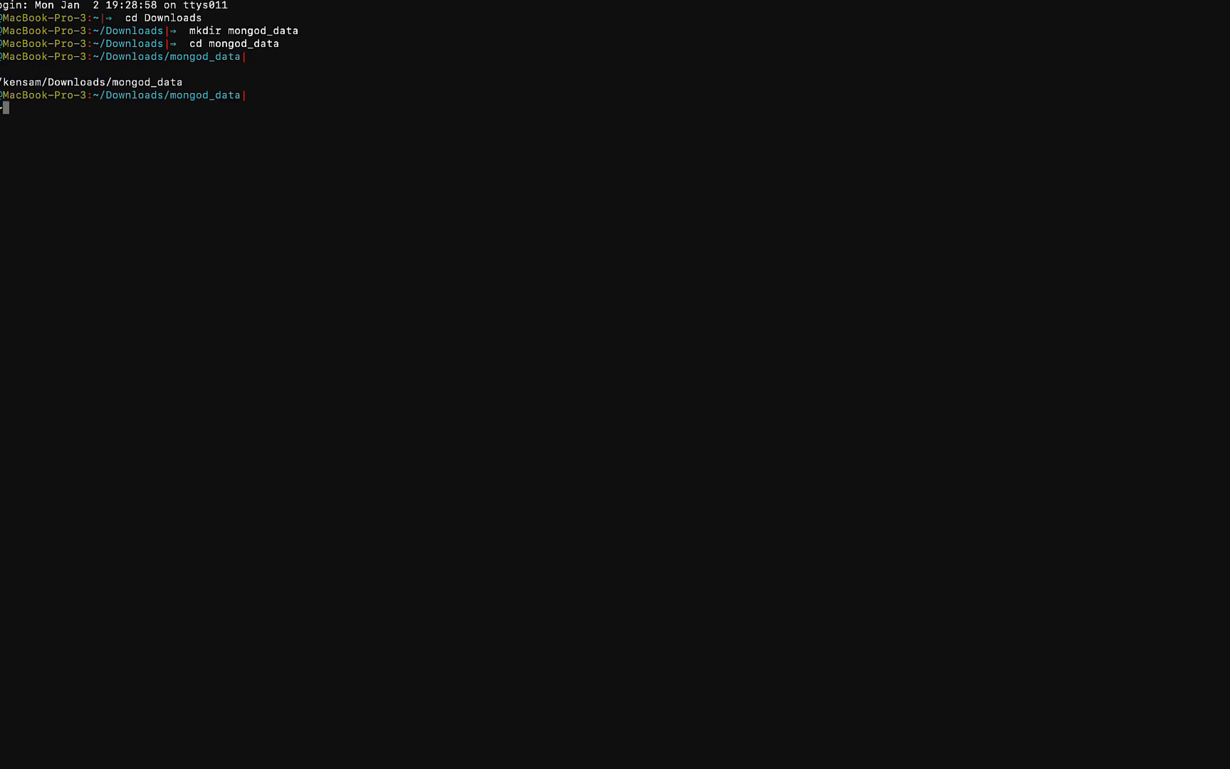
- Switch to ~/Downloads/mongodb-macos-x86_64-6.0.3/bin/ and start typing mongod --dbPath= with the mongod_data path
{"action": "type", "text": "~/Downloads/mongodb-macos-x86_64-6.0.3/bin/"}
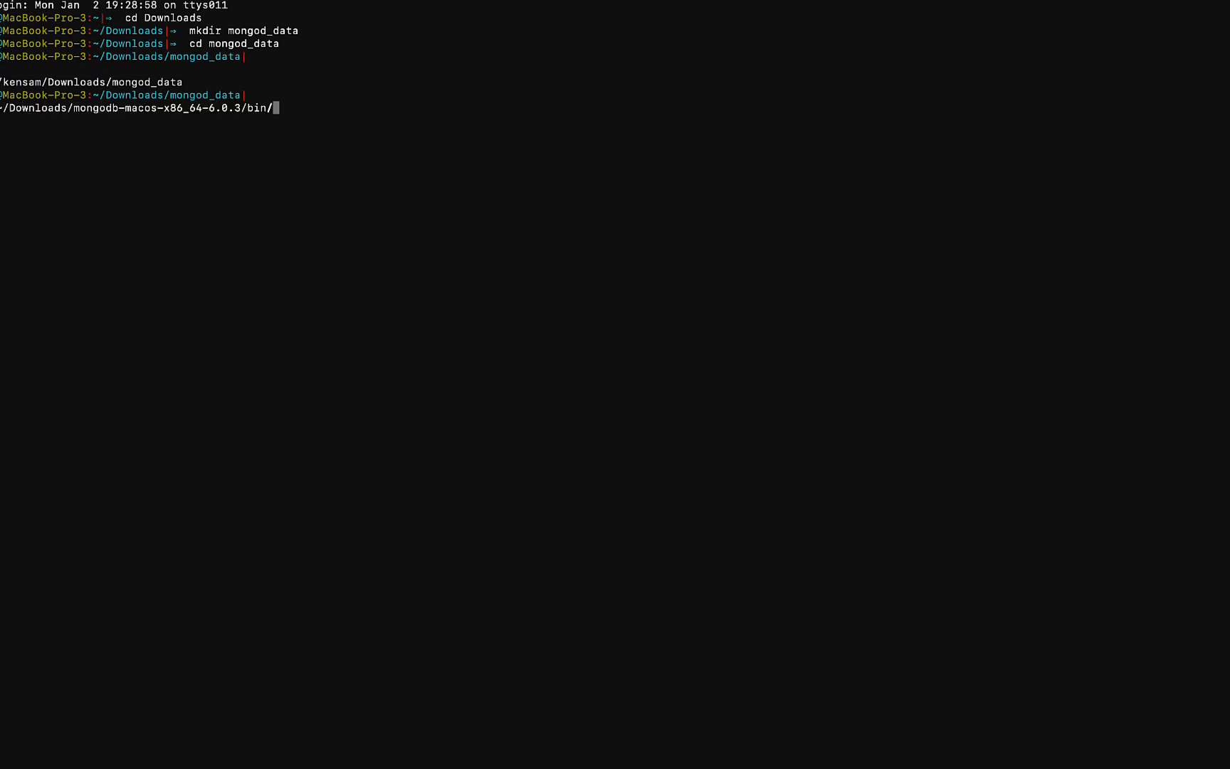
{"action": "key", "text": "Return"}
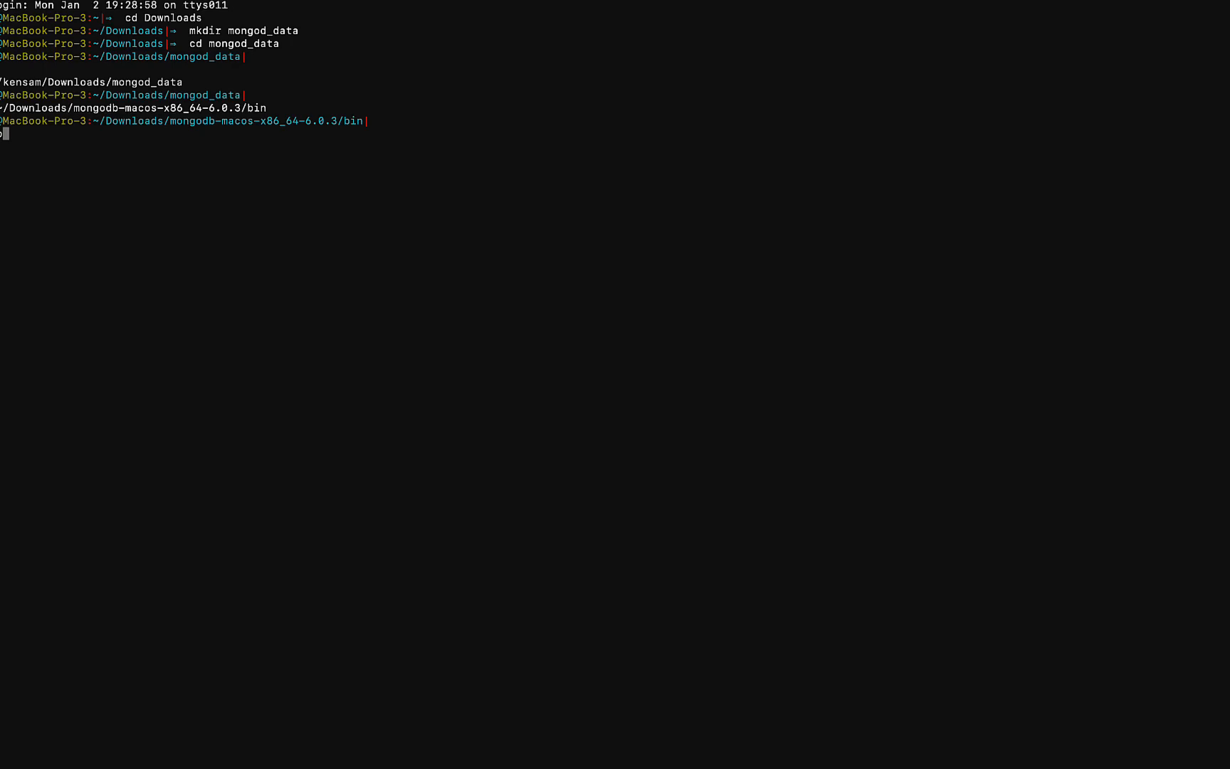
{"action": "type", "text": "mongod"}
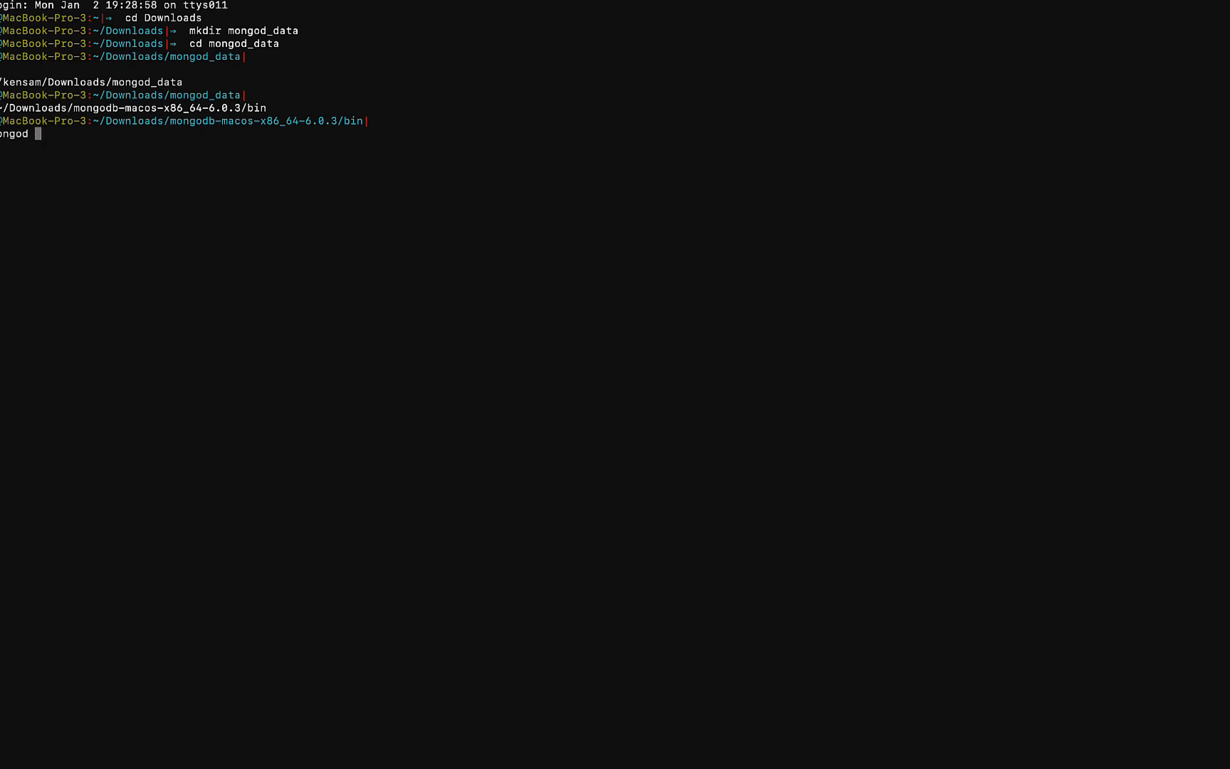
{"action": "type", "text": "--"}
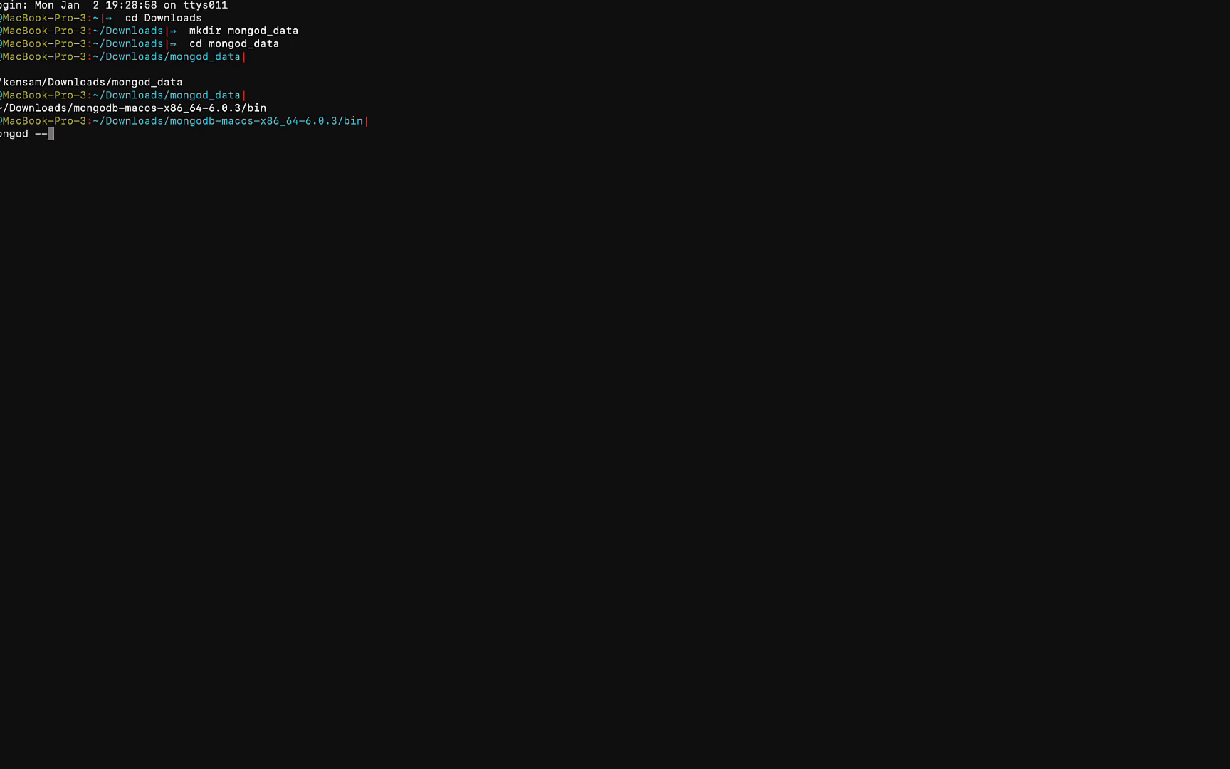
{"action": "type", "text": "dbPath="}
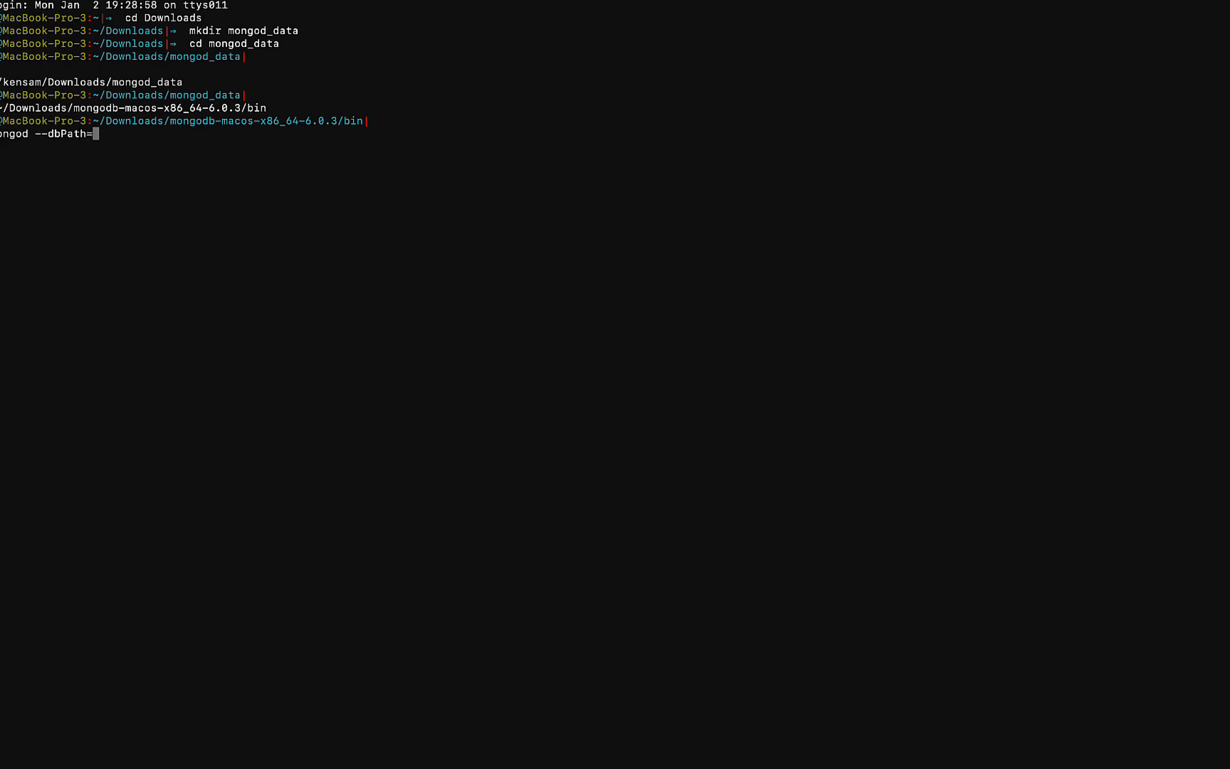
{"action": "key", "text": "Return"}
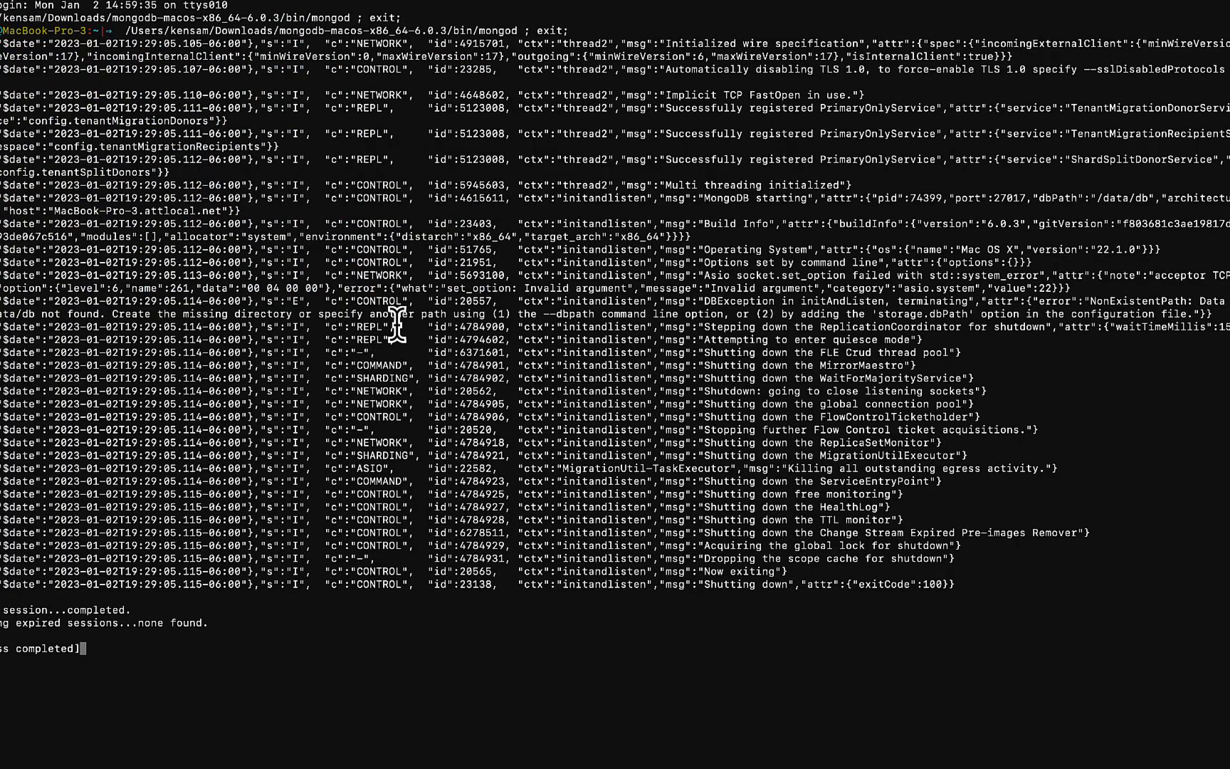
- Run mongod with the mongod_data dbPath and review its log showing it listening on port 27017 and accepting a connection
{"action": "right_click", "coordinate": [396, 329]}
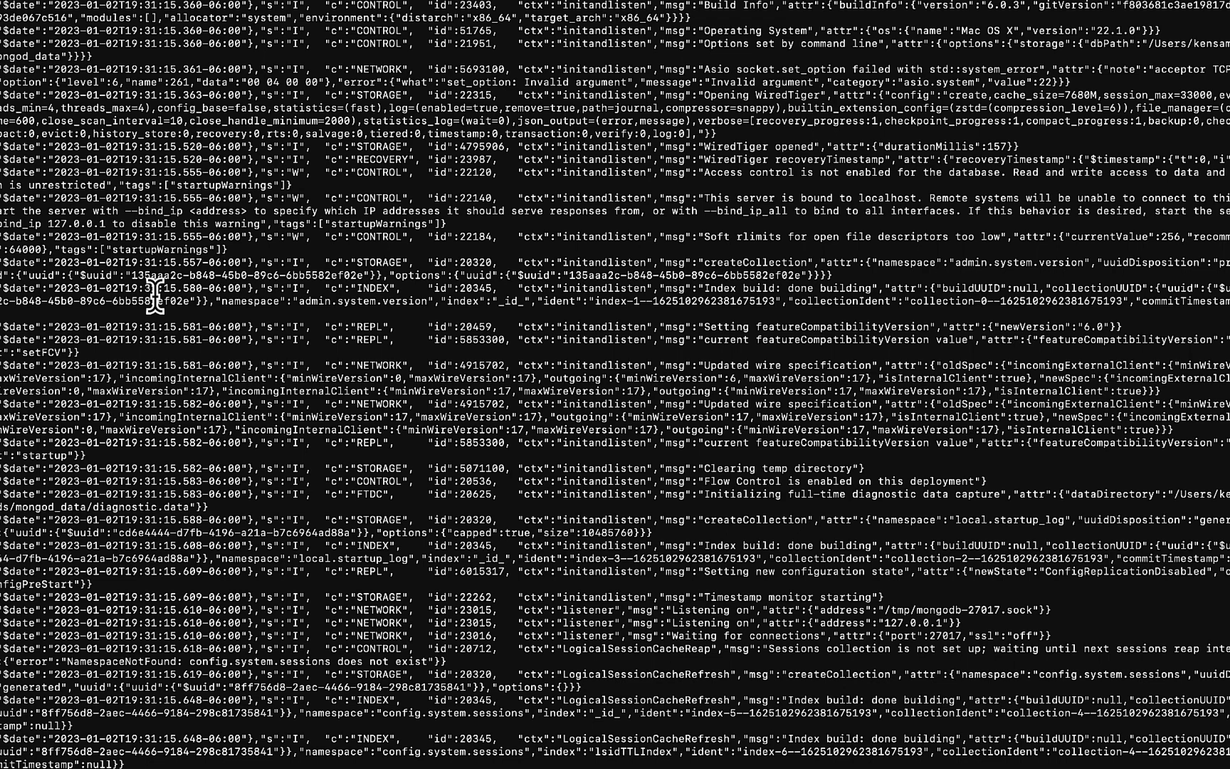
{"action": "scroll", "scroll_direction": "down", "scroll_amount": 3}
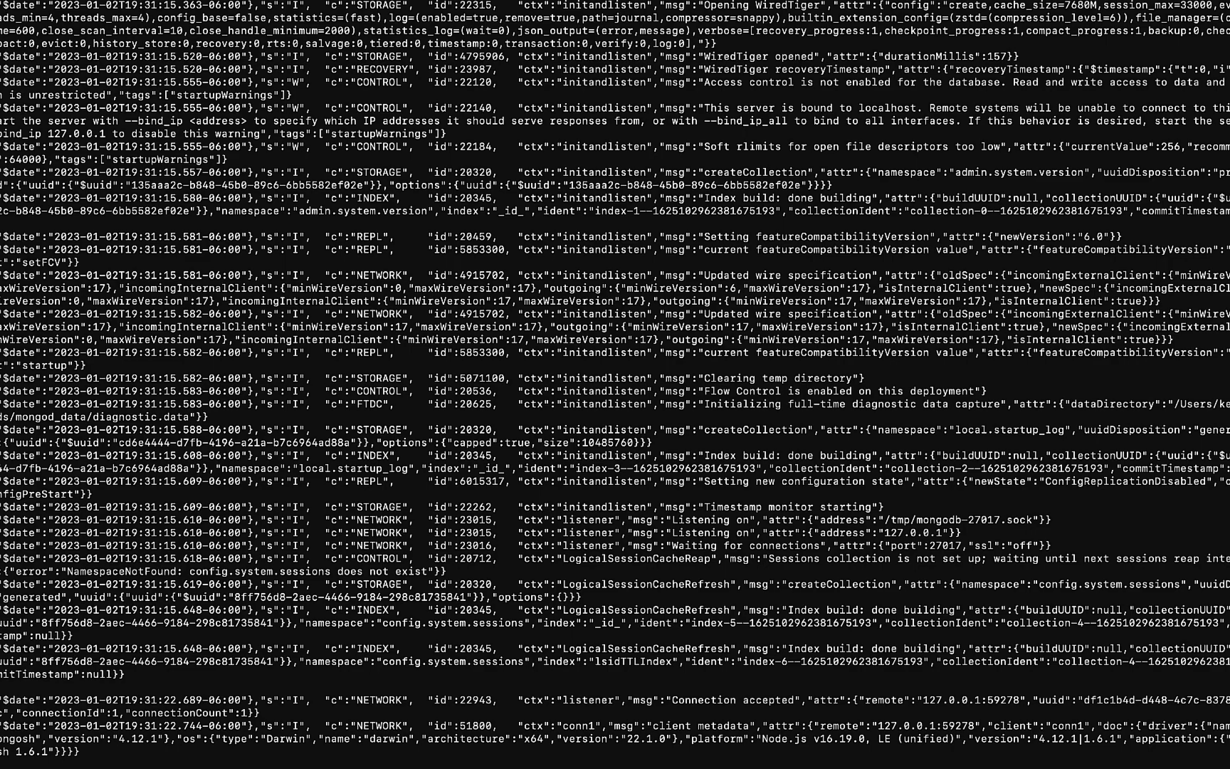
{"action": "mouse_move", "coordinate": [234, 125]}
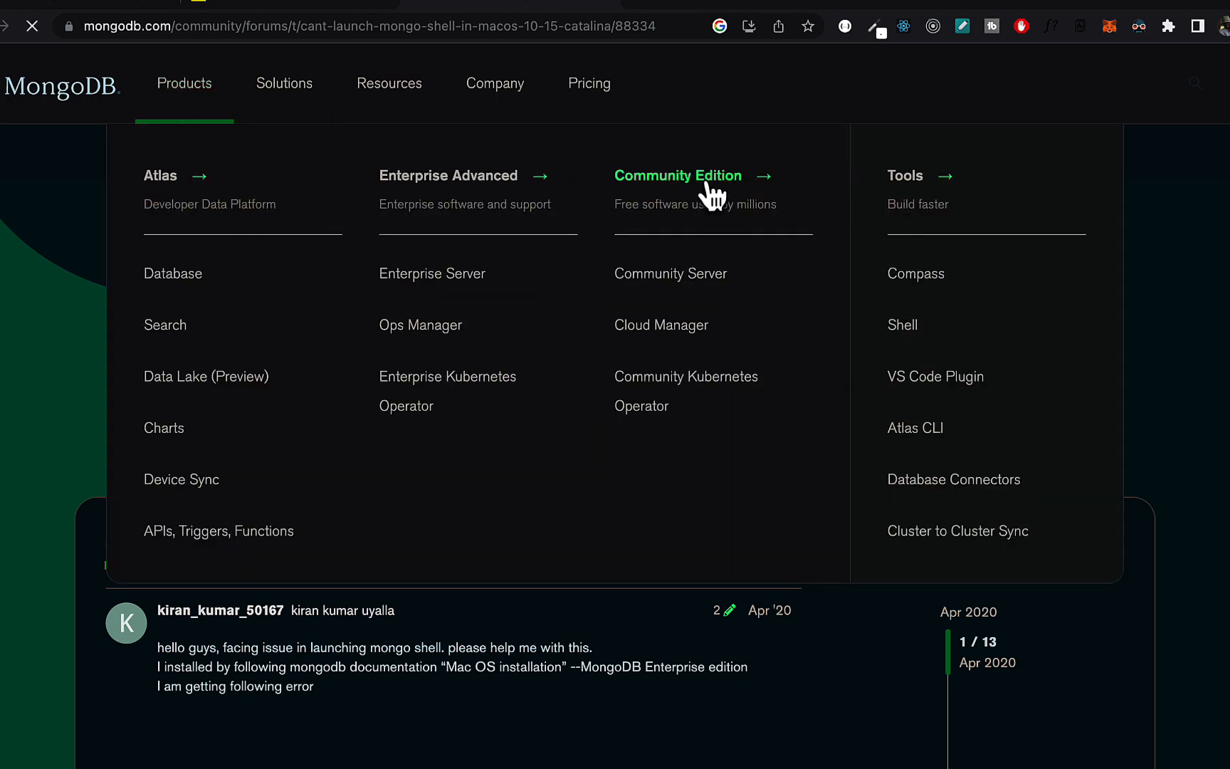
- From Community Edition downloads, reach Tools > MongoDB Shell and download the 1.6.1 macOS 64-bit zip
{"action": "left_click", "coordinate": [670, 273]}
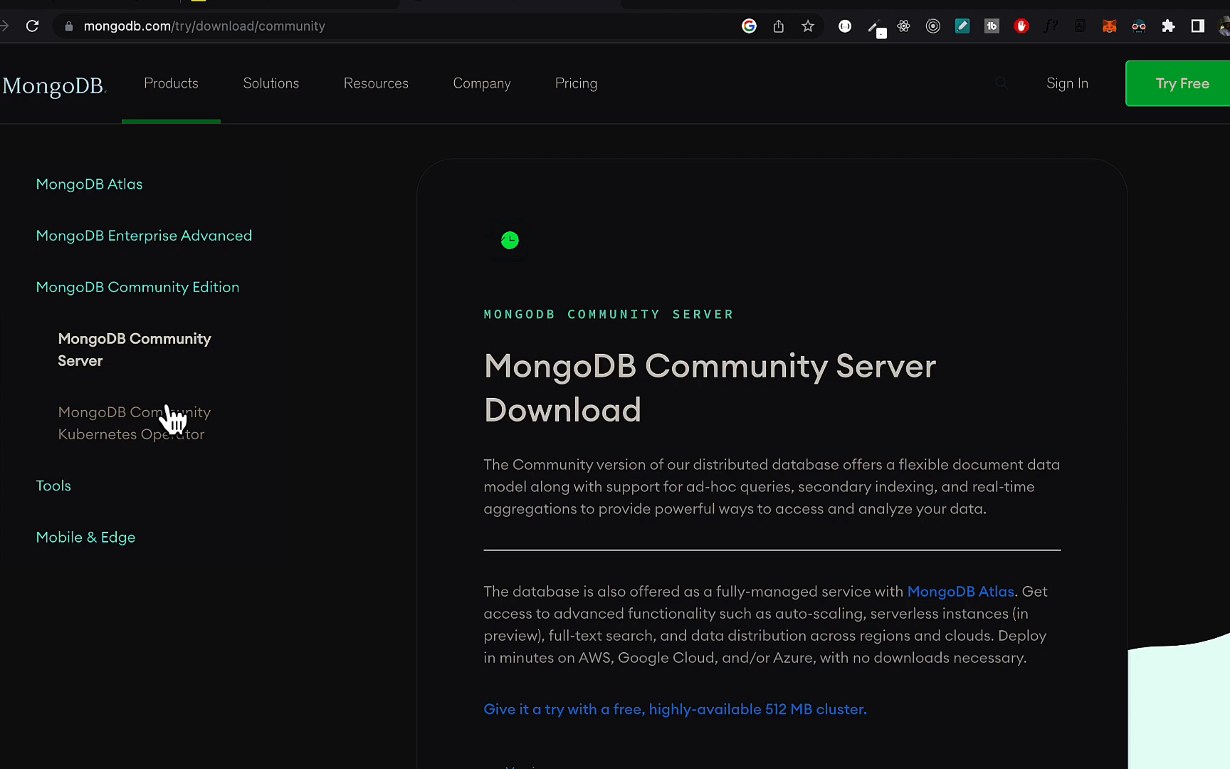
{"action": "left_click", "coordinate": [135, 422]}
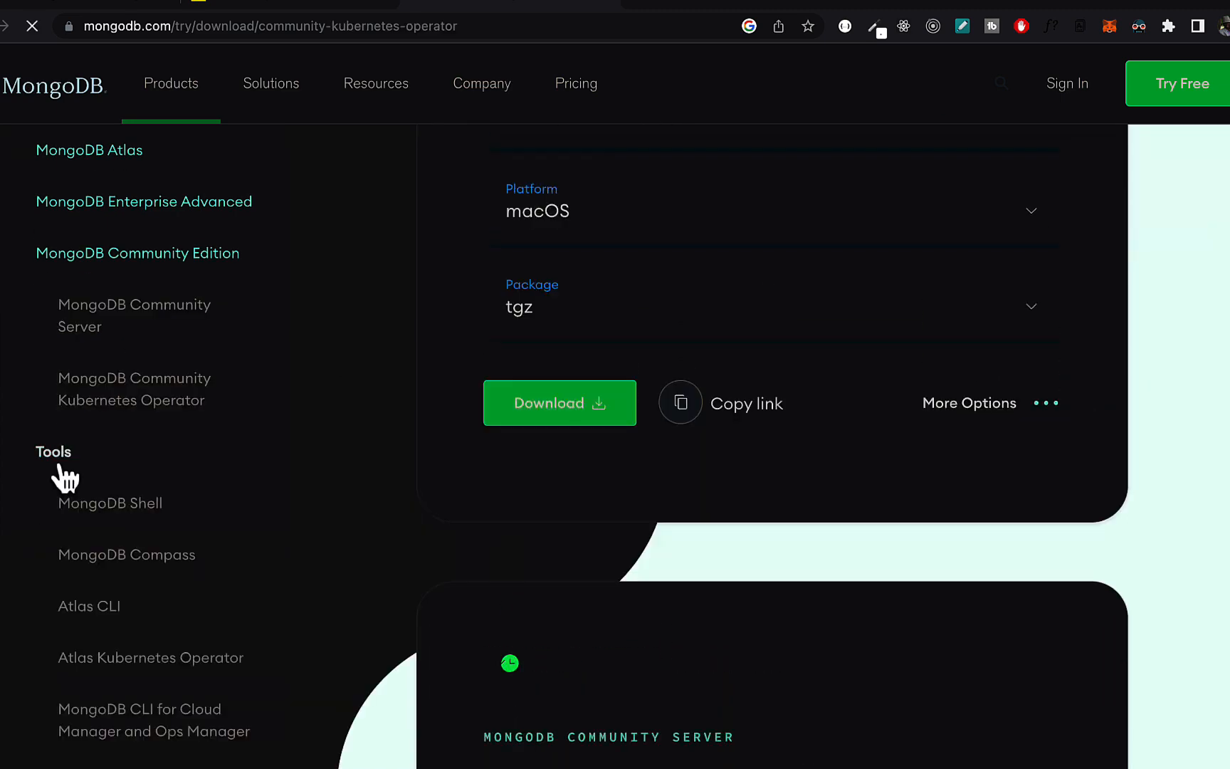
{"action": "left_click", "coordinate": [110, 502]}
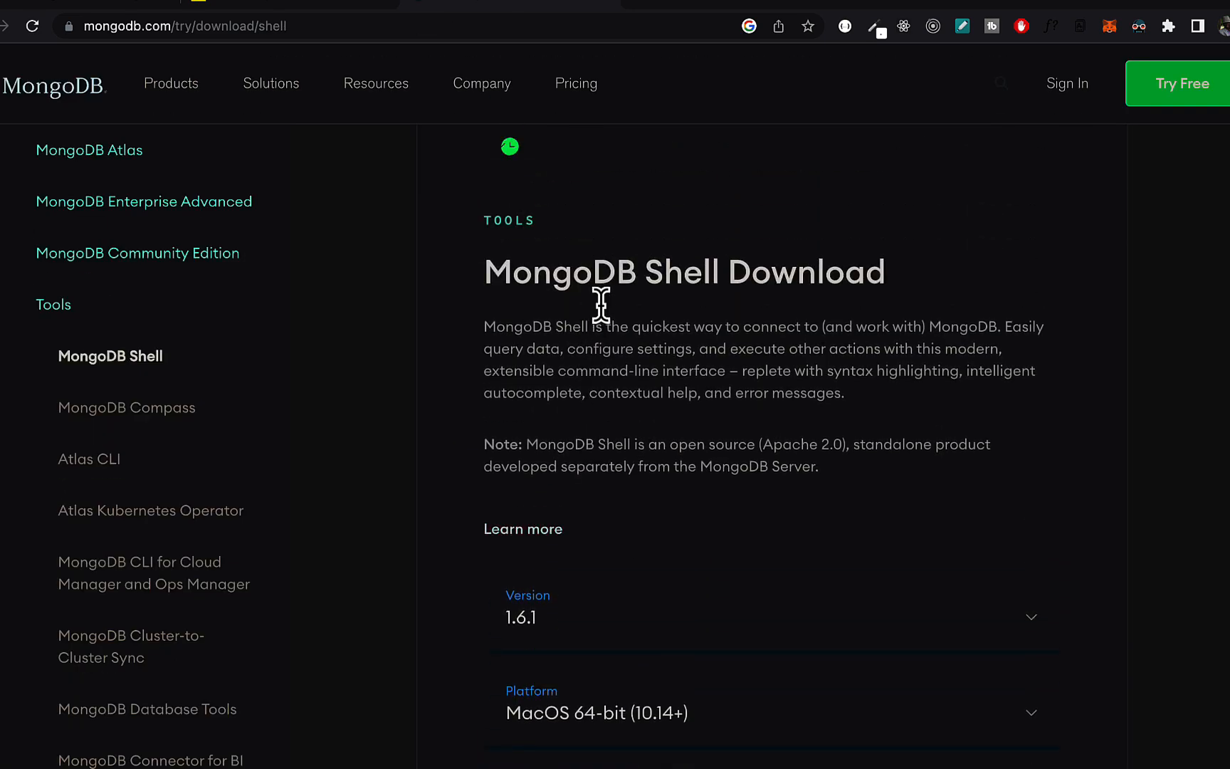
{"action": "scroll", "scroll_direction": "down", "scroll_amount": 3}
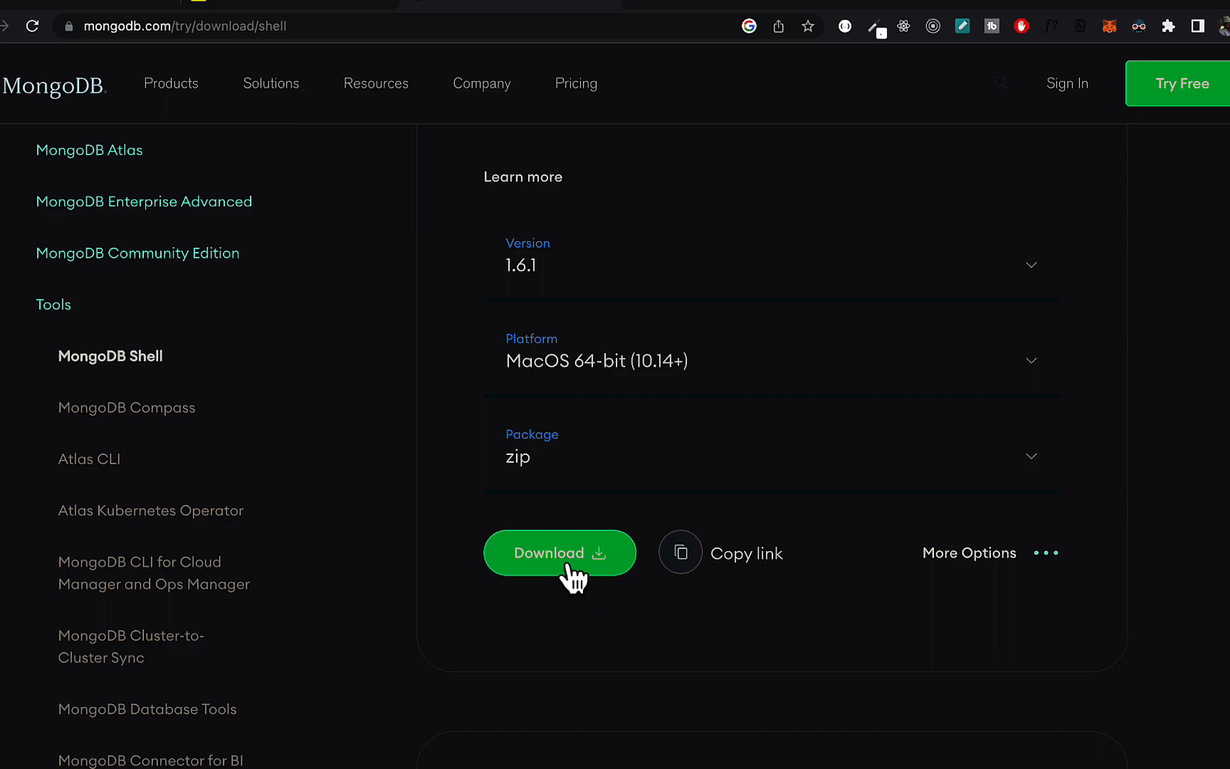
{"action": "left_click", "coordinate": [559, 553]}
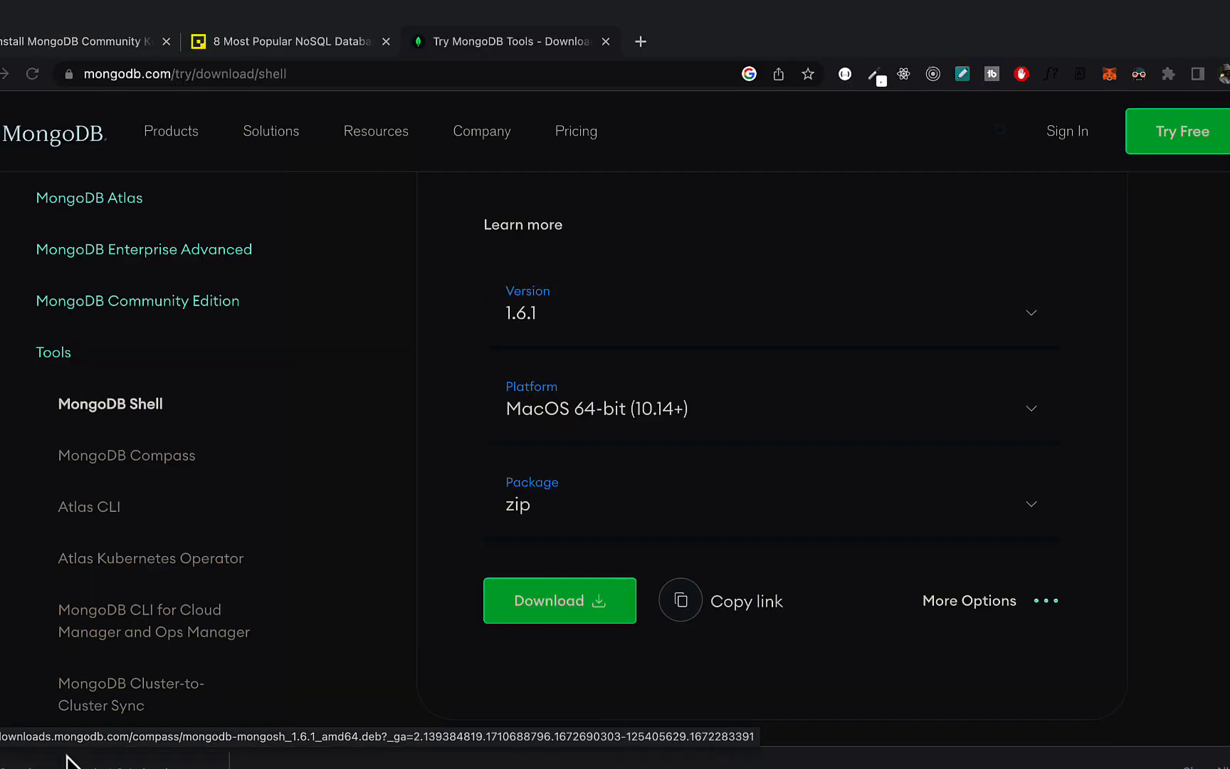
- Launch mongosh from mongosh-1.6.1-darwin-x64/bin in Downloads and dismiss the unverified-developer warning
{"action": "left_click", "coordinate": [558, 601]}
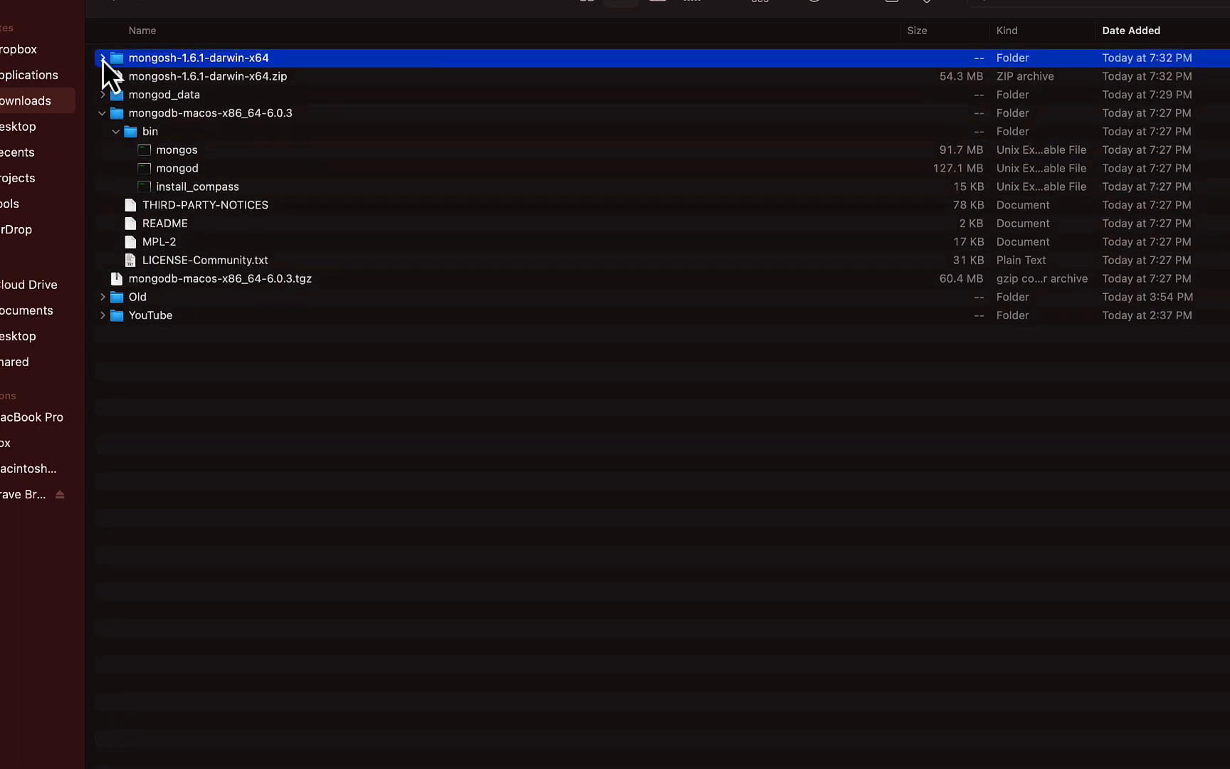
{"action": "left_click", "coordinate": [102, 57]}
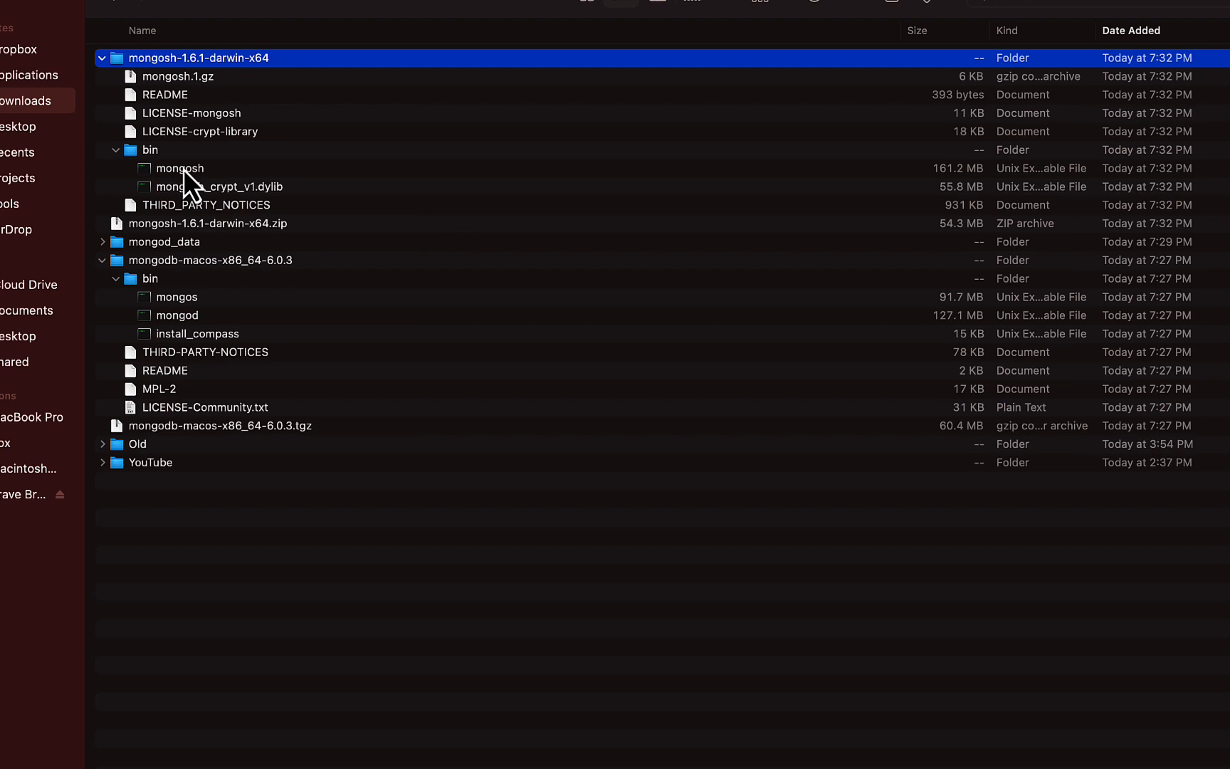
{"action": "left_click", "coordinate": [184, 168]}
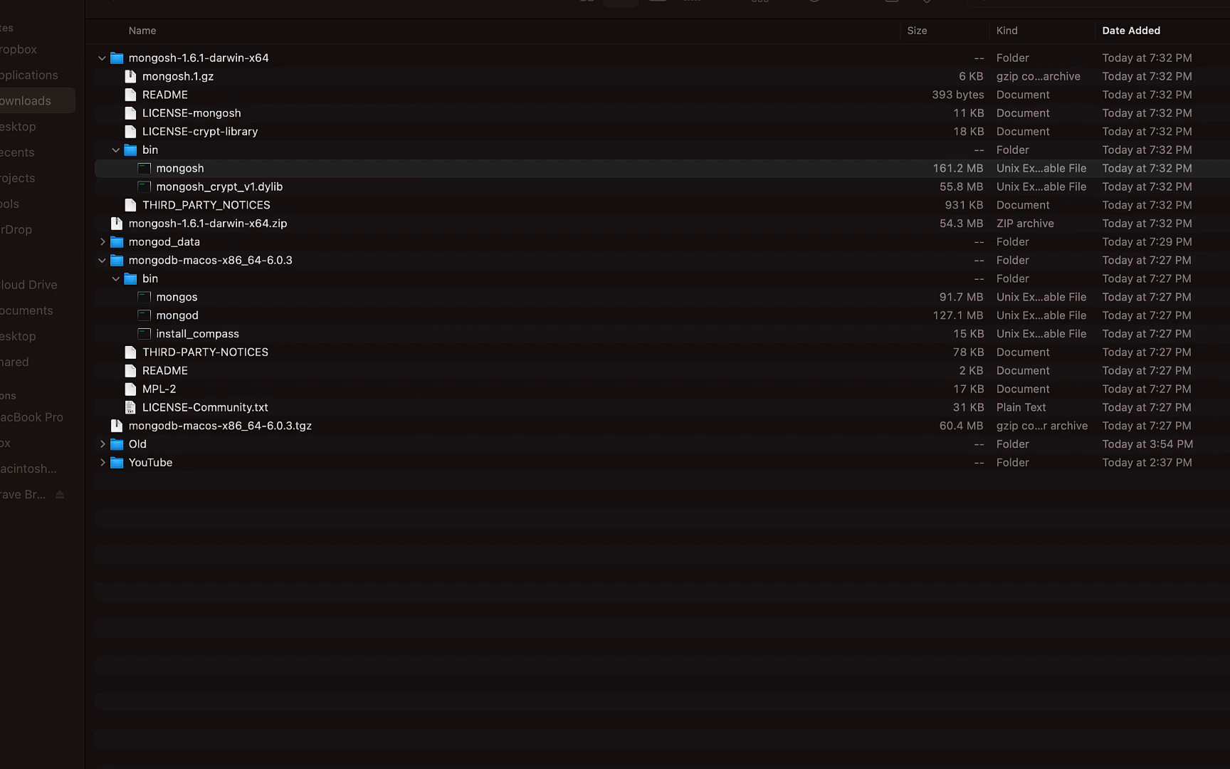
{"action": "double_click", "coordinate": [181, 168]}
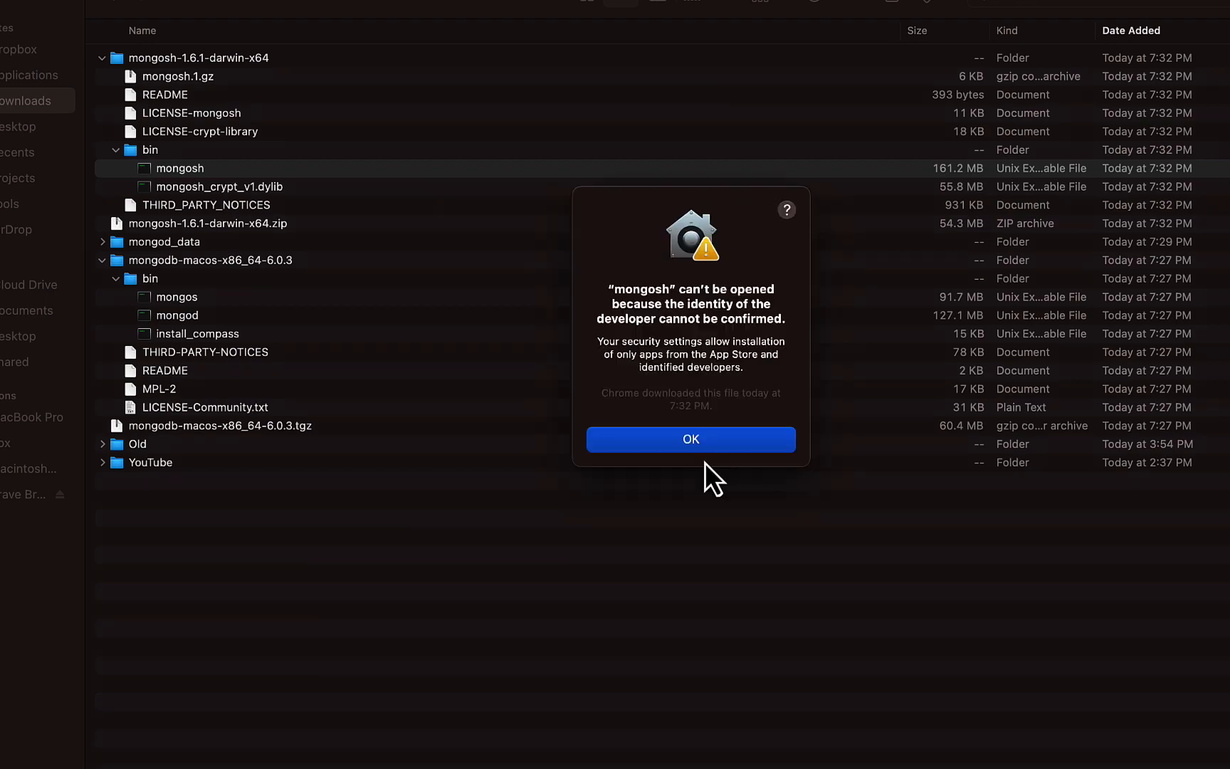
{"action": "left_click", "coordinate": [690, 439]}
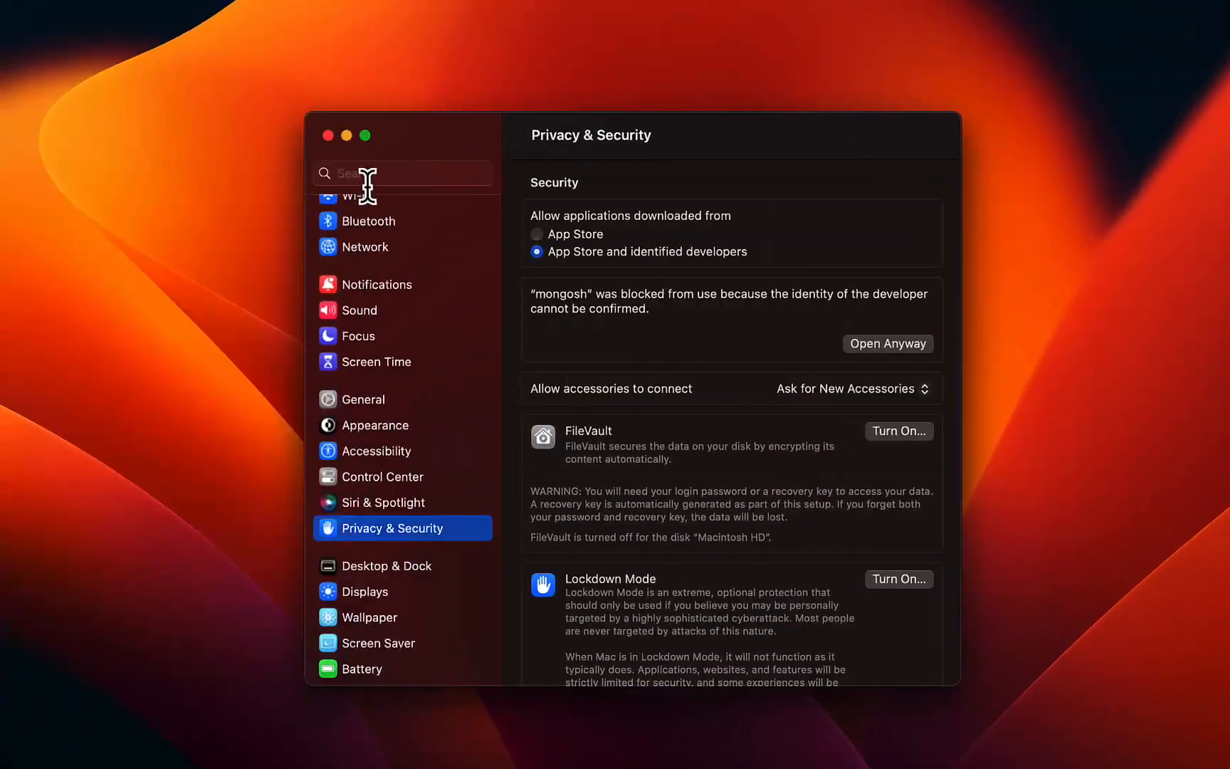
- In Privacy & Security, choose Open Anyway for mongosh so it connects to the local MongoDB 6.0.3 server
{"action": "scroll", "scroll_direction": "down", "scroll_amount": 3}
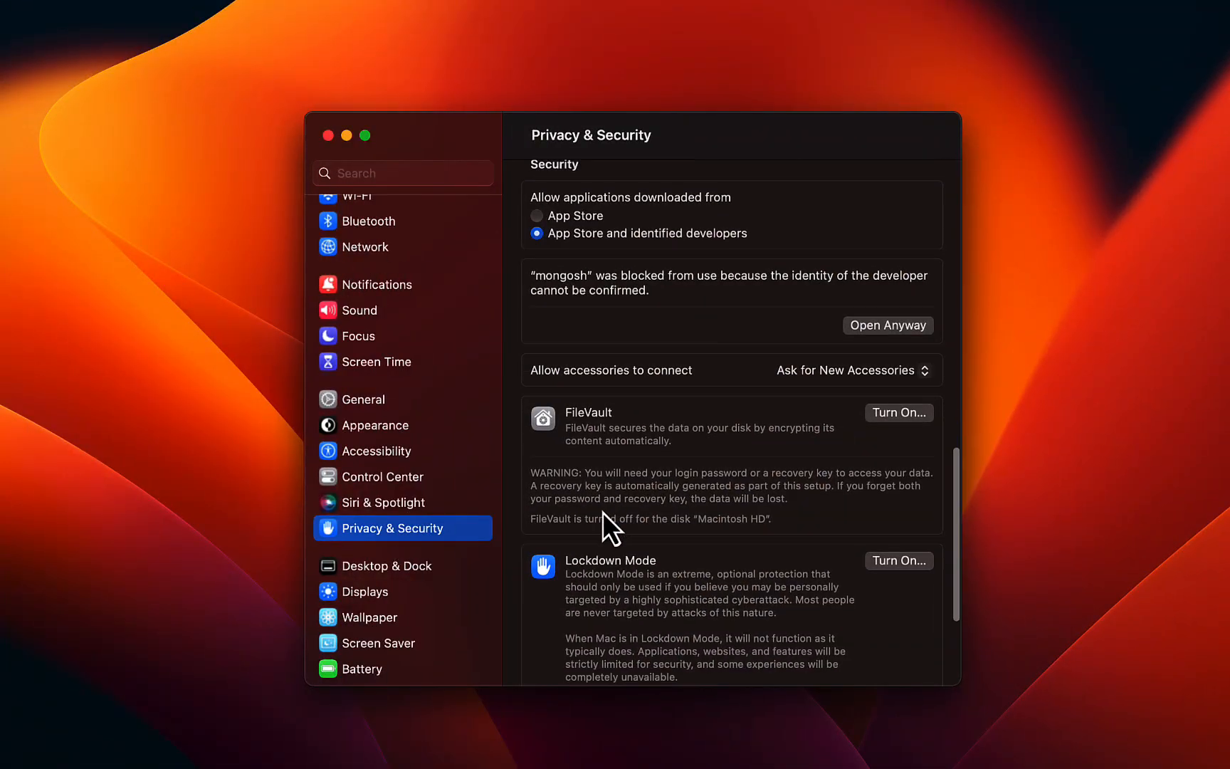
{"action": "scroll", "scroll_direction": "up", "scroll_amount": 3}
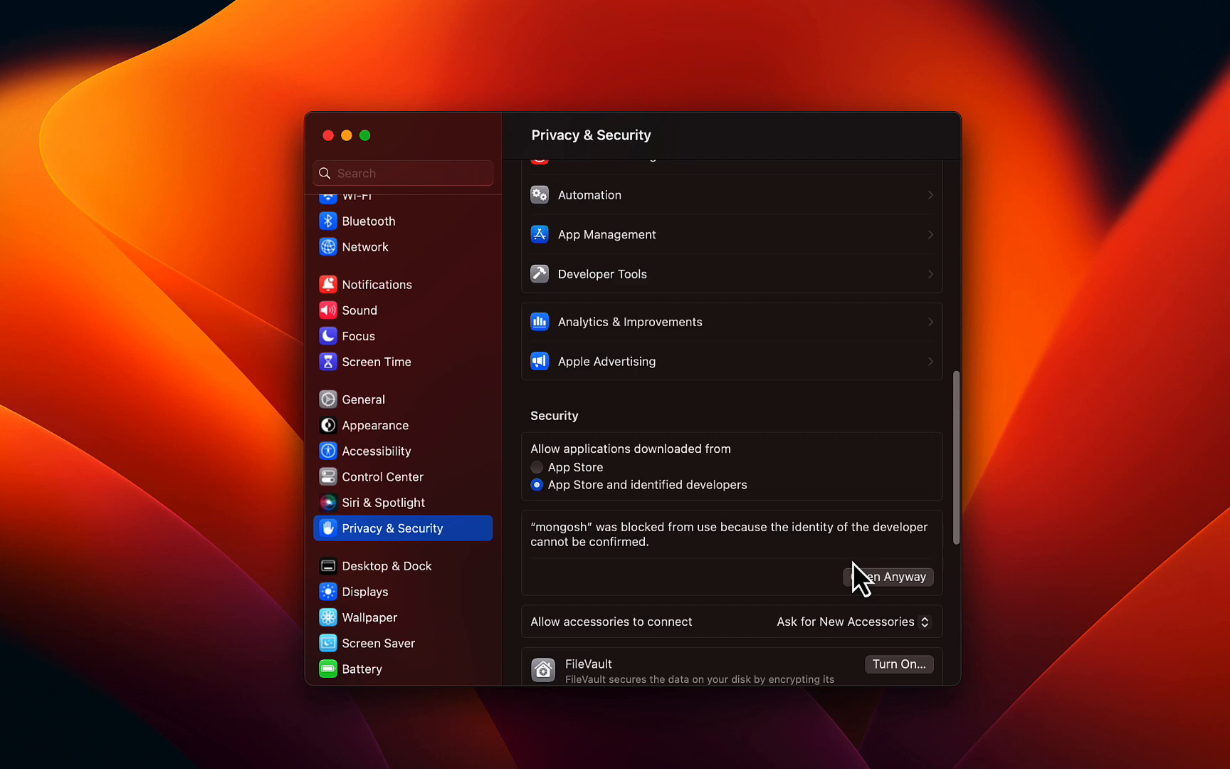
{"action": "mouse_move", "coordinate": [909, 601]}
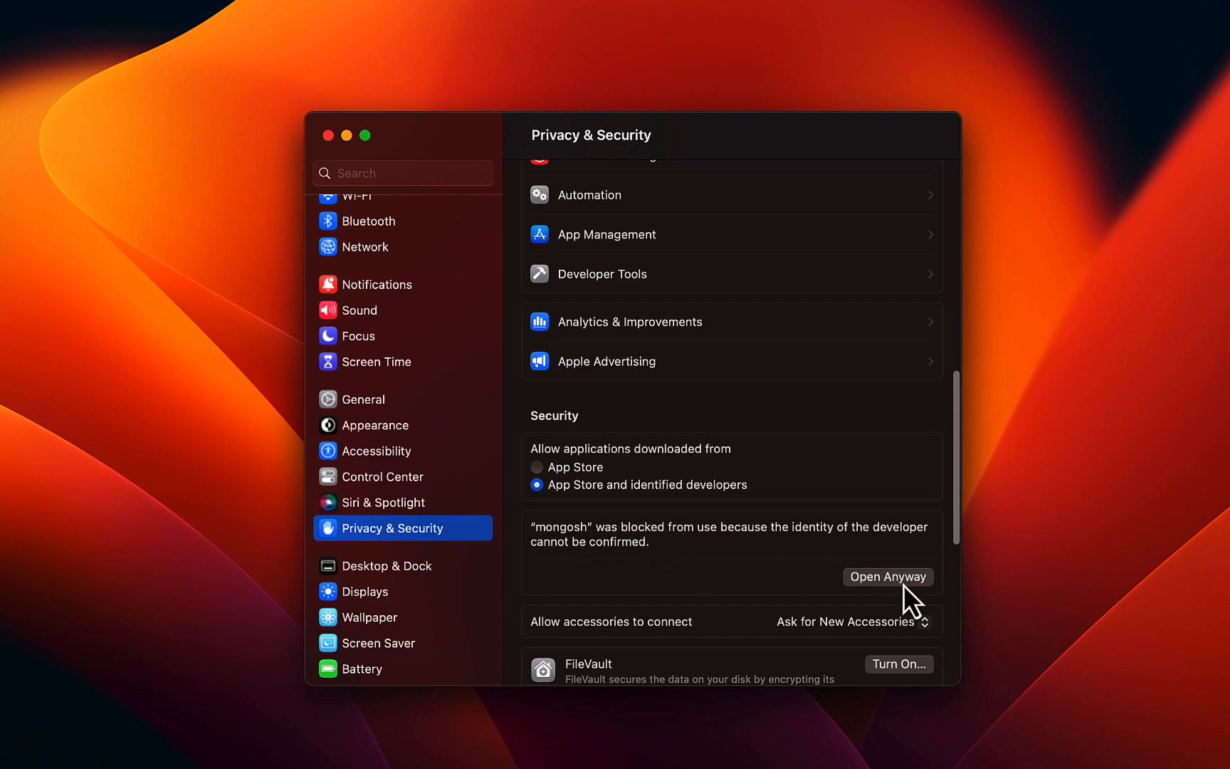
{"action": "left_click", "coordinate": [887, 577]}
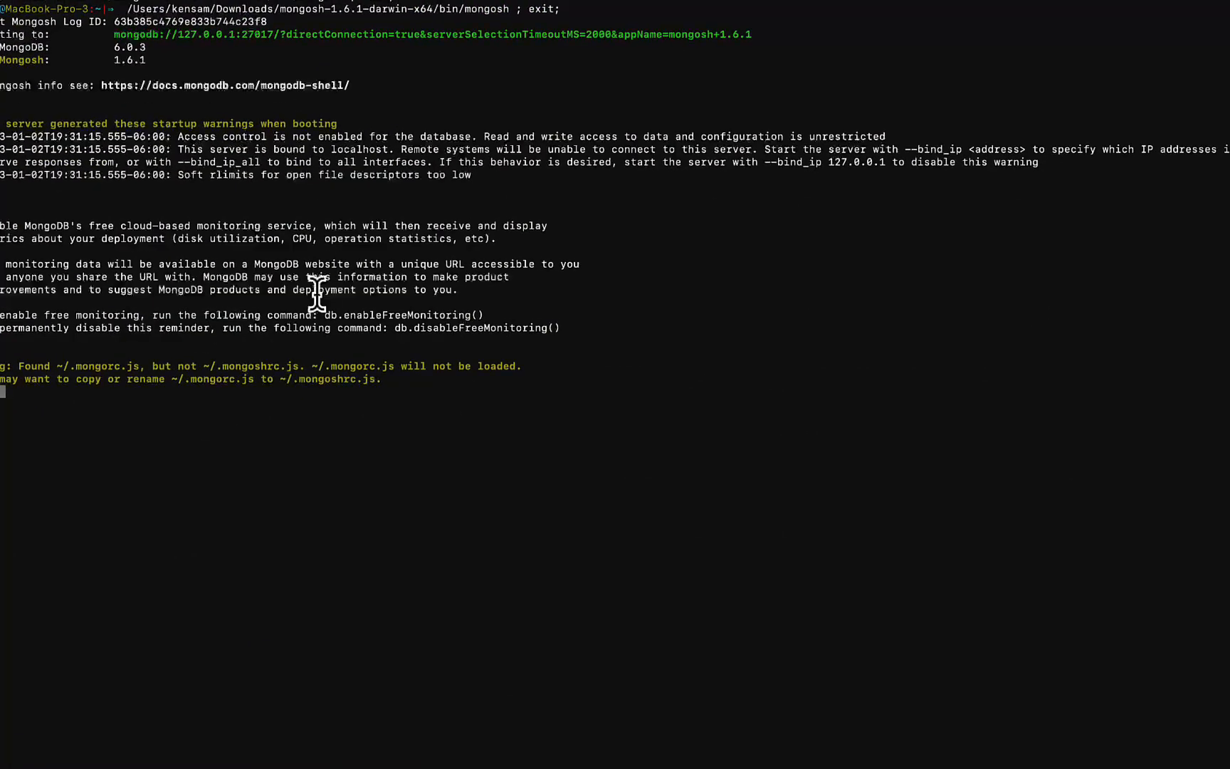
- Begin typing exit in the connected mongosh session to leave the shell
{"action": "type", "text": "exi"}
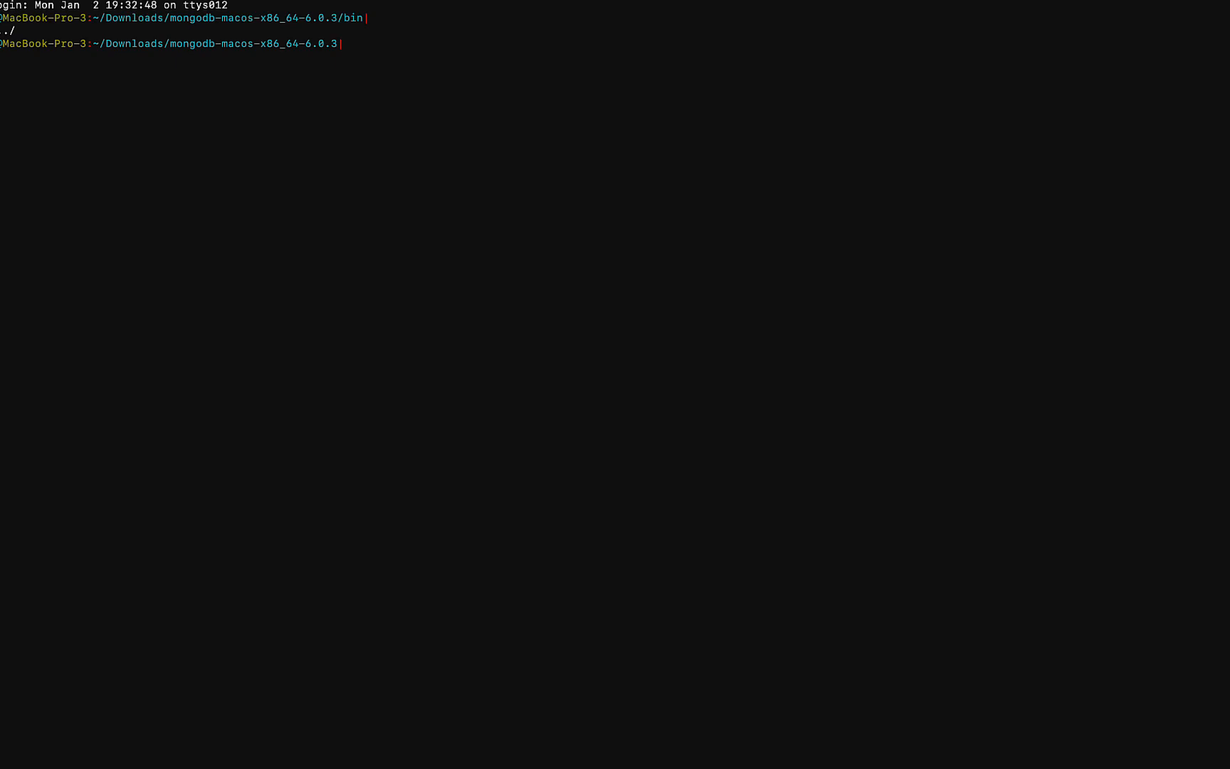
- Move into the mongosh-1.6.1-darwin-x64/bin folder and launch ./mongosh against the local server
{"action": "key", "text": "Return"}
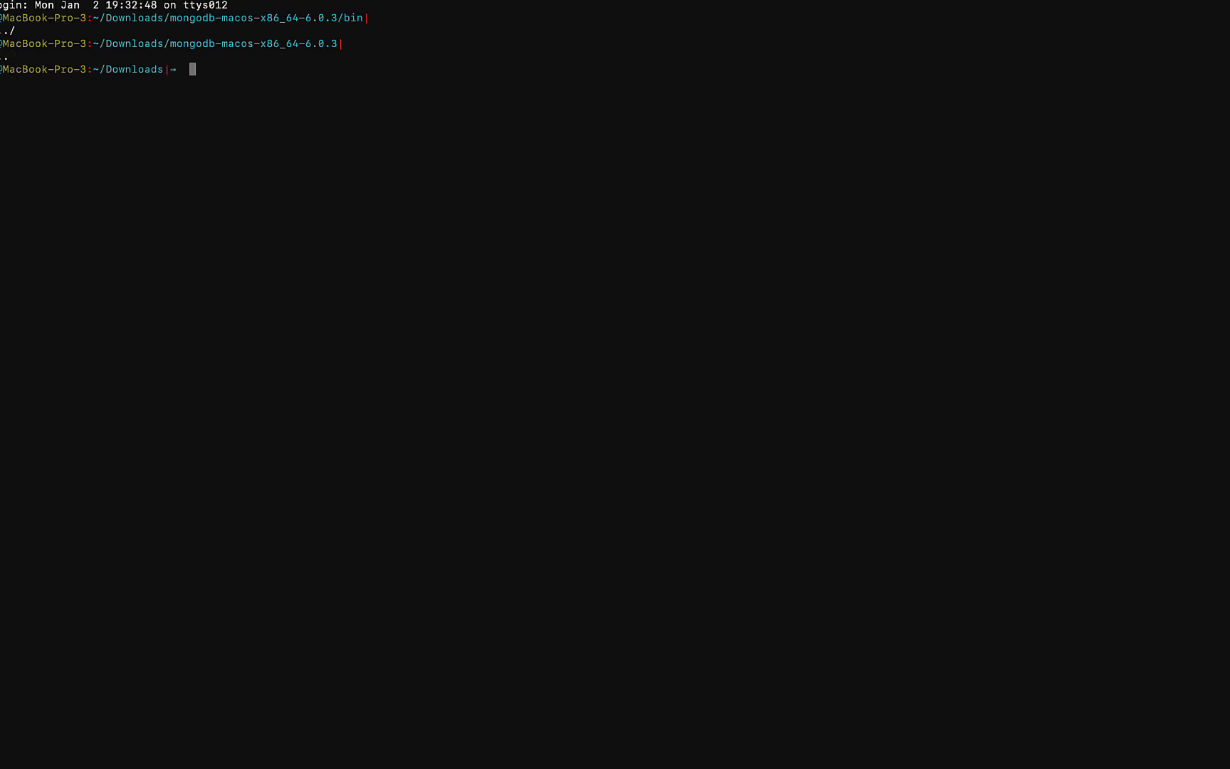
{"action": "key", "text": "Return"}
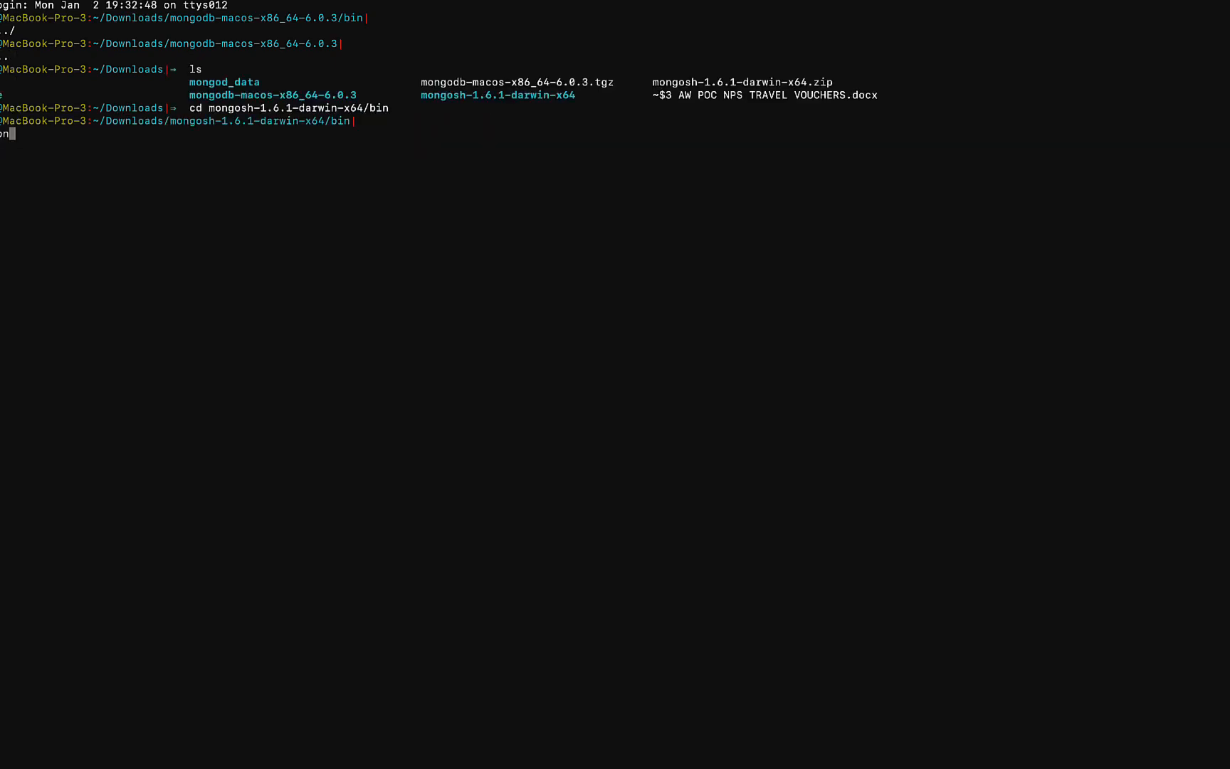
{"action": "key", "text": "Return"}
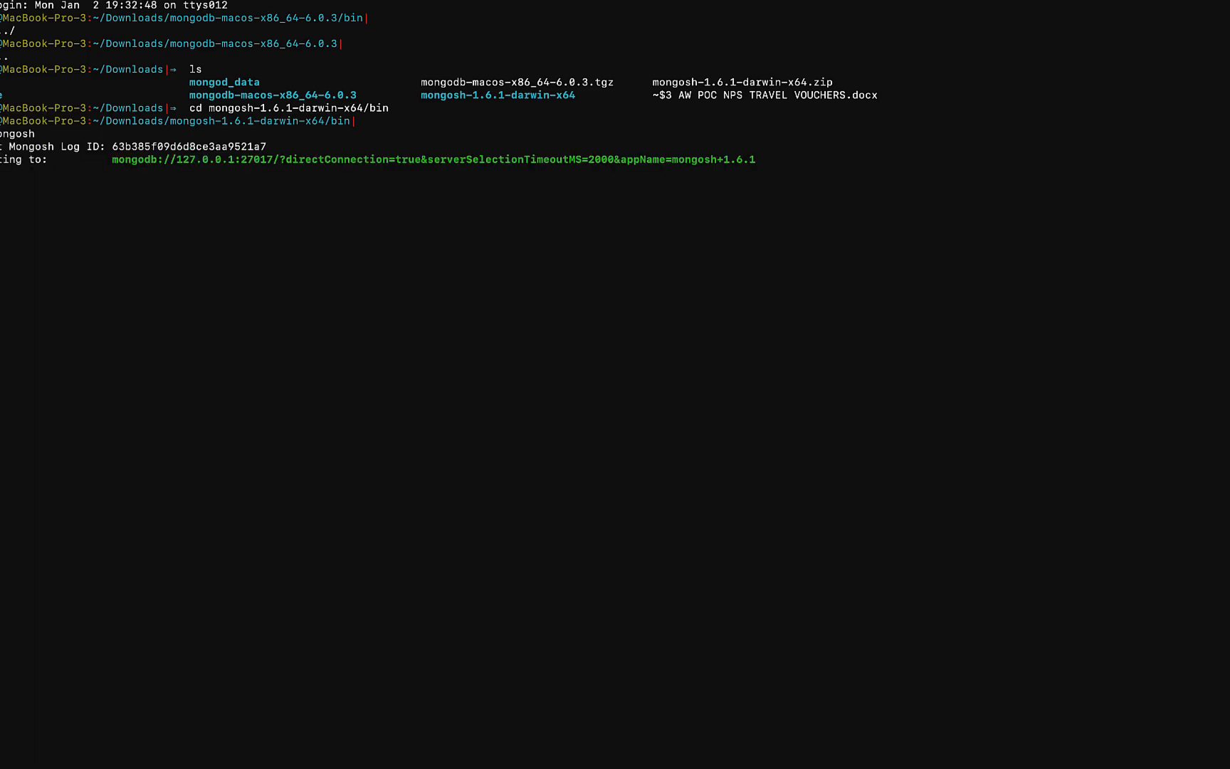
{"action": "key", "text": "Return"}
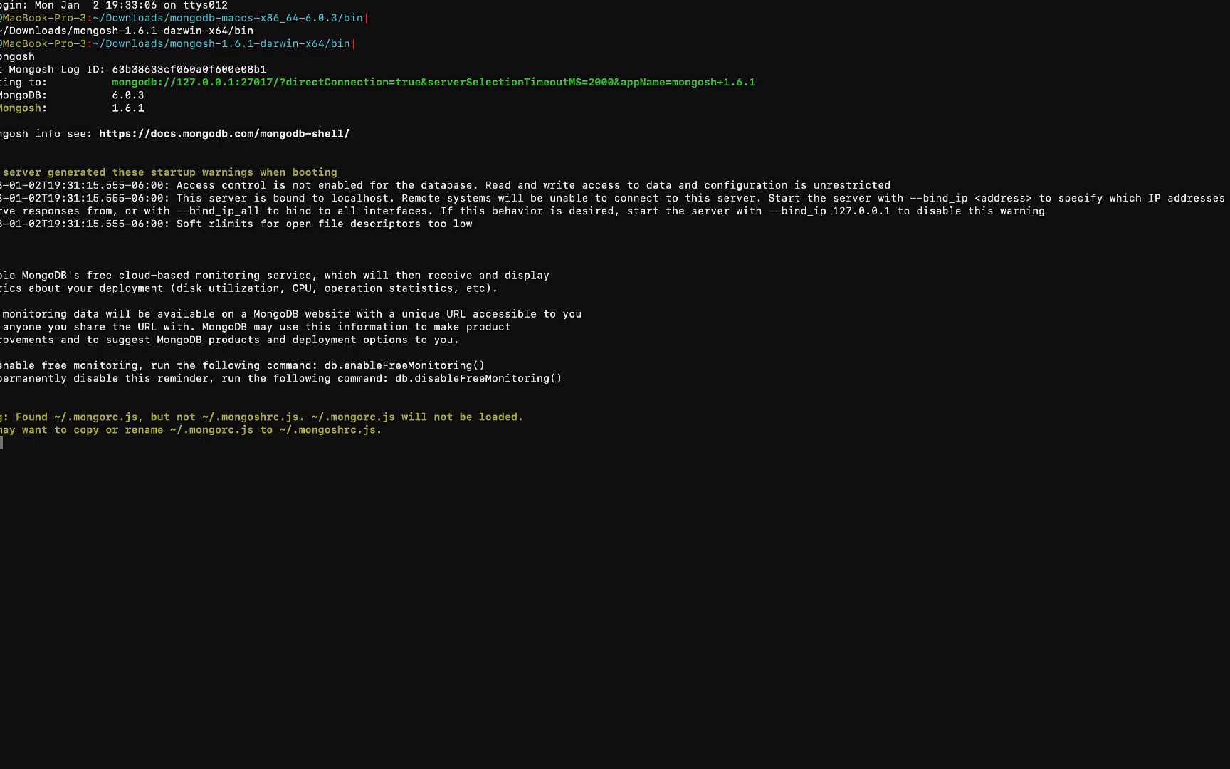
- Run db.stats() to show the empty test database's statistics
{"action": "type", "text": "db.stat"}
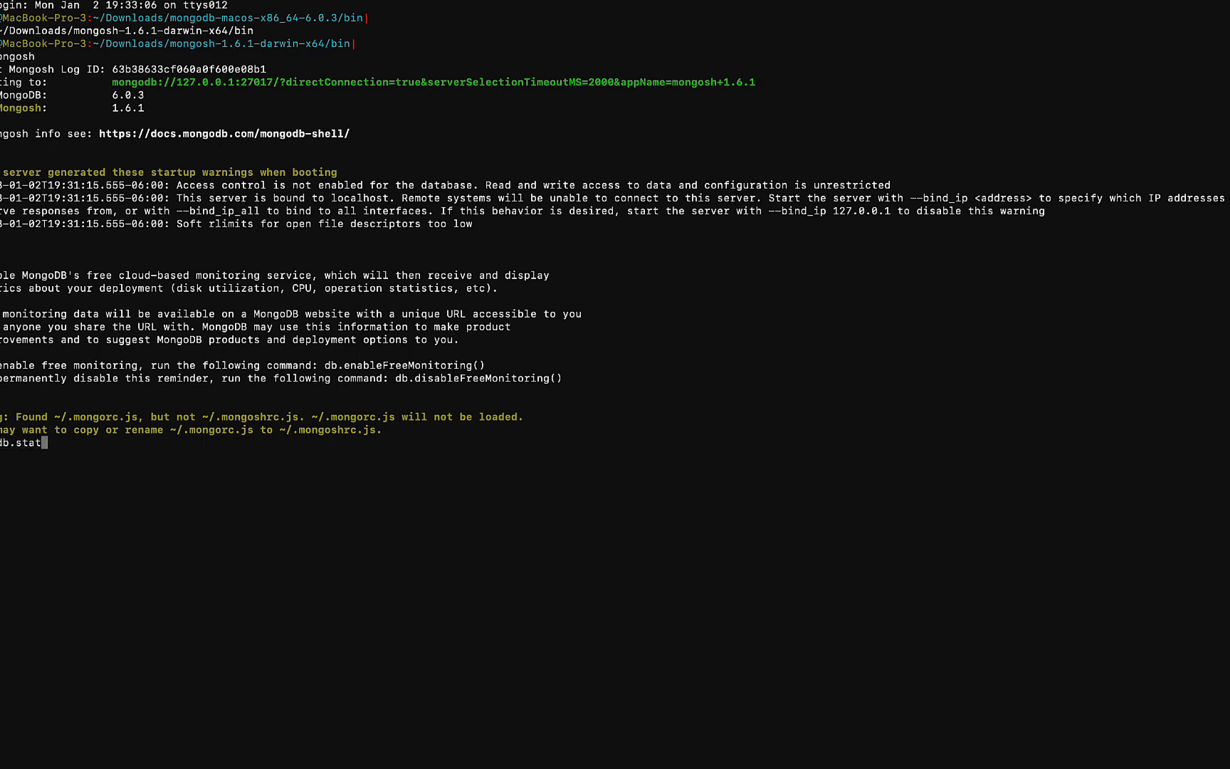
{"action": "type", "text": "s()"}
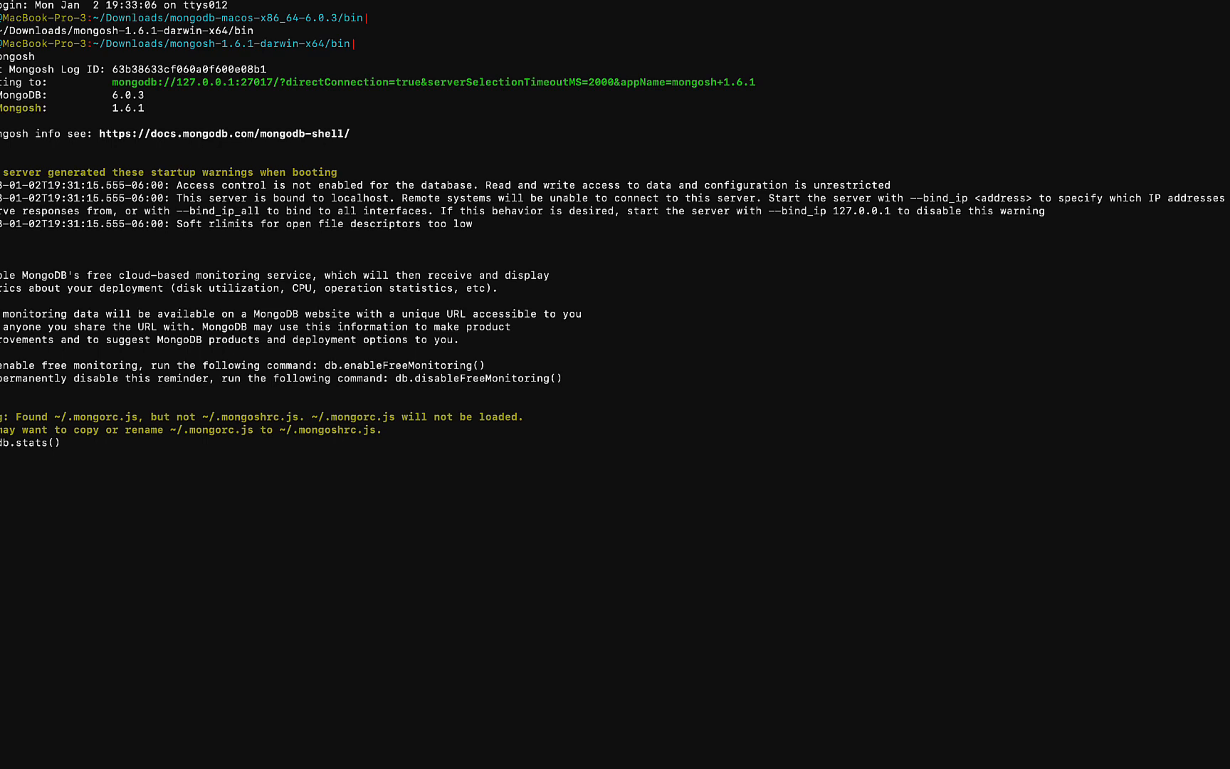
{"action": "key", "text": "Return"}
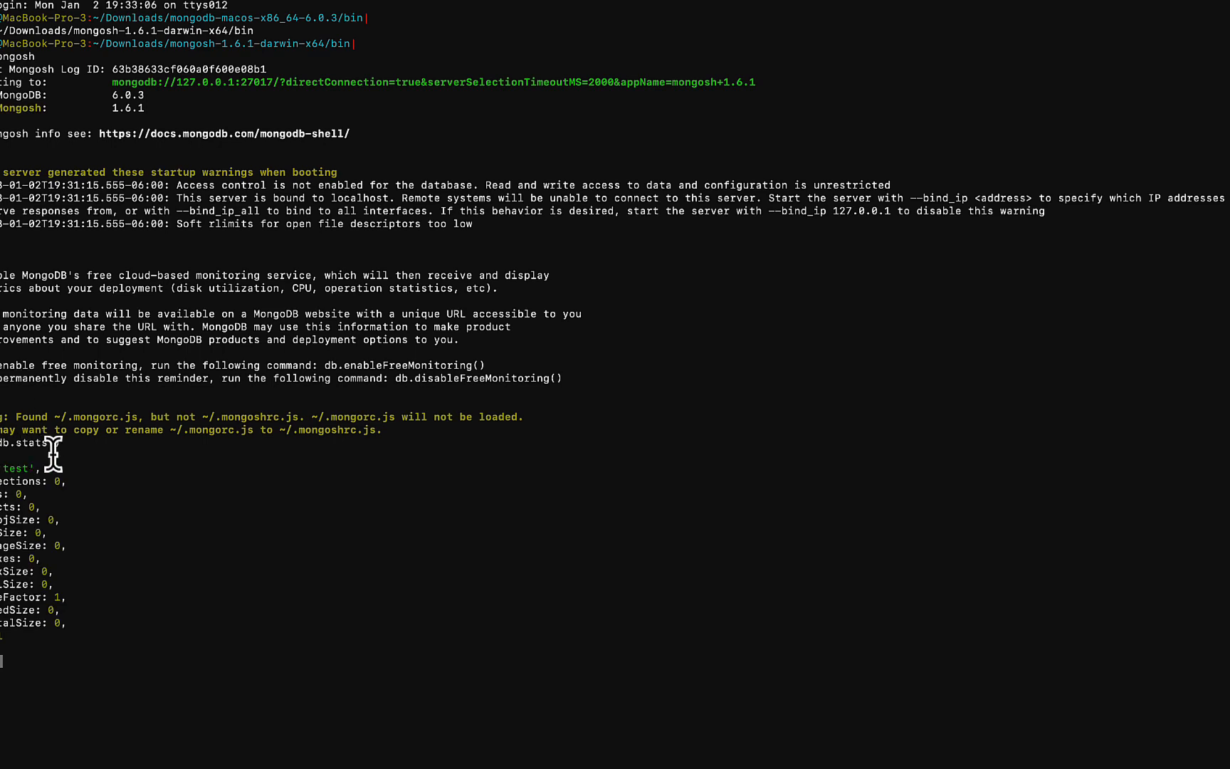
{"action": "mouse_move", "coordinate": [61, 506]}
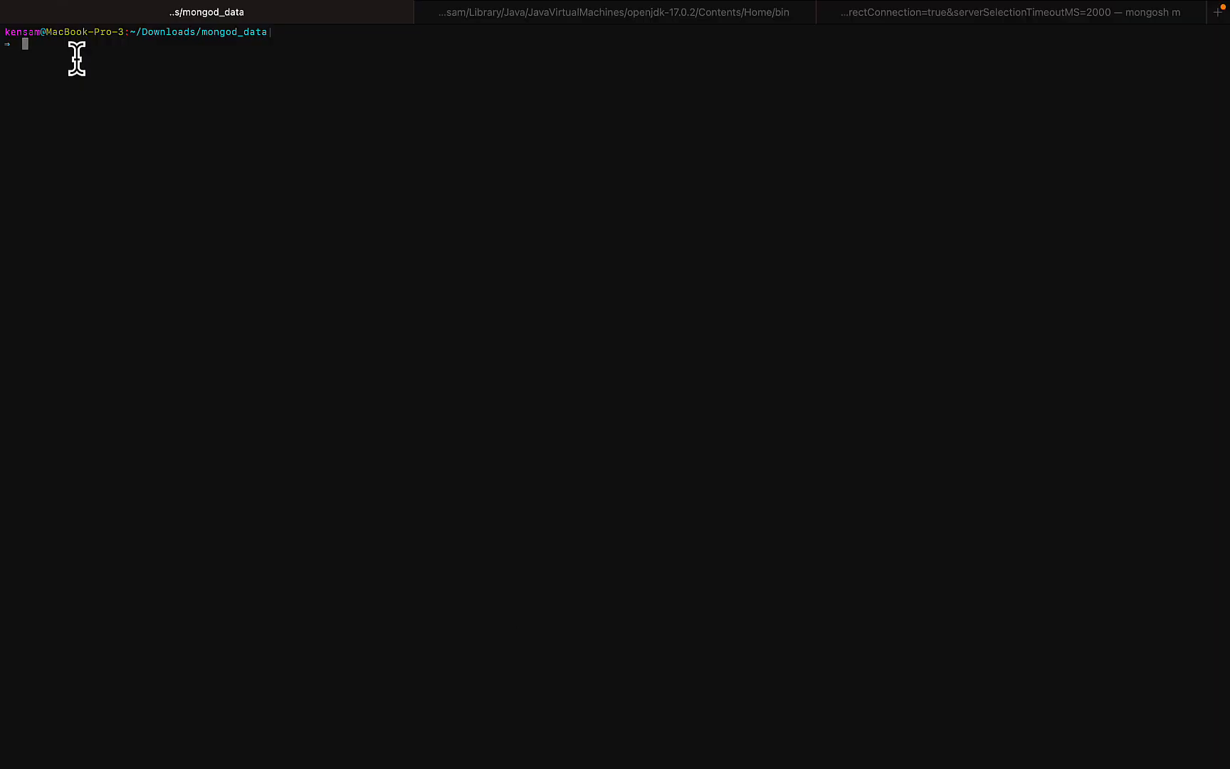
- List ~/Downloads/mongod_data to reveal the WiredTiger, collection, index and journal files
{"action": "type", "text": "ls"}
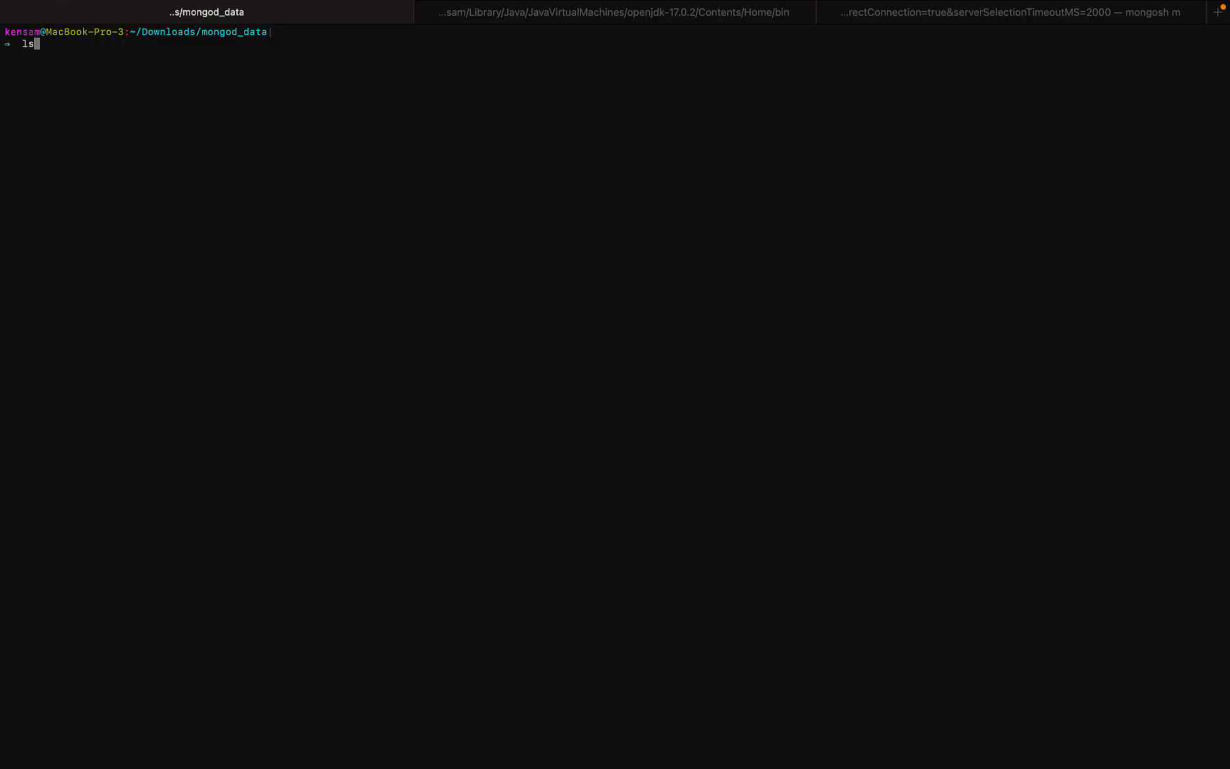
{"action": "key", "text": "Return"}
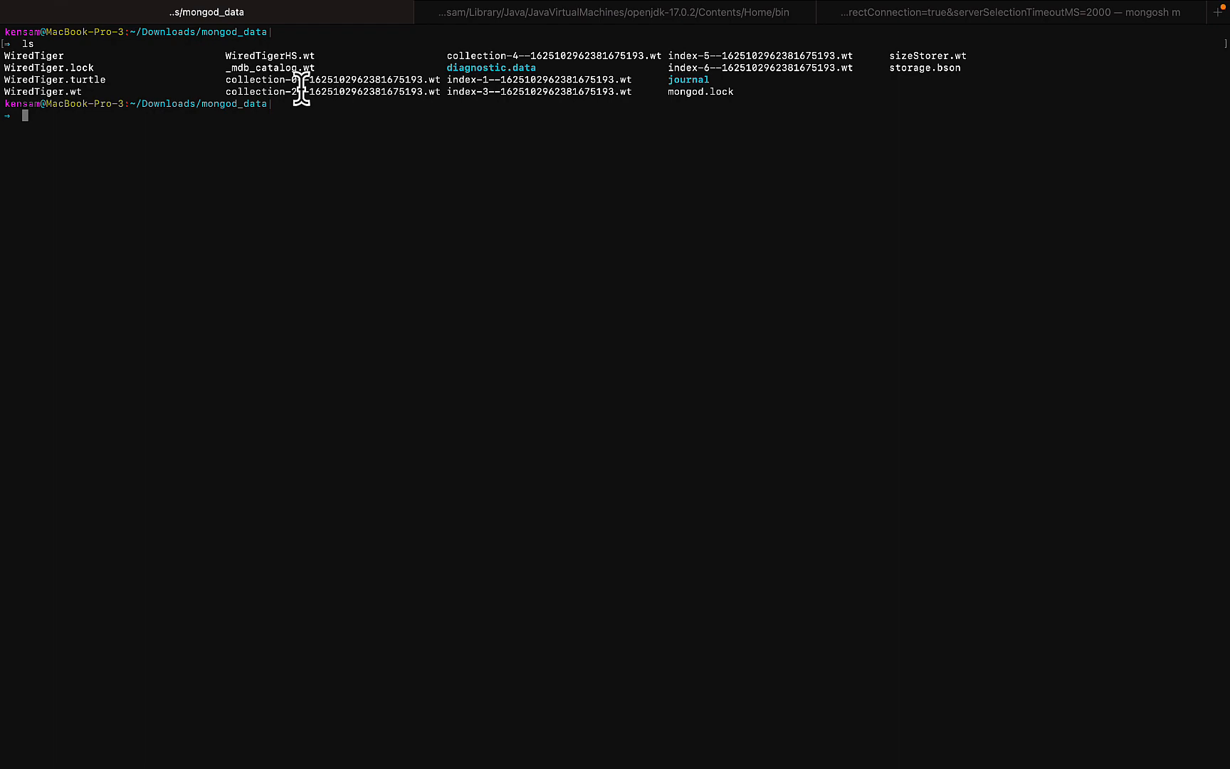
{"action": "mouse_move", "coordinate": [533, 295]}
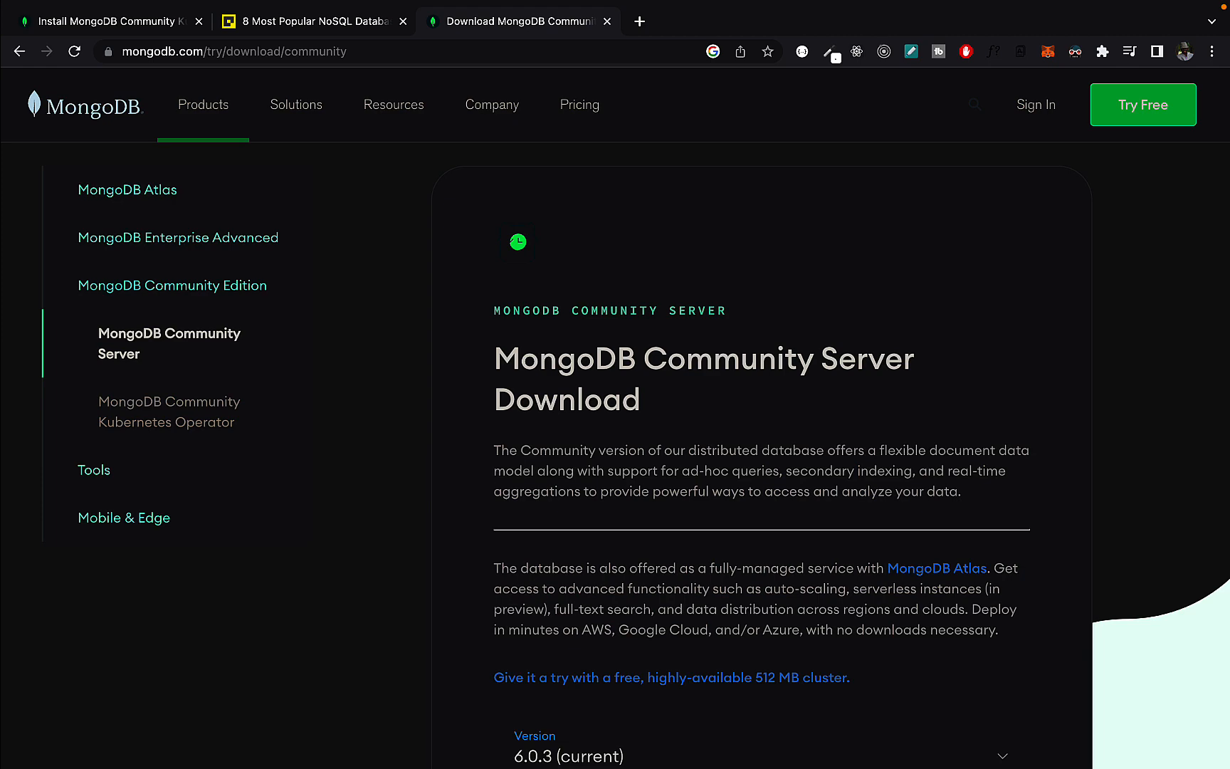
- Navigate from the MongoDB manual overview into the Install MongoDB guide
{"action": "scroll", "scroll_direction": "up", "scroll_amount": 3}
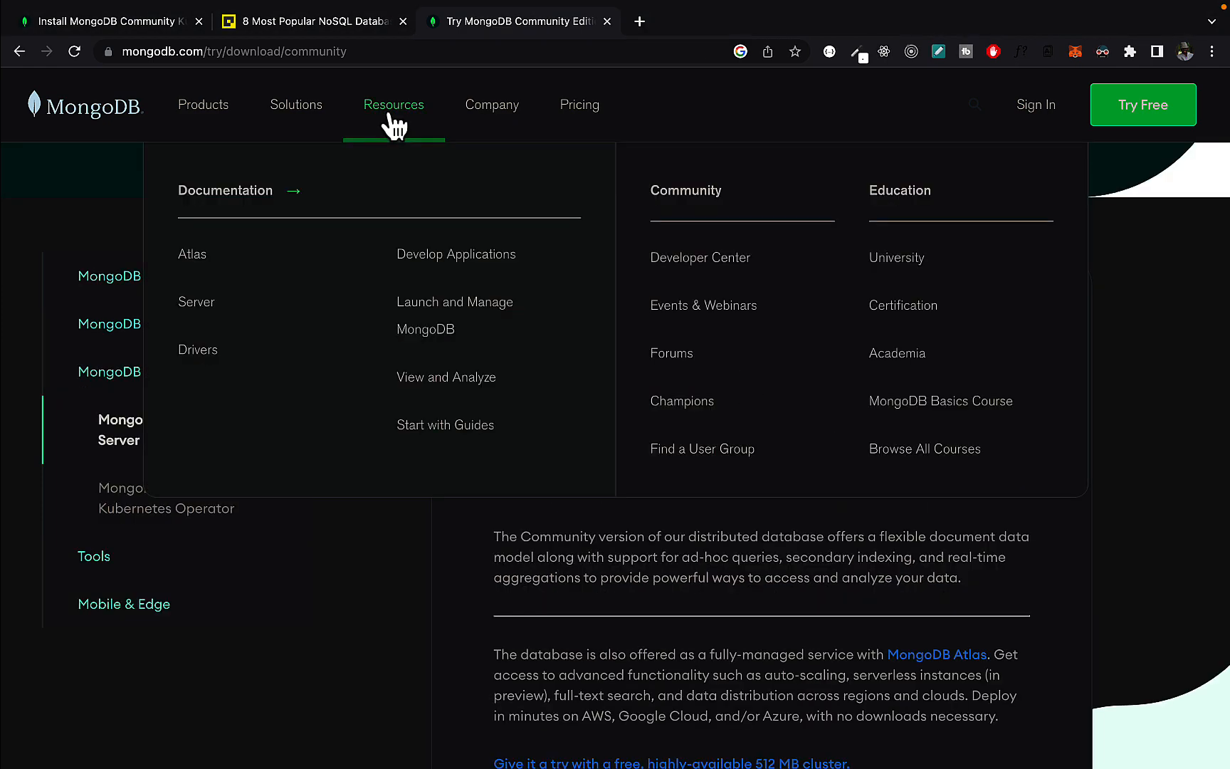
{"action": "mouse_move", "coordinate": [404, 166]}
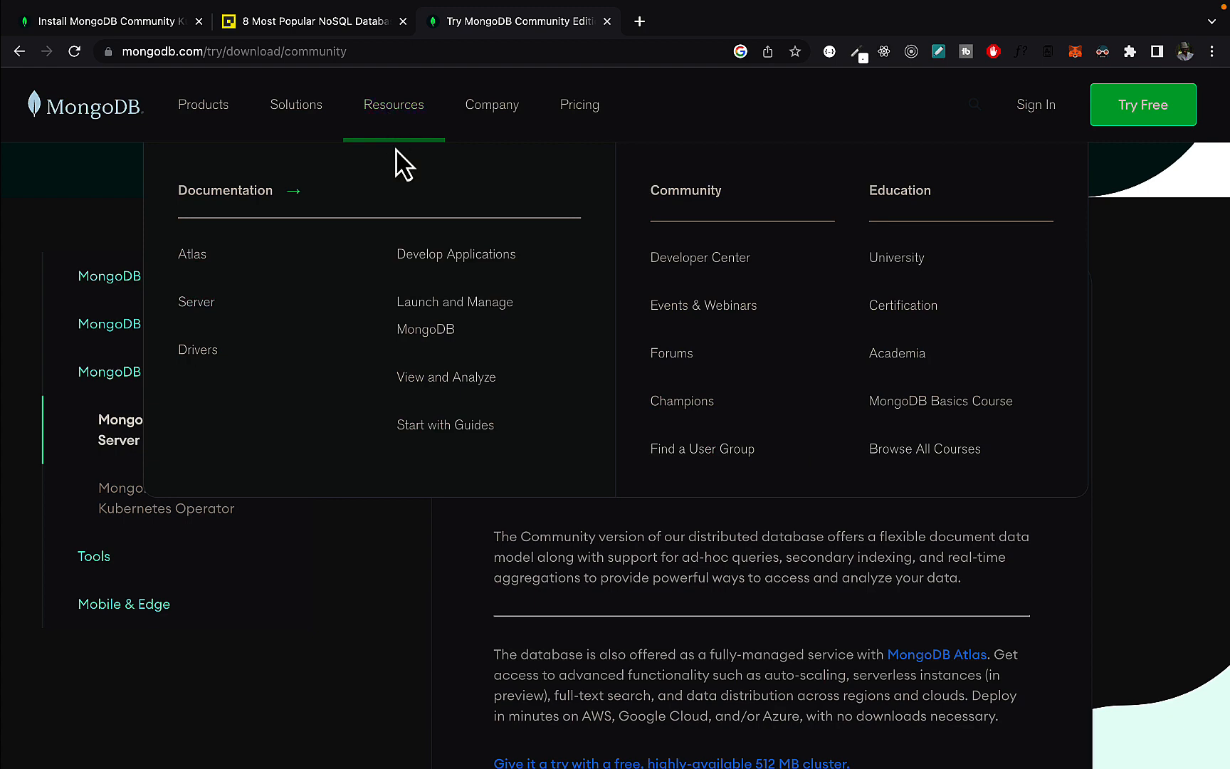
{"action": "mouse_move", "coordinate": [700, 258]}
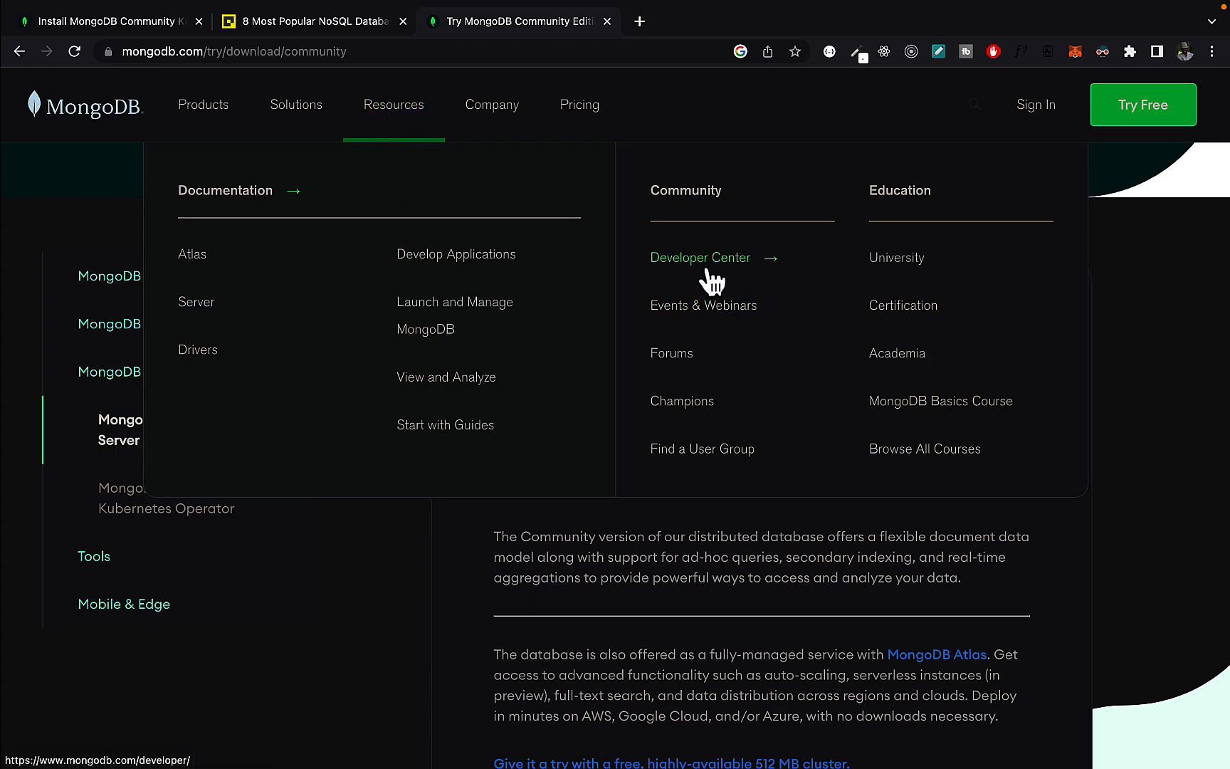
{"action": "left_click", "coordinate": [225, 190]}
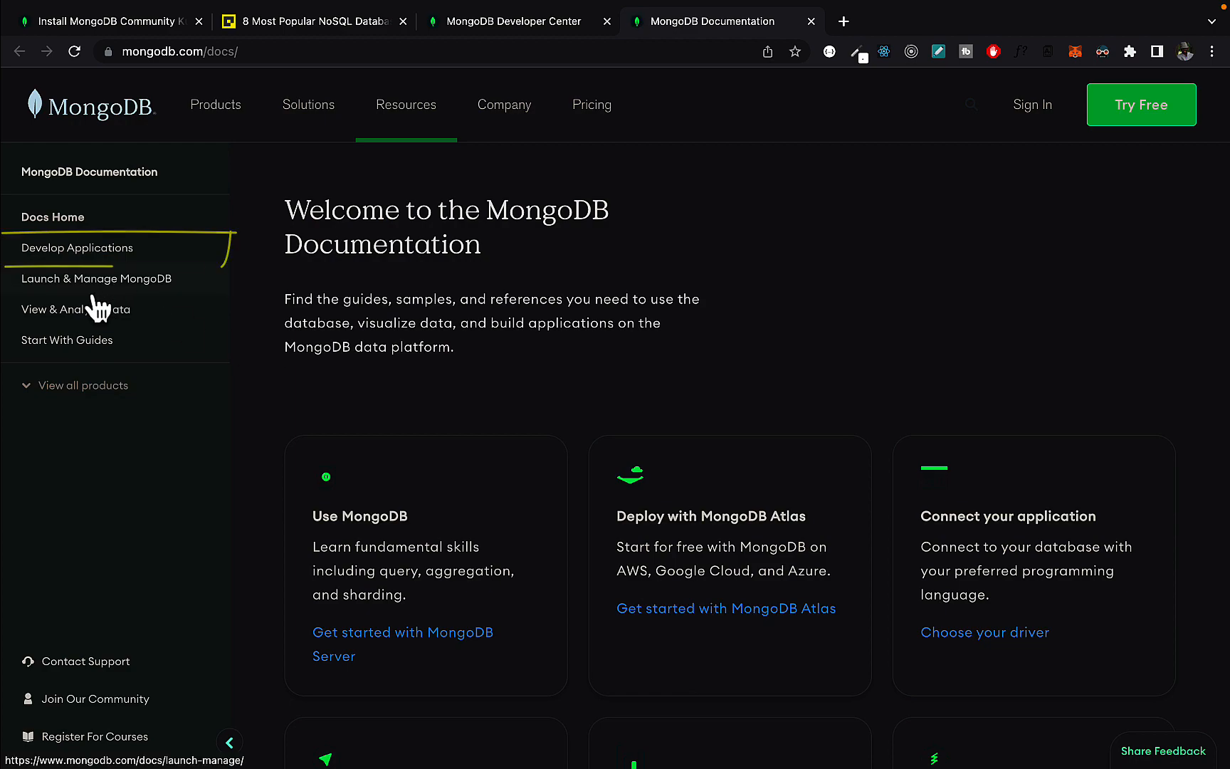
{"action": "left_click", "coordinate": [75, 247]}
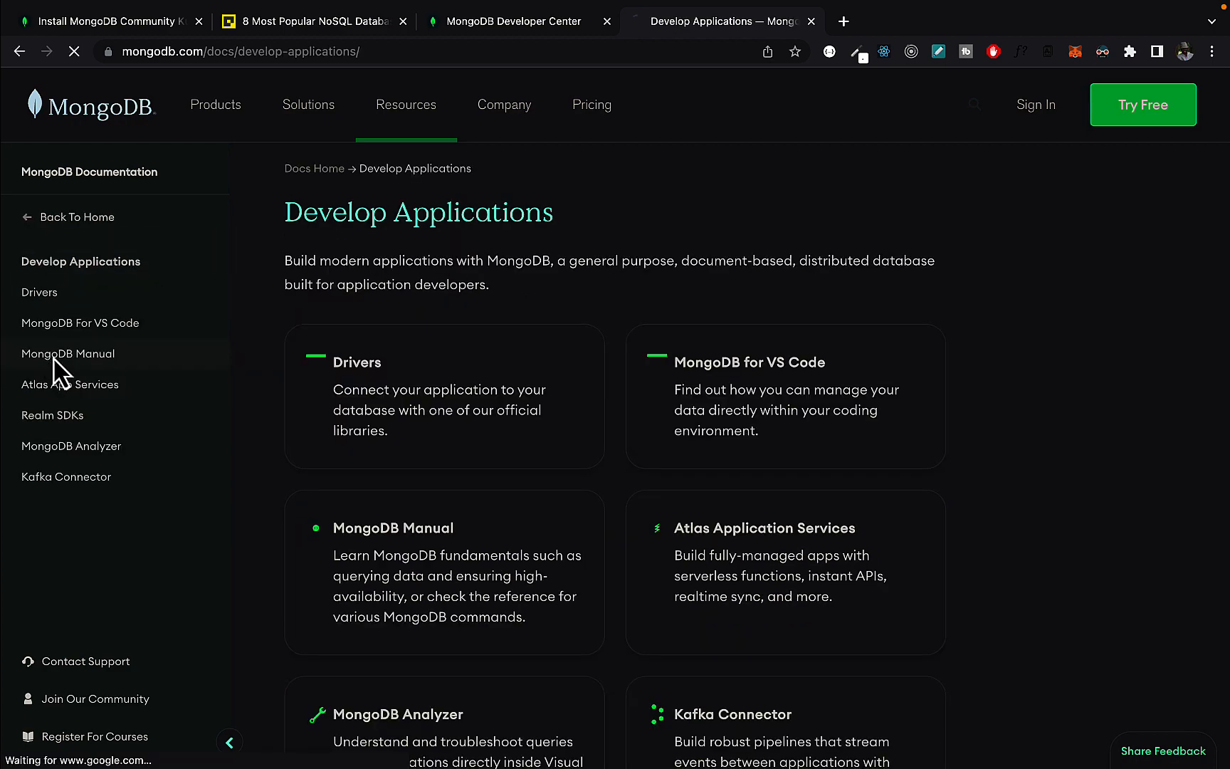
{"action": "left_click", "coordinate": [67, 353]}
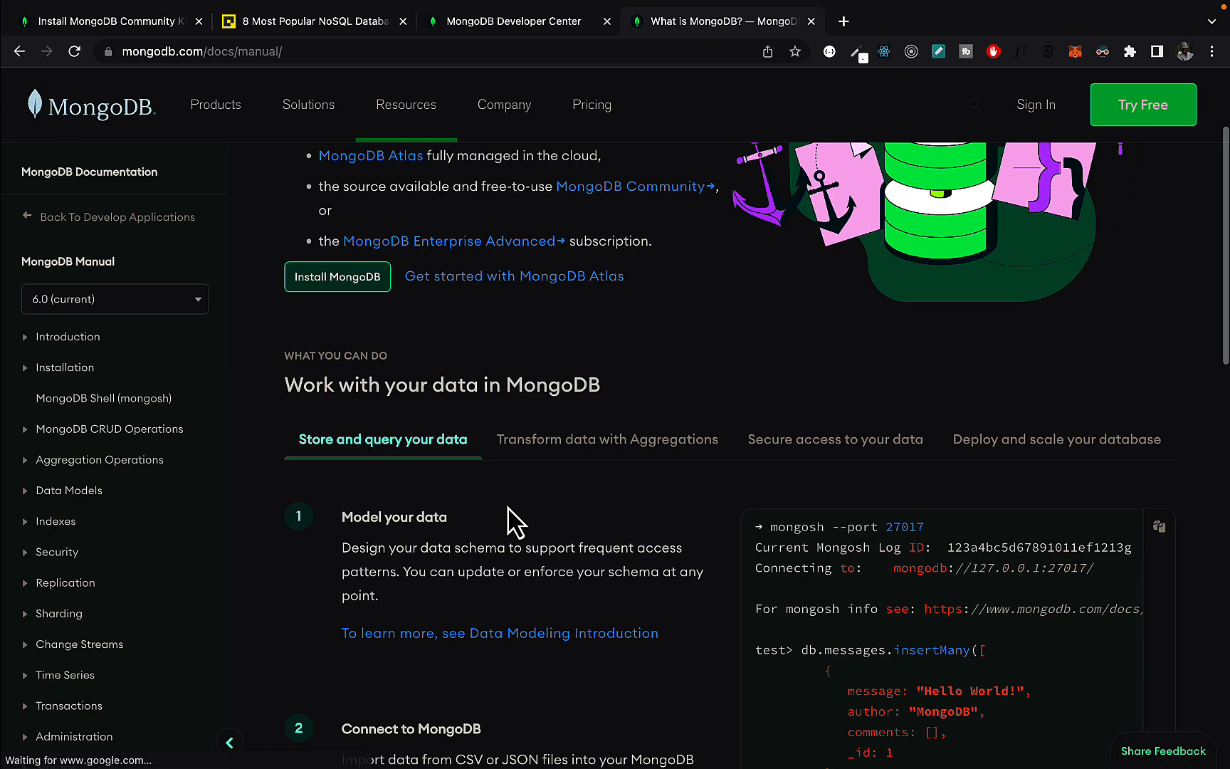
{"action": "scroll", "scroll_direction": "up", "scroll_amount": 3}
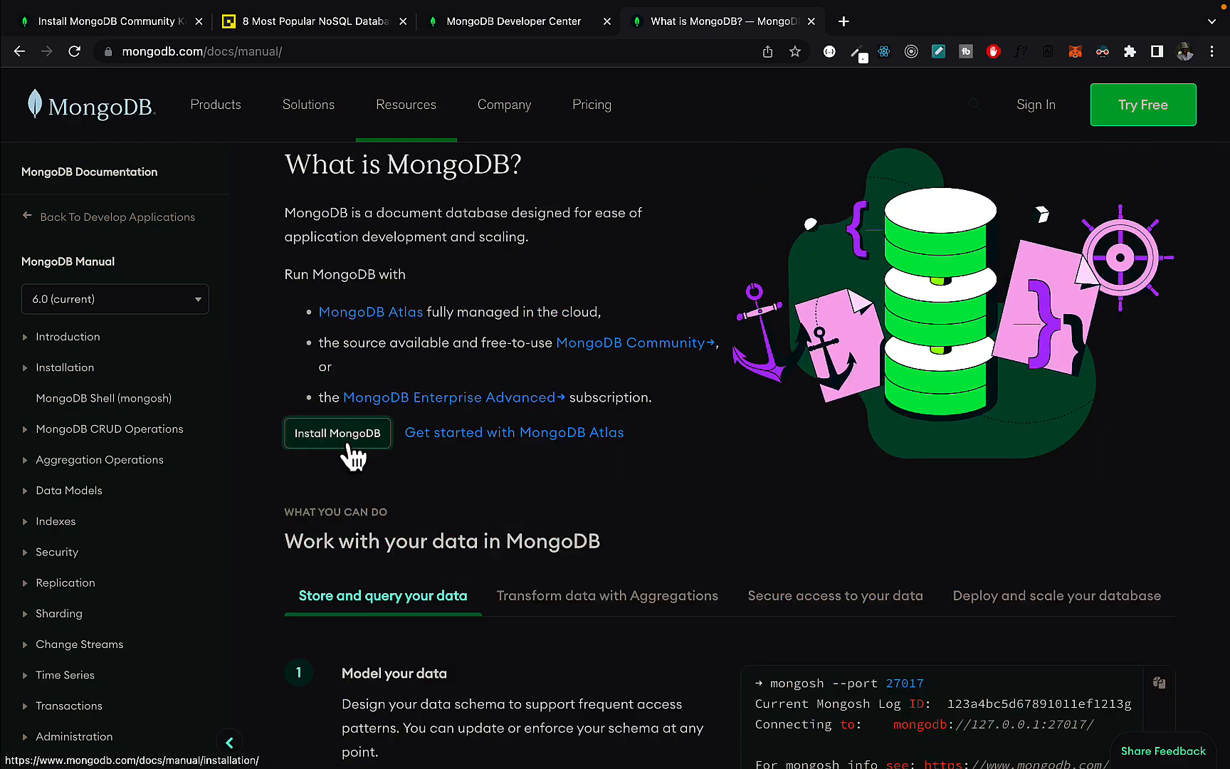
{"action": "left_click", "coordinate": [337, 433]}
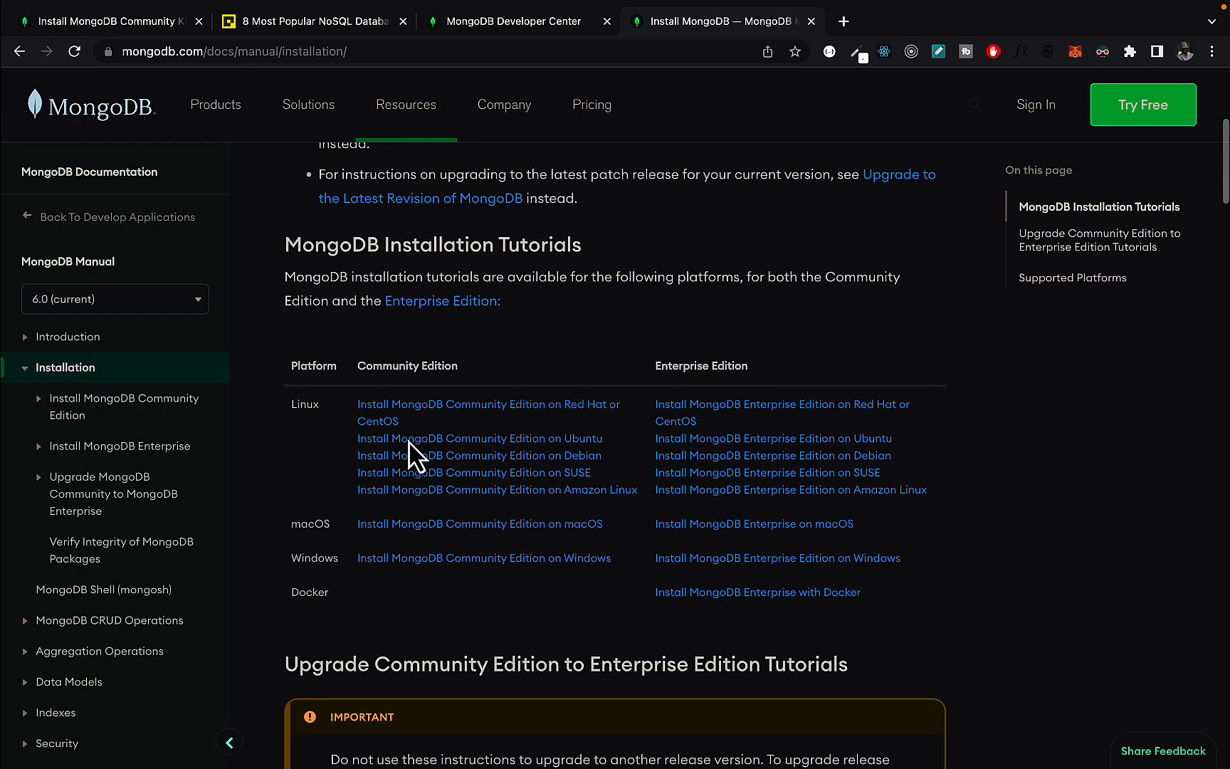
- Go on to the Install MongoDB Community Edition page from the left sidebar
{"action": "scroll", "scroll_direction": "down", "scroll_amount": 3}
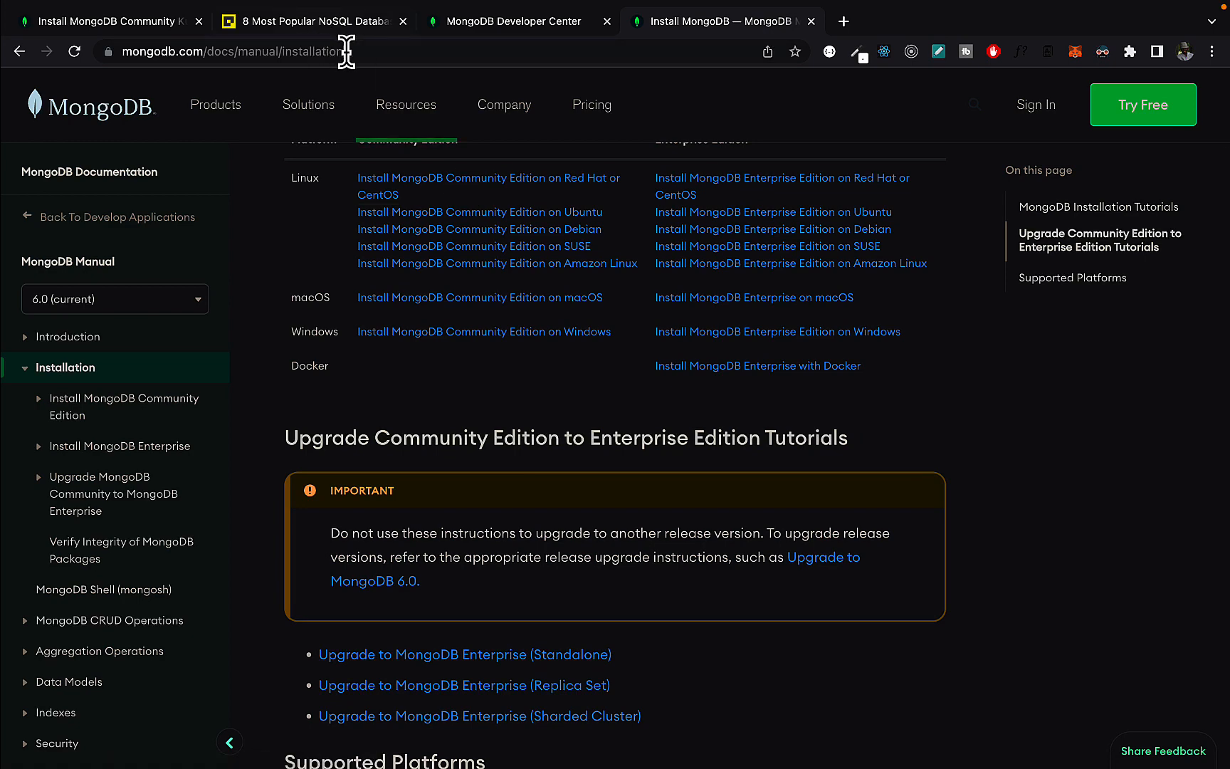
{"action": "mouse_move", "coordinate": [376, 57]}
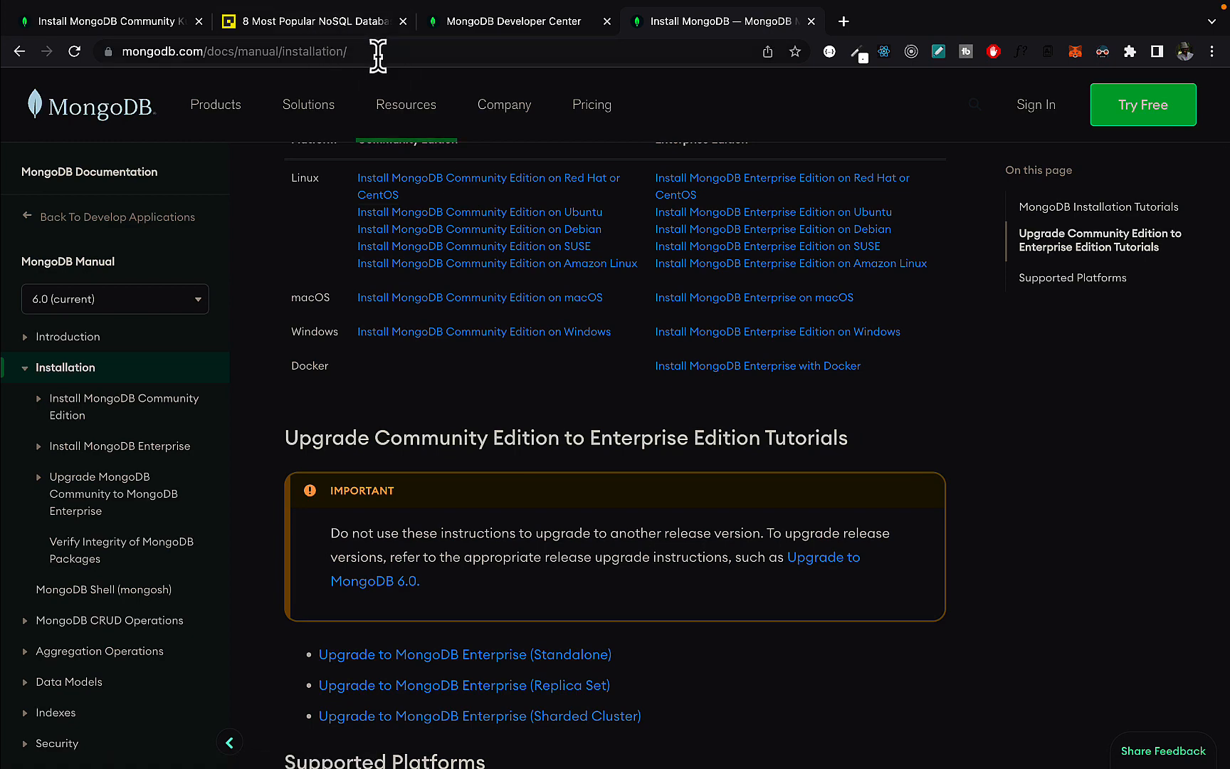
{"action": "mouse_move", "coordinate": [404, 432]}
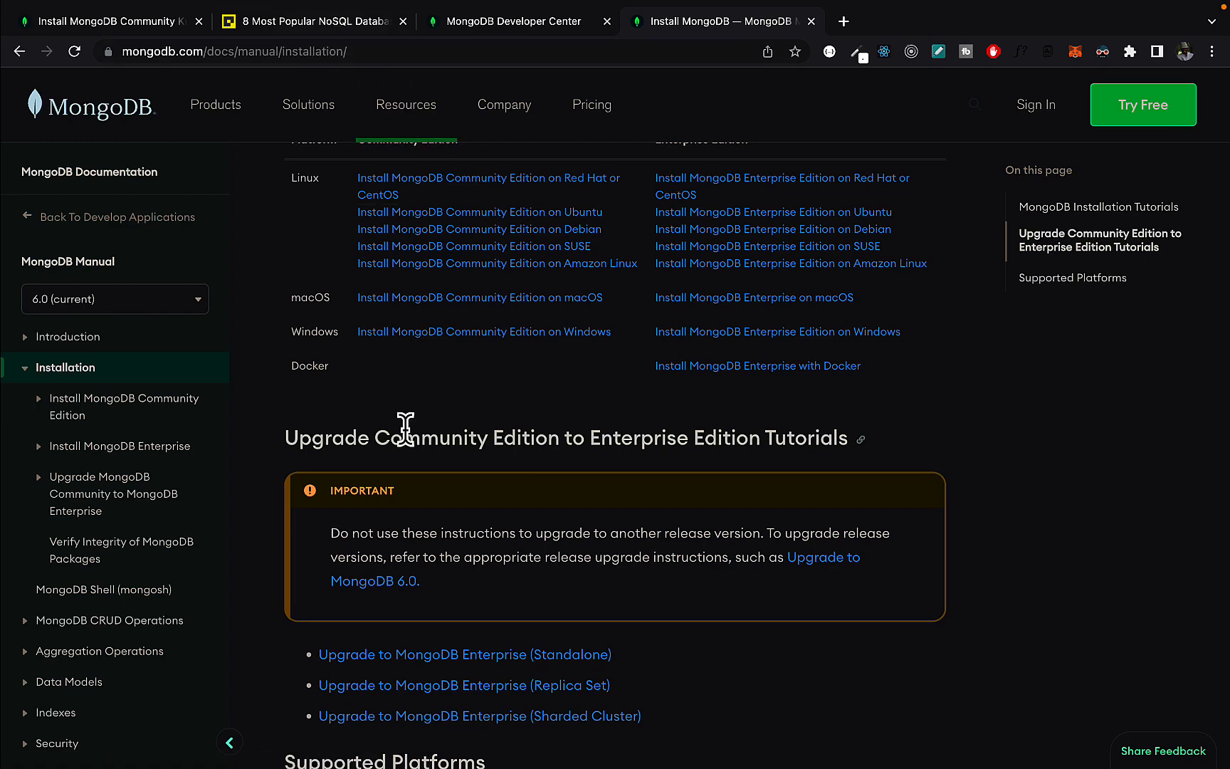
{"action": "scroll", "scroll_direction": "down", "scroll_amount": 3}
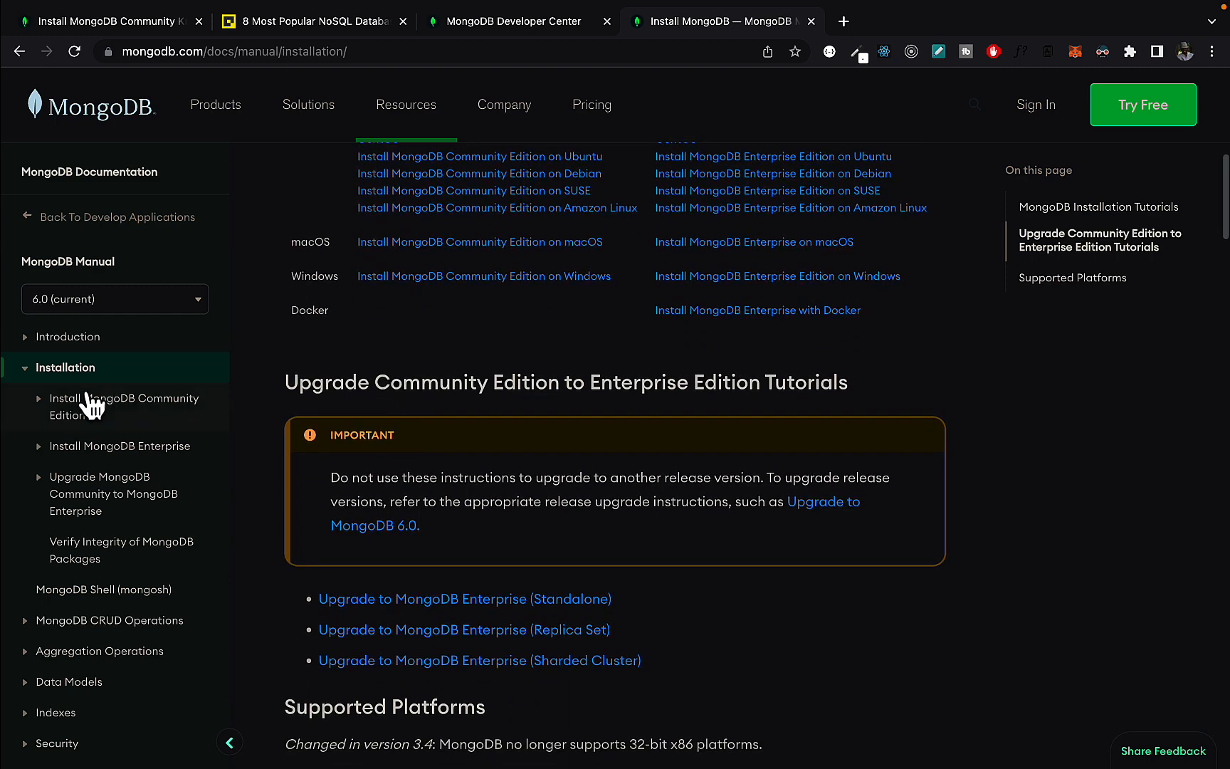
{"action": "left_click", "coordinate": [122, 406]}
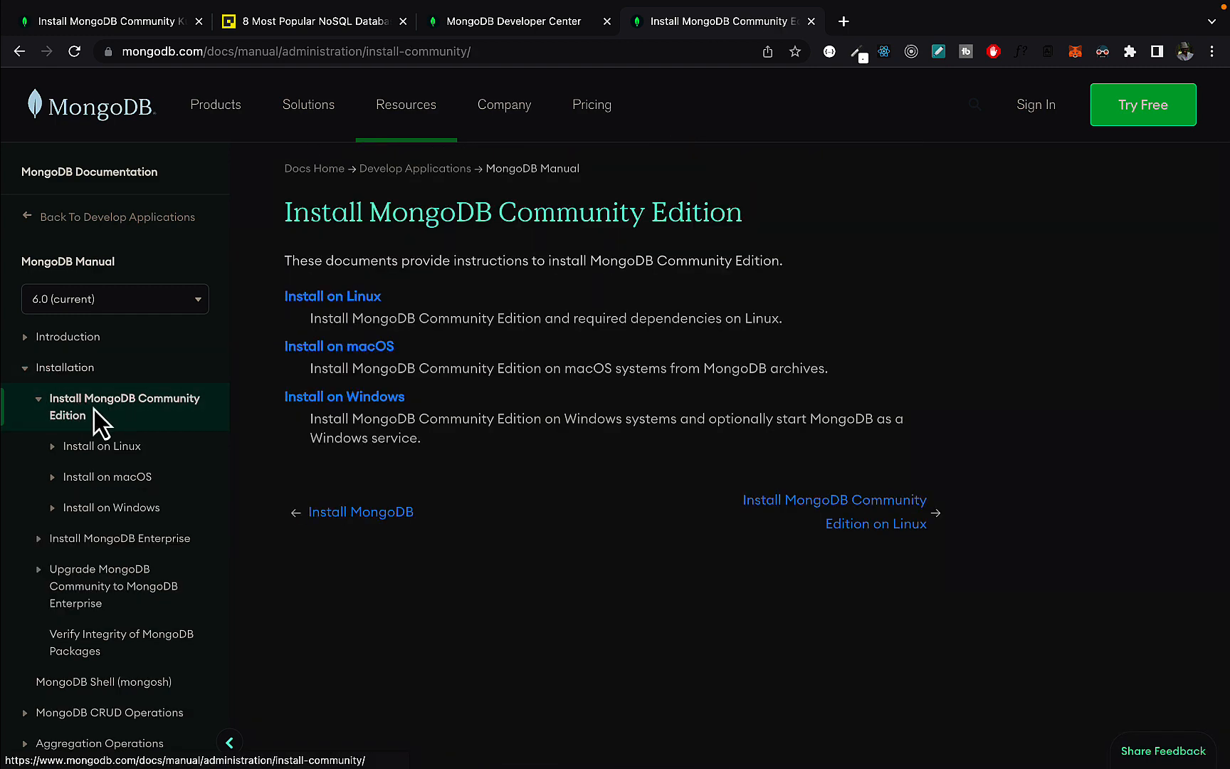
{"action": "mouse_move", "coordinate": [344, 357]}
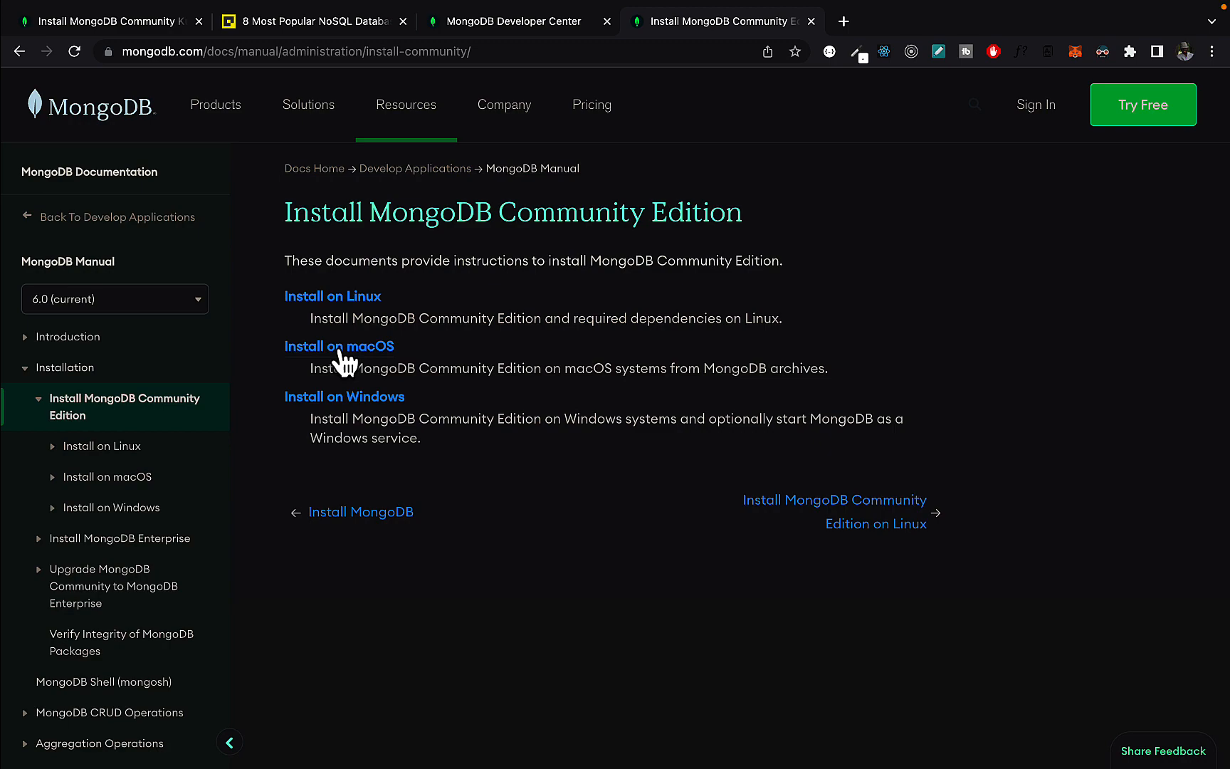
- Show the Install on macOS page's MongoDB 6.0 Homebrew steps and tile the docs beside Terminal
{"action": "left_click", "coordinate": [339, 346]}
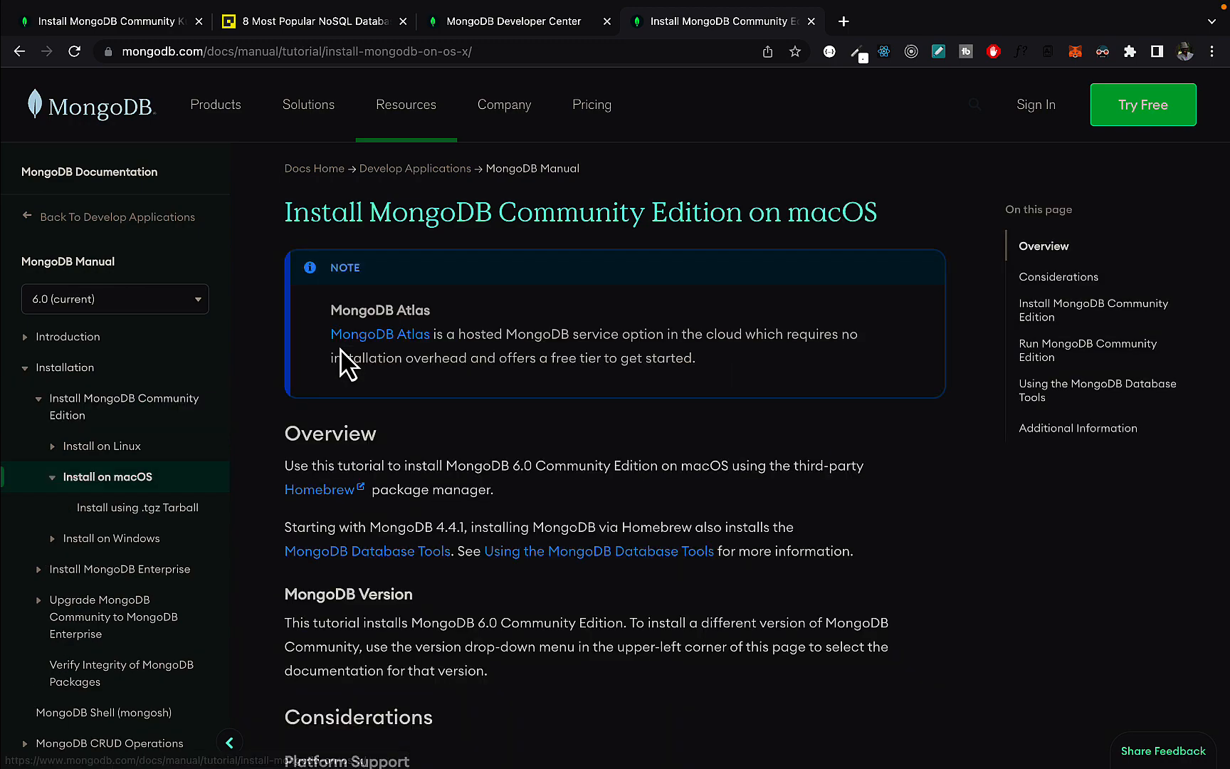
{"action": "scroll", "scroll_direction": "down", "scroll_amount": 3}
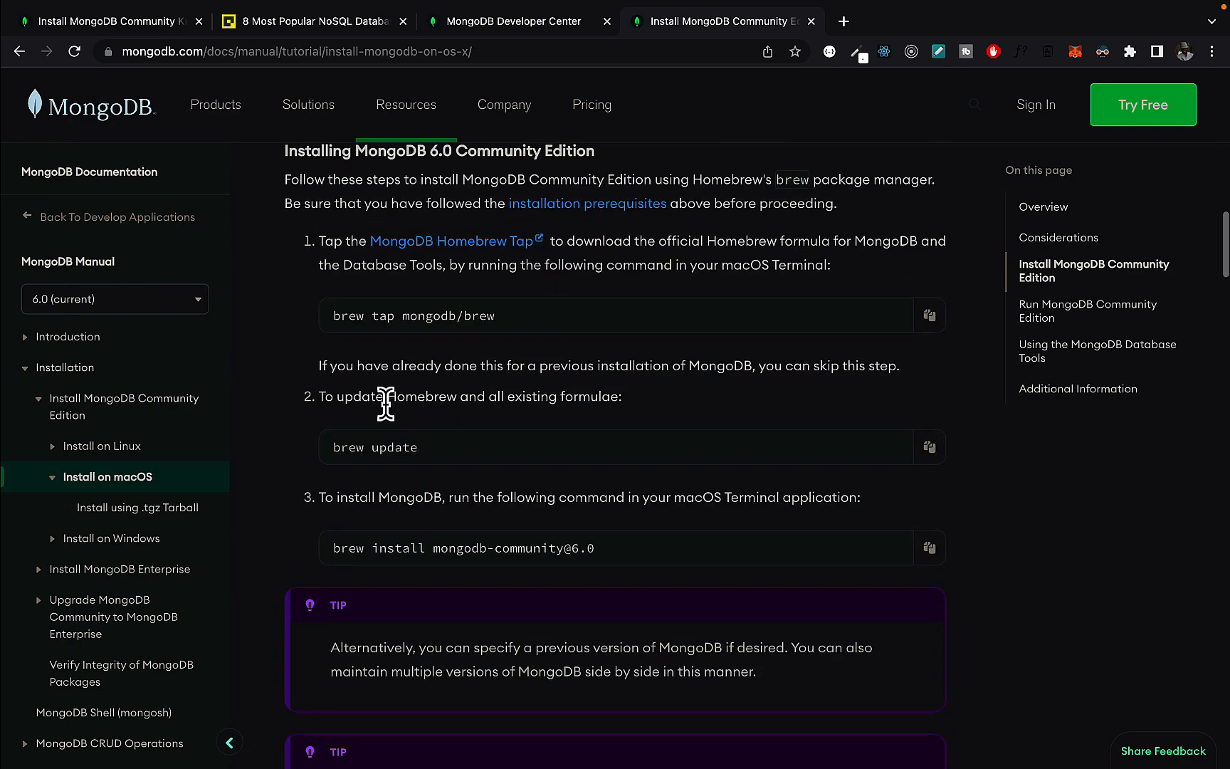
{"action": "scroll", "scroll_direction": "up", "scroll_amount": 3}
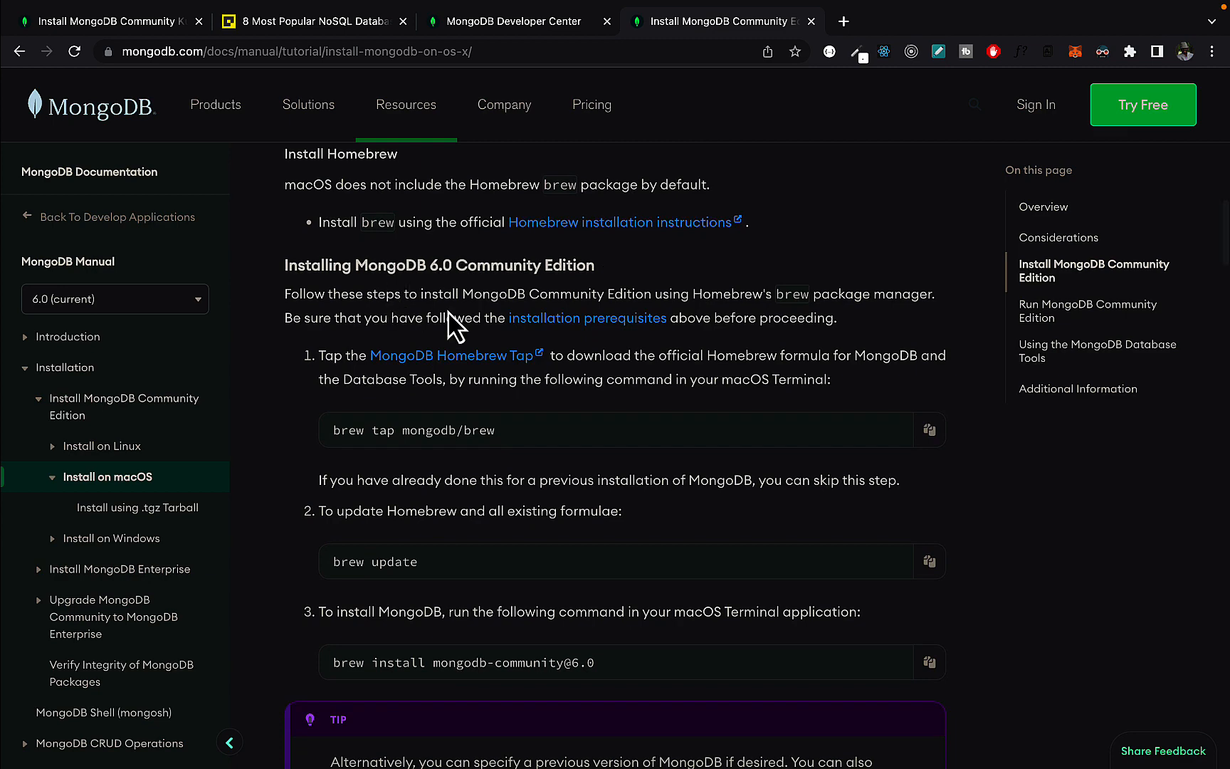
{"action": "scroll", "scroll_direction": "down", "scroll_amount": 3}
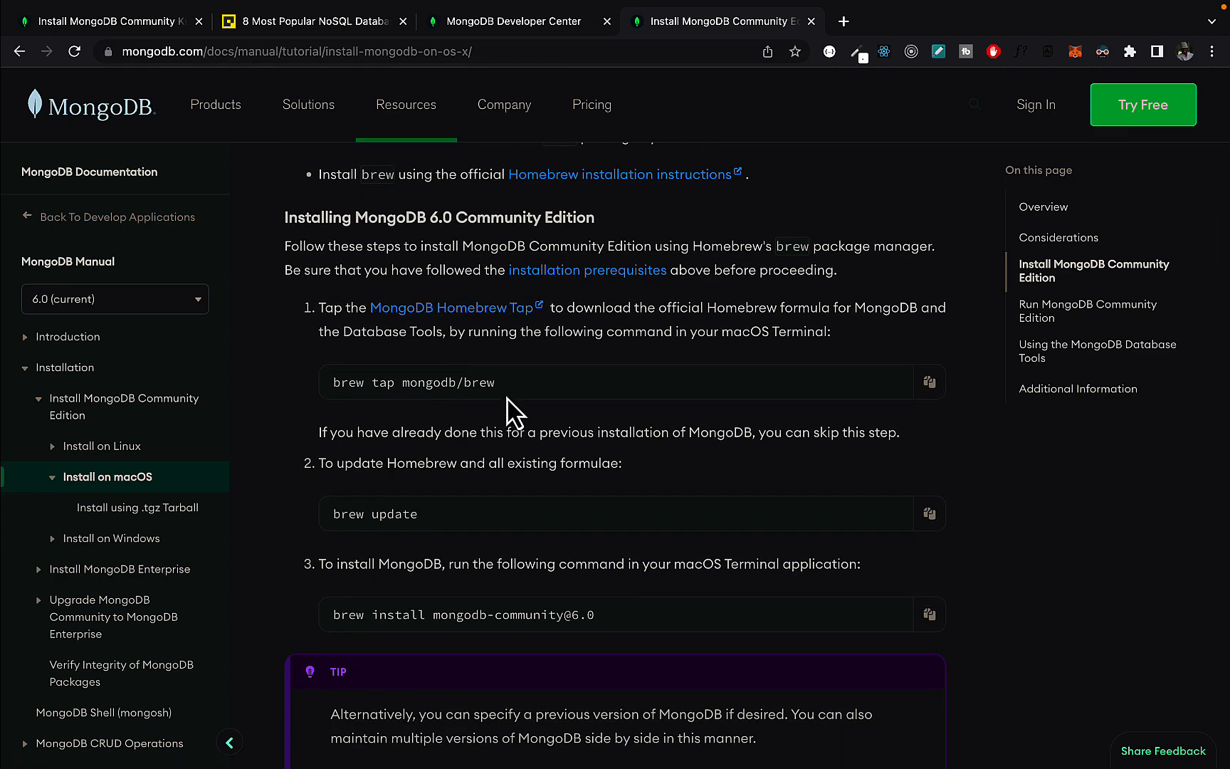
{"action": "mouse_move", "coordinate": [51, 21]}
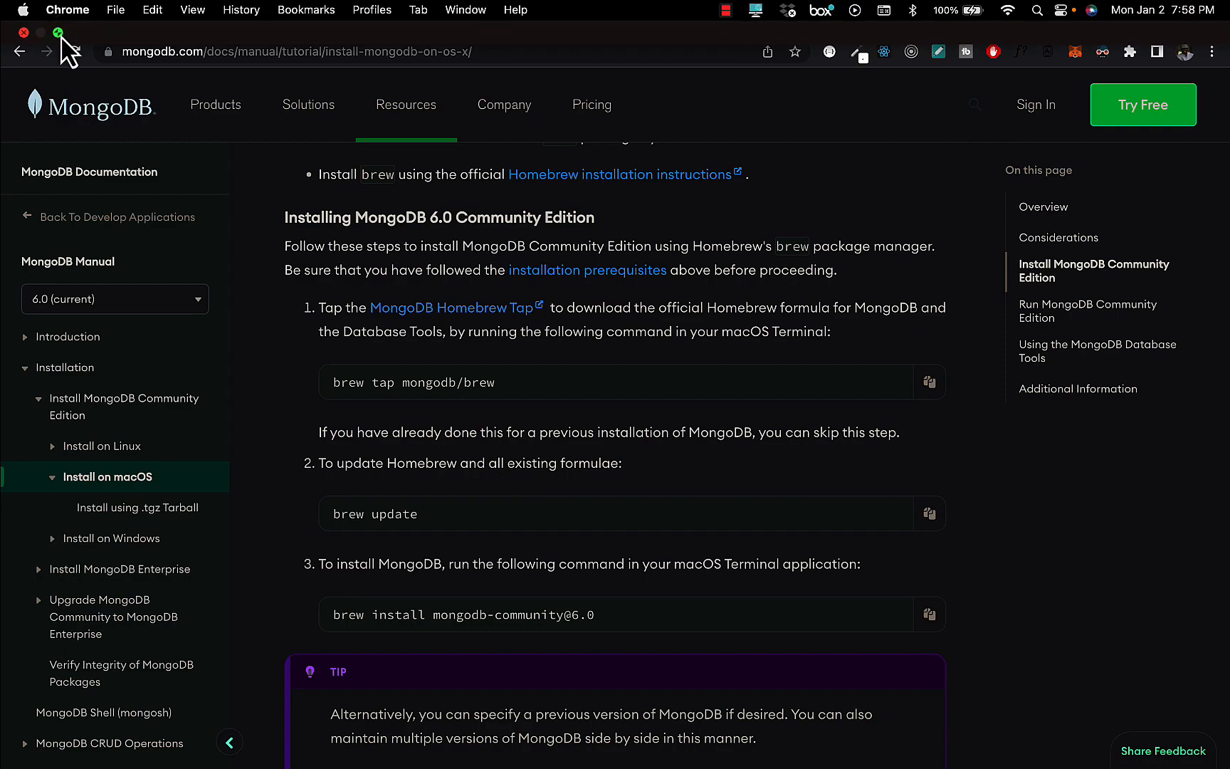
{"action": "left_click", "coordinate": [57, 33]}
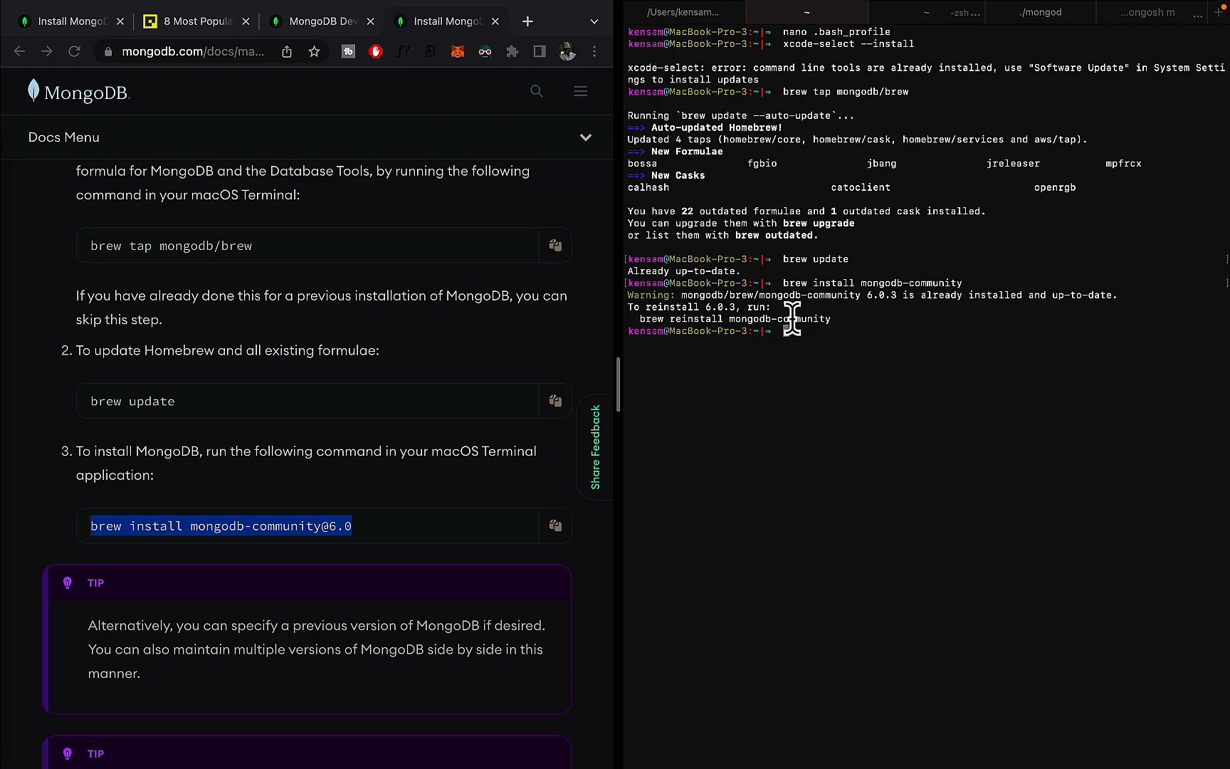
- Review the brew install output and begin typing a mongod command
{"action": "scroll", "scroll_direction": "down", "scroll_amount": 3}
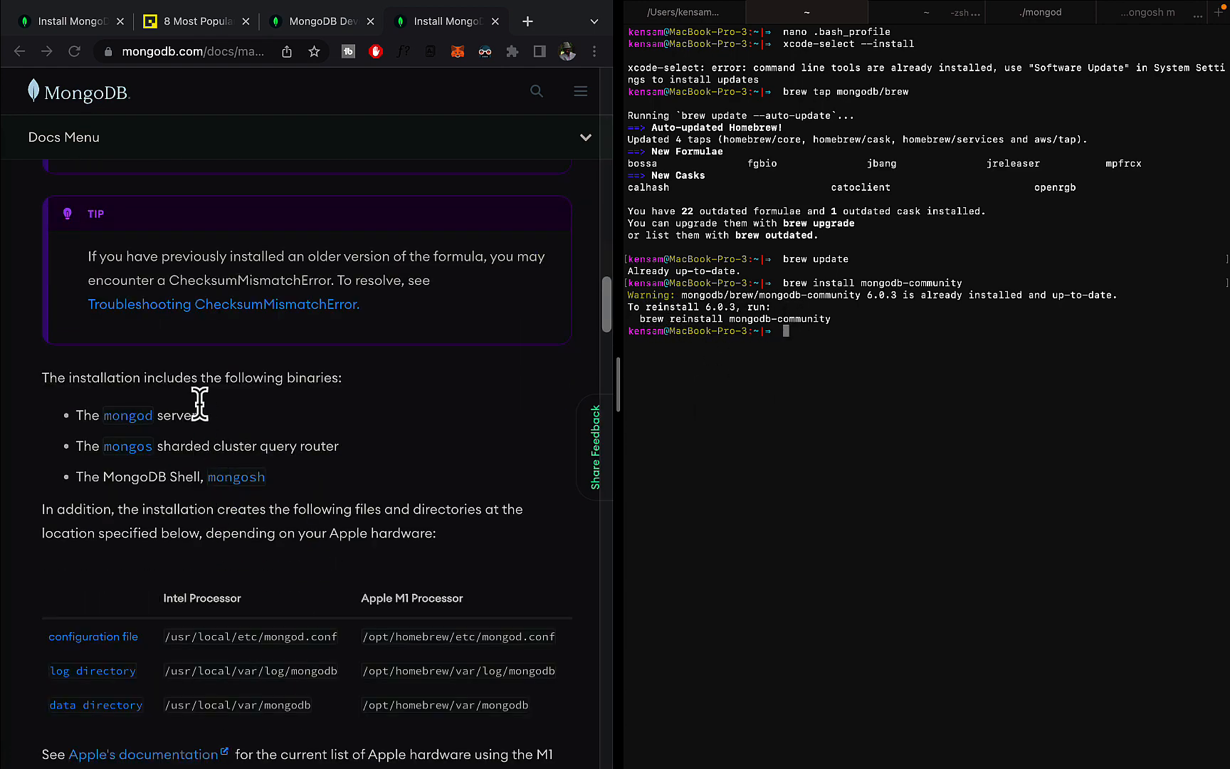
{"action": "mouse_move", "coordinate": [800, 341]}
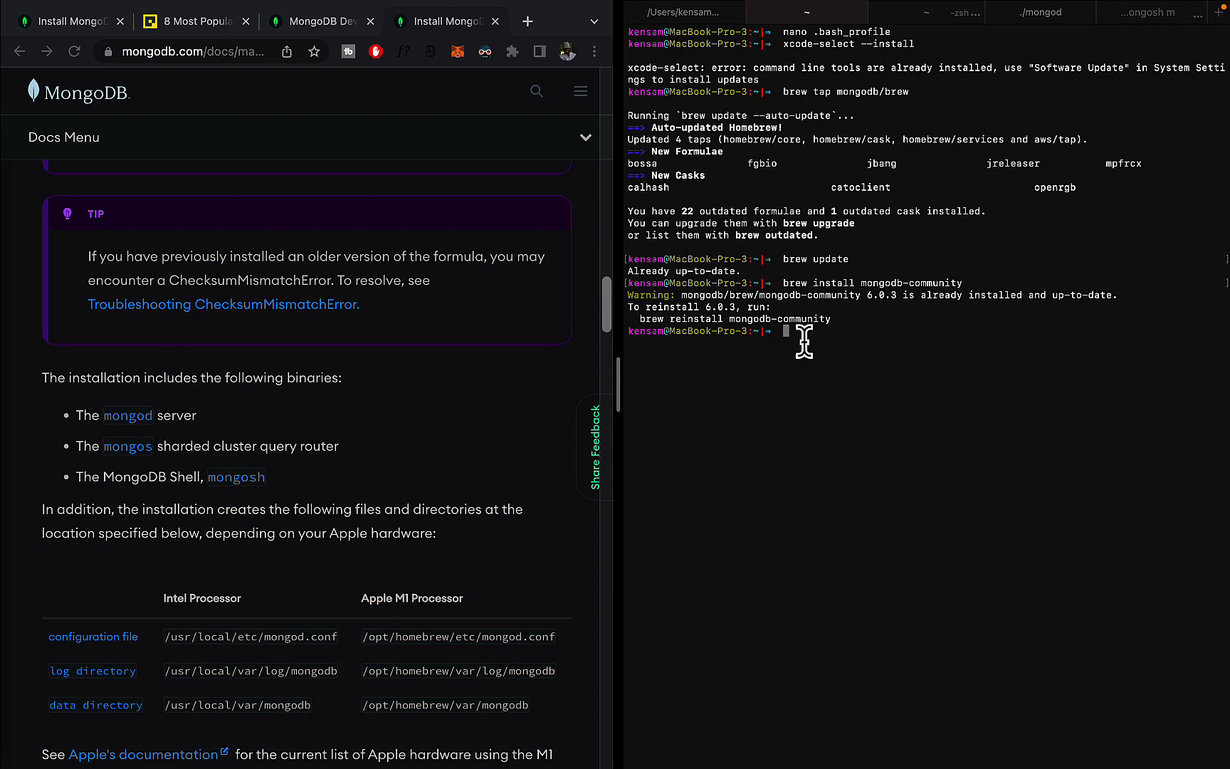
{"action": "type", "text": "mongod -db"}
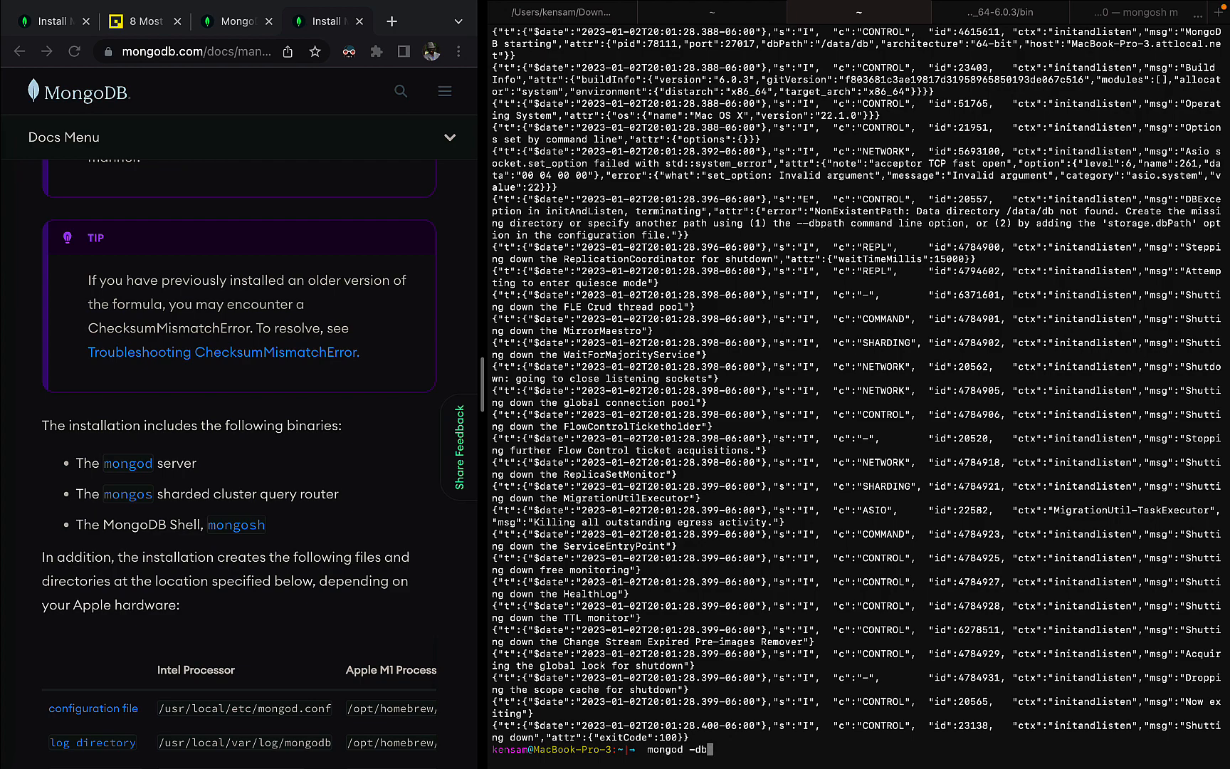
- Start mongod with --dbpath ~/Downloads/mongodb_data
{"action": "key", "text": "Return"}
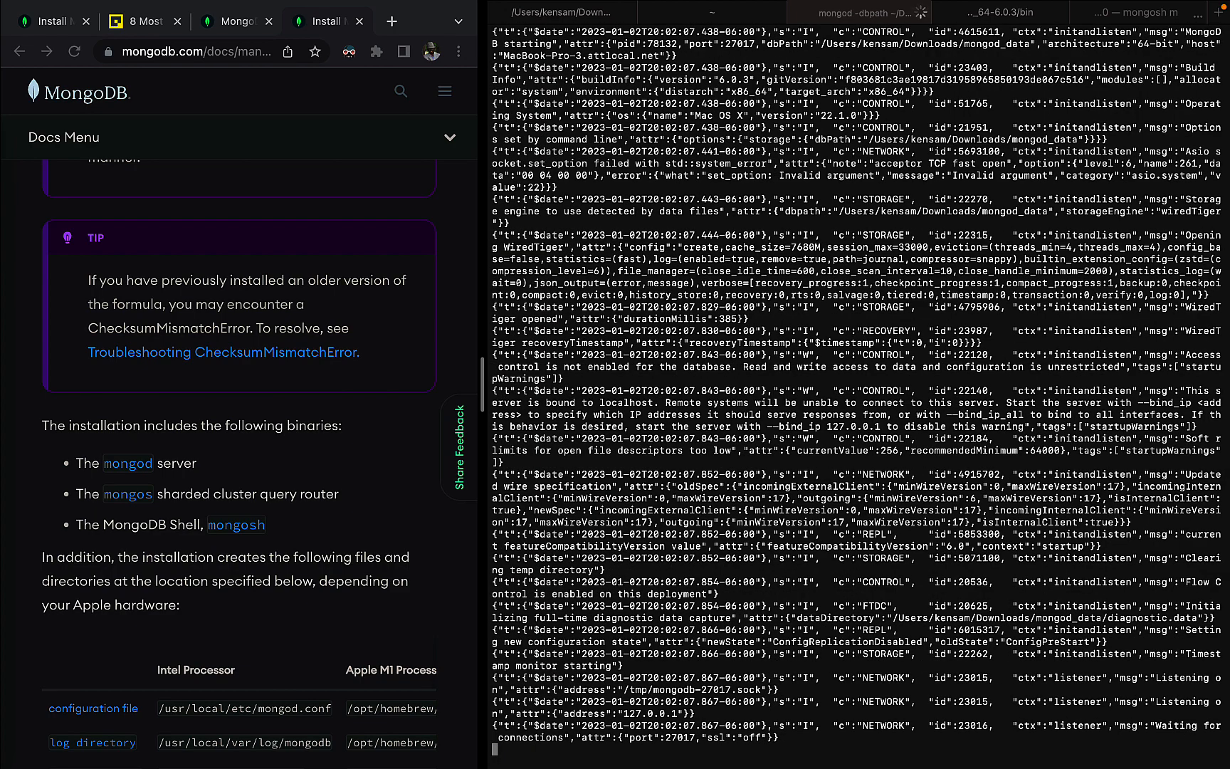
{"action": "scroll", "scroll_direction": "down", "scroll_amount": 3}
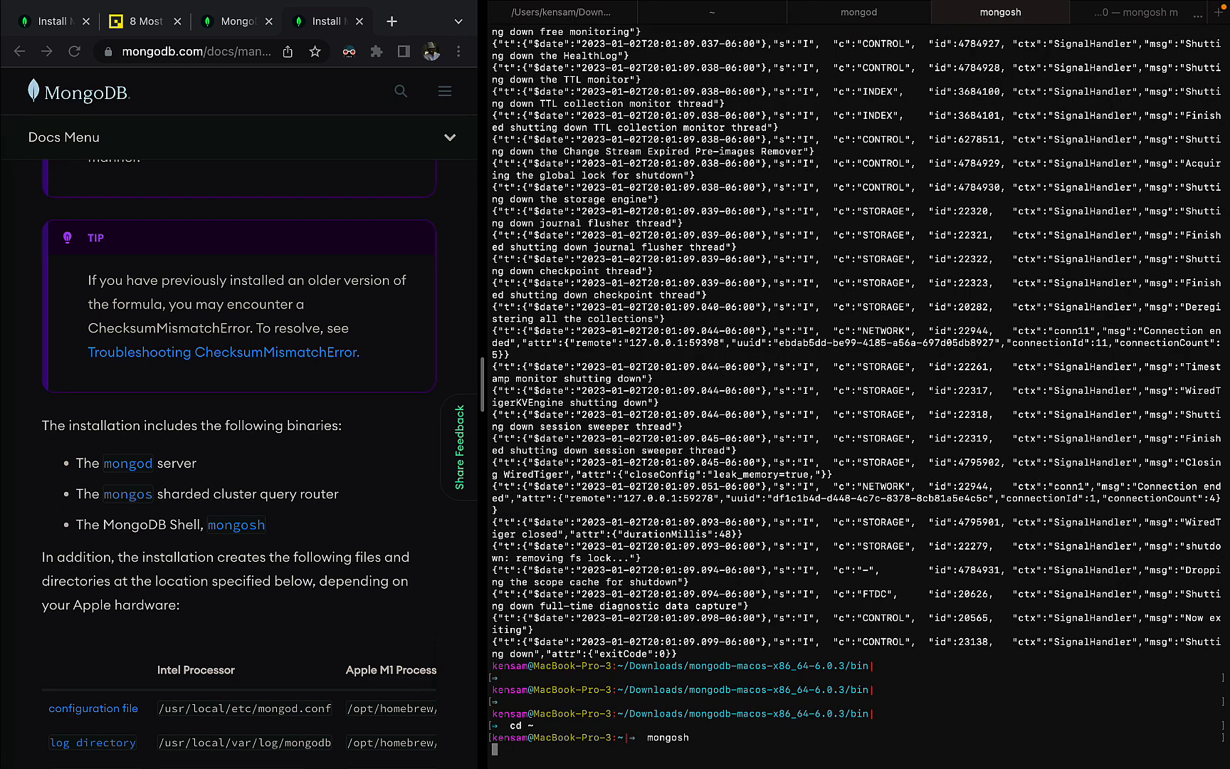
- Launch mongosh in a new tab and attempt db.stats(), mistyped as db.ststs()
{"action": "key", "text": "Return"}
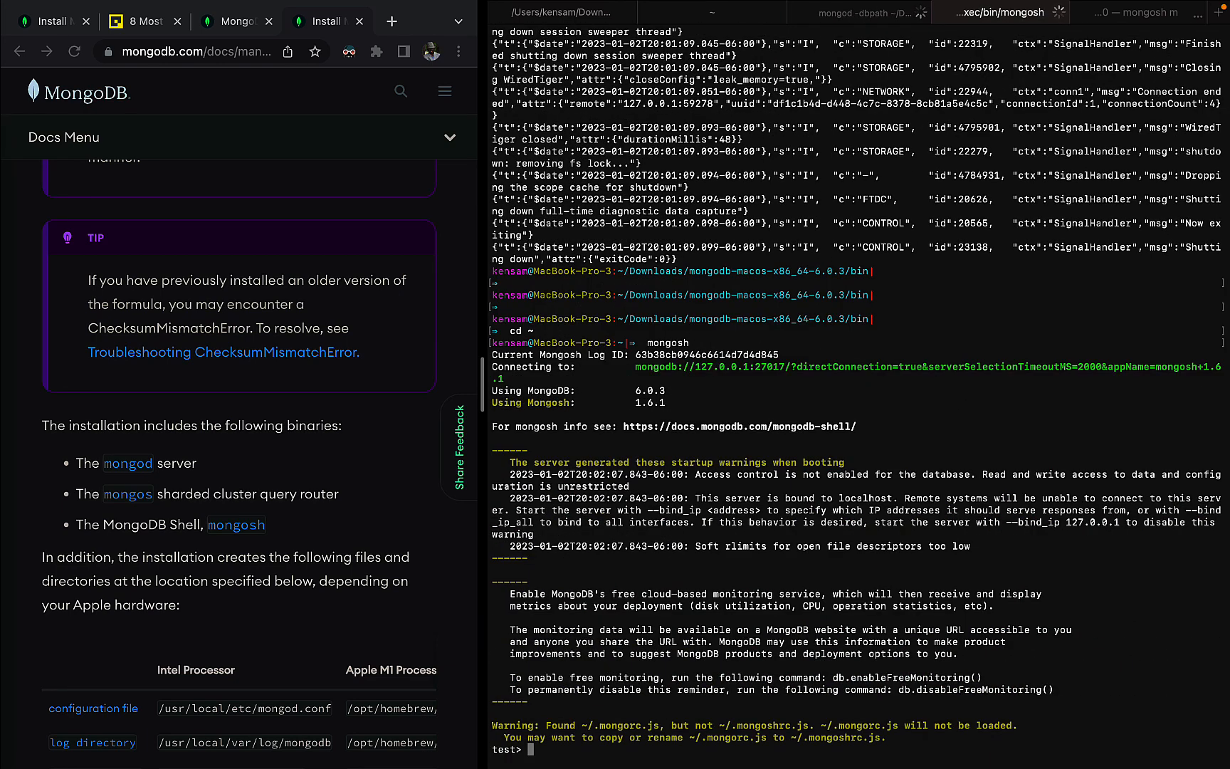
{"action": "type", "text": "db.ststs("}
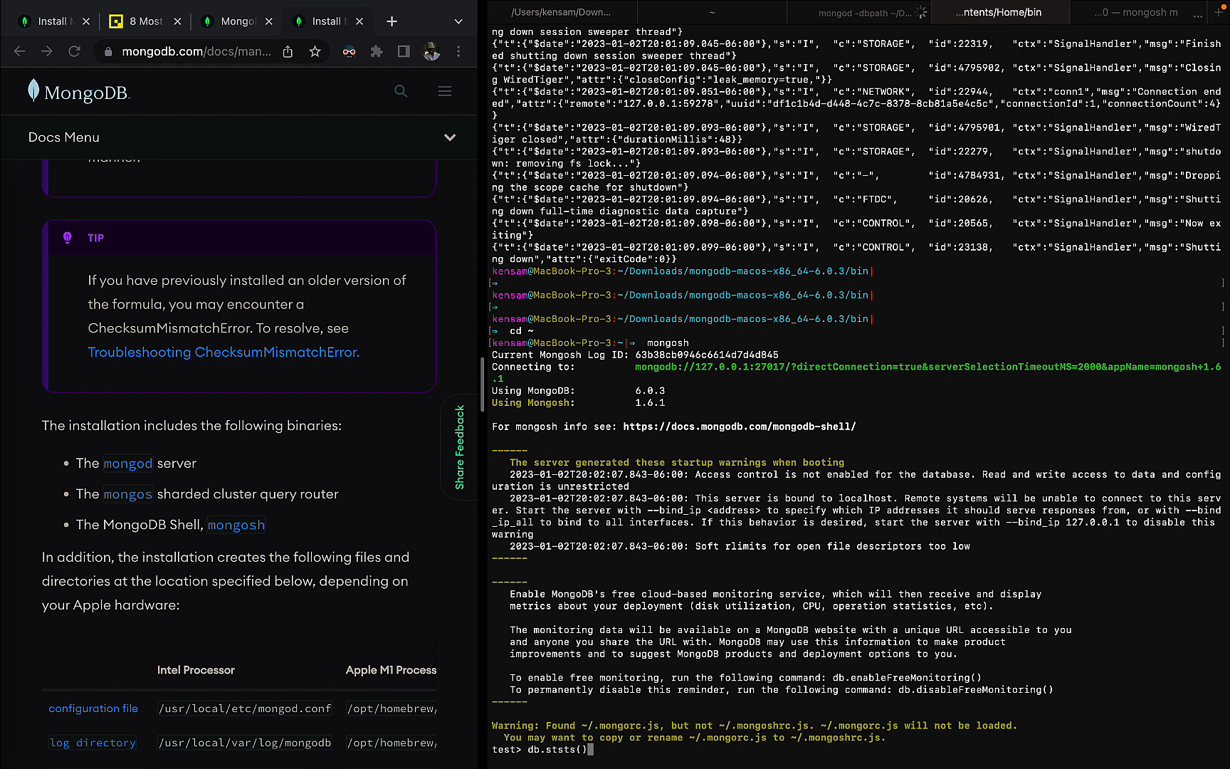
{"action": "key", "text": "Return"}
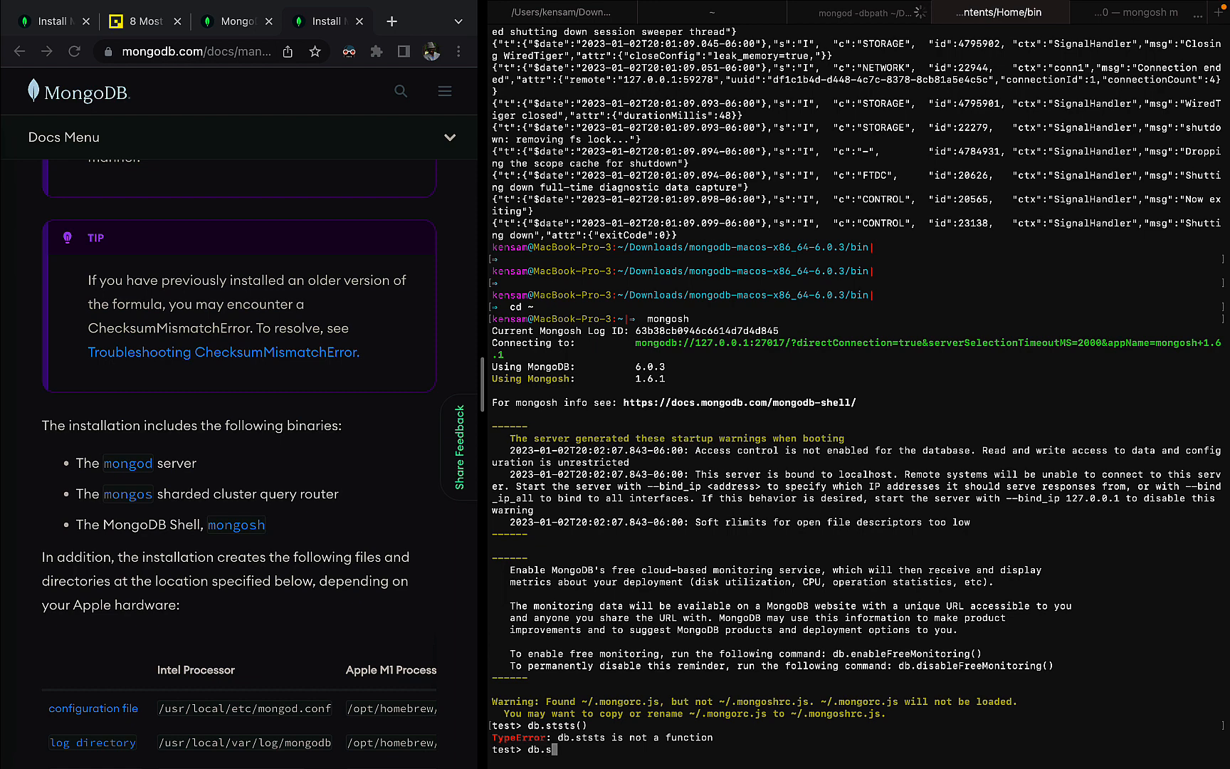